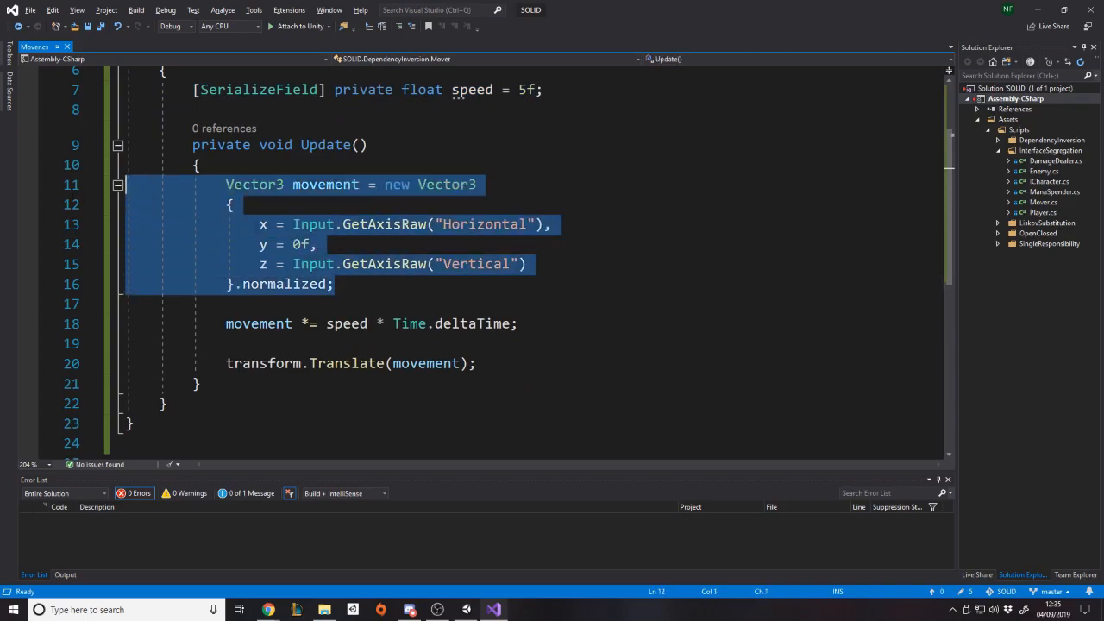
- Review the Mover script, highlighting Time.deltaTime and the MonoBehaviour base class
click(324, 244)
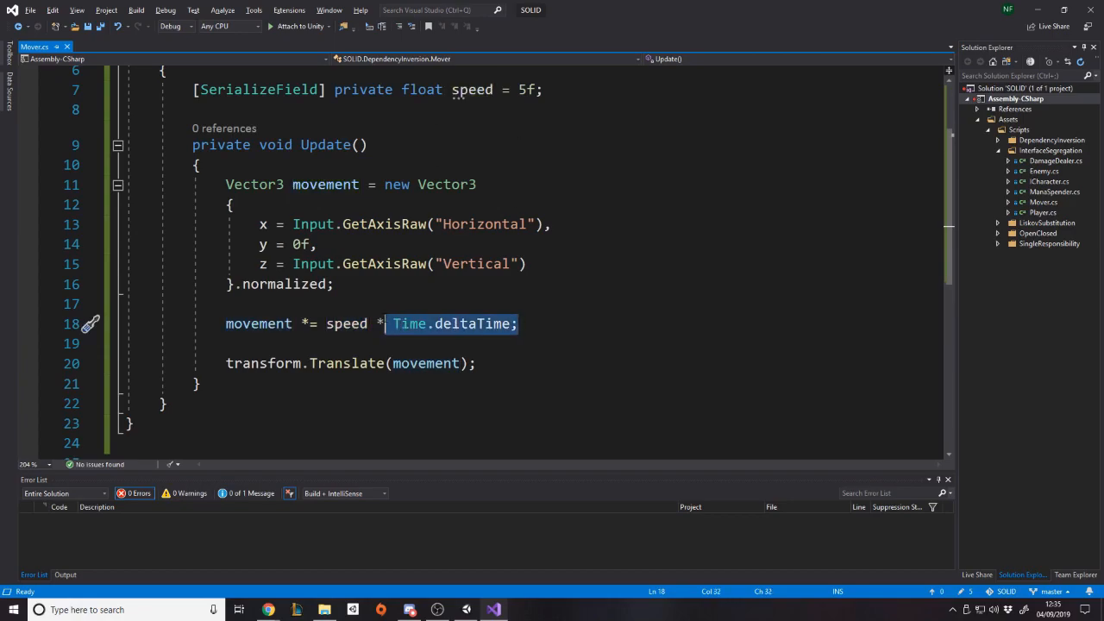
double_click(411, 324)
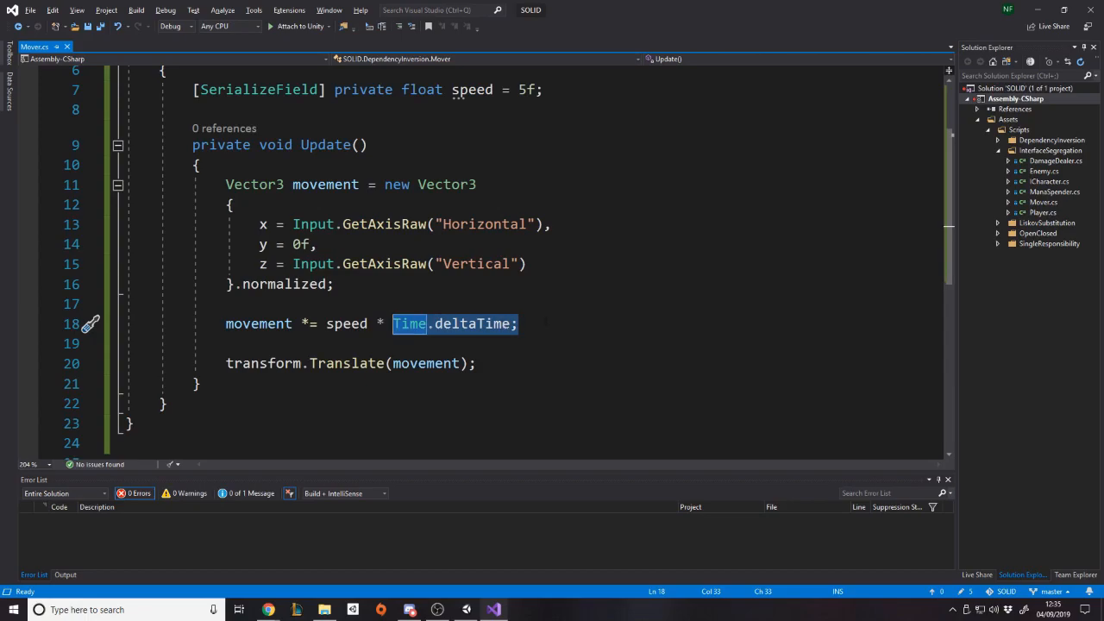
click(228, 362)
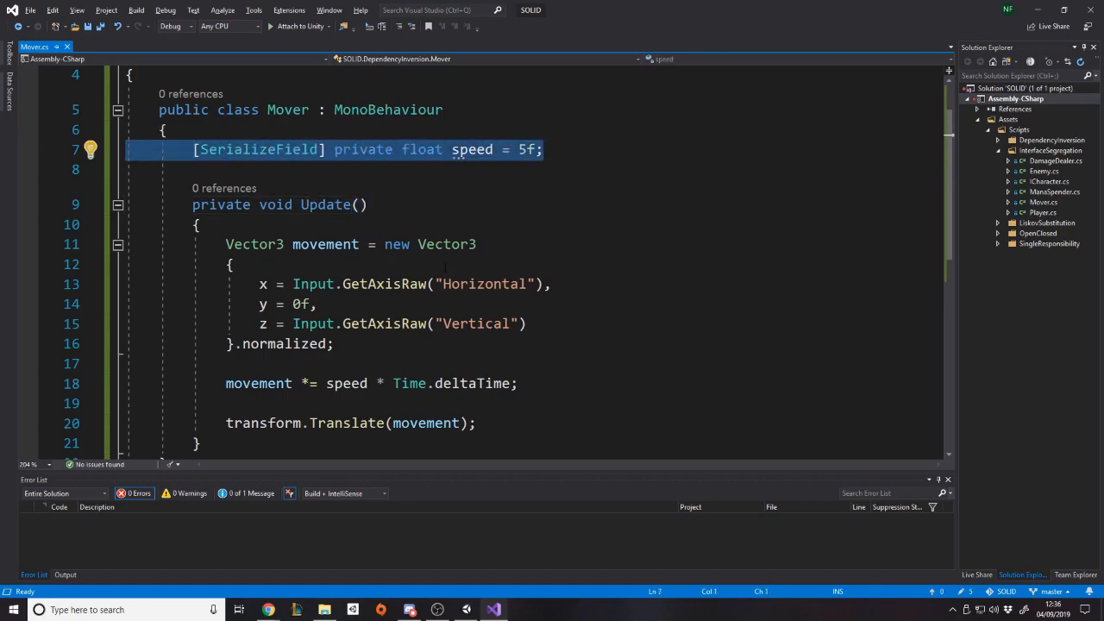
click(424, 423)
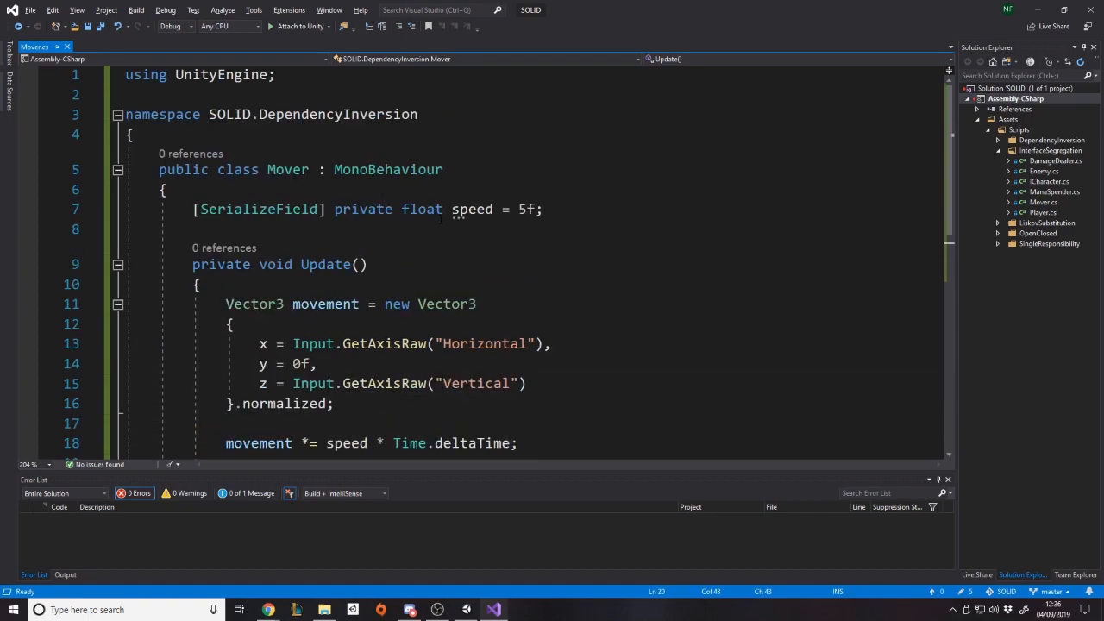
double_click(387, 169)
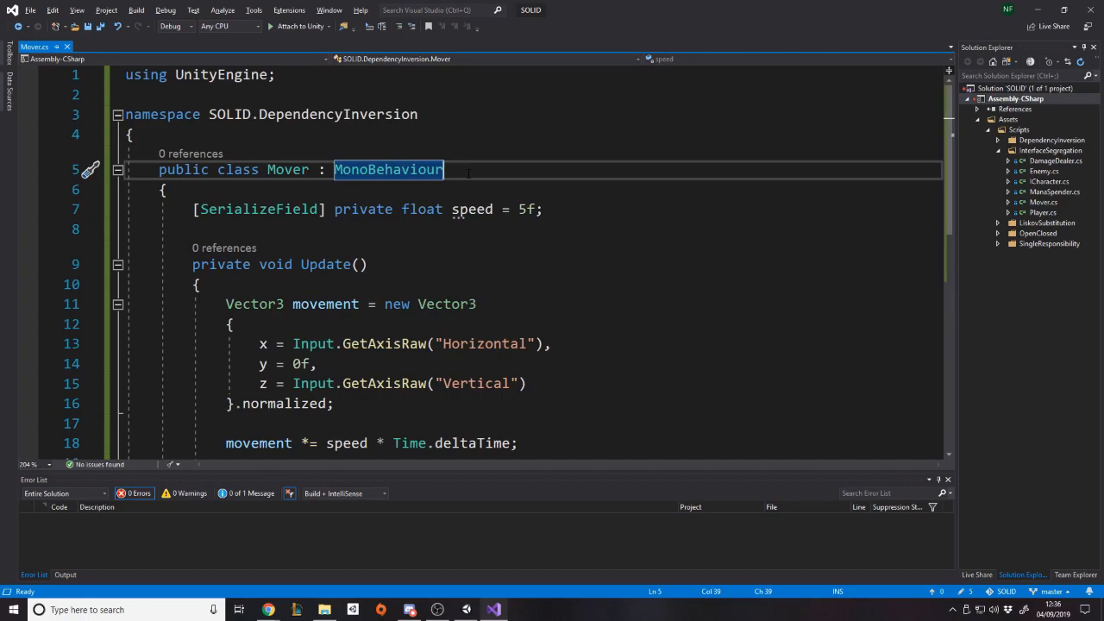
scroll(down, 3)
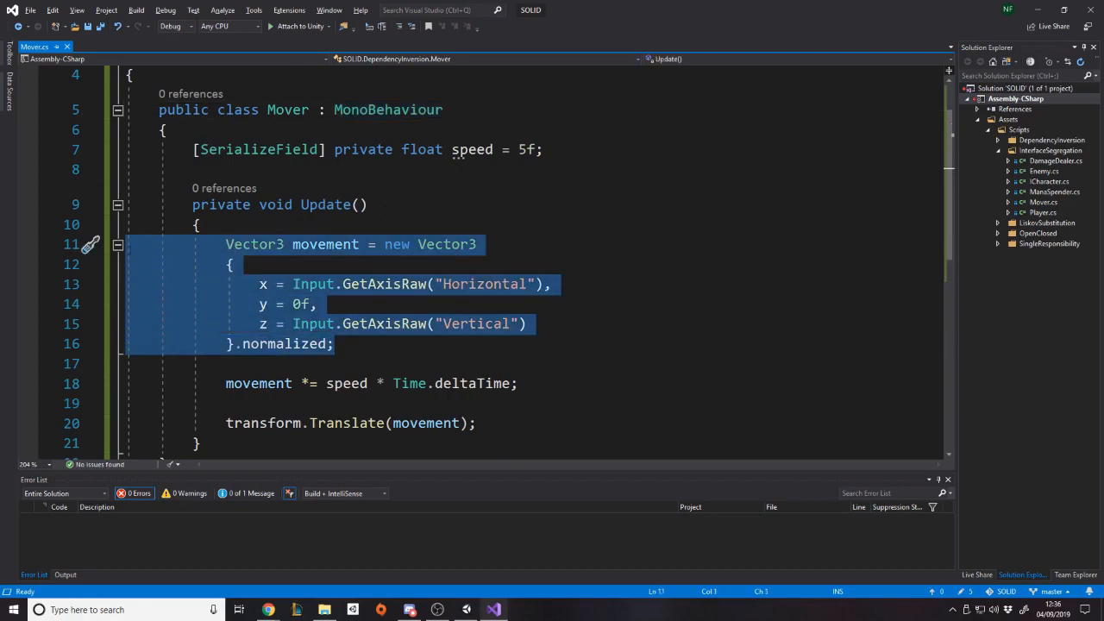
mouse_move(490, 290)
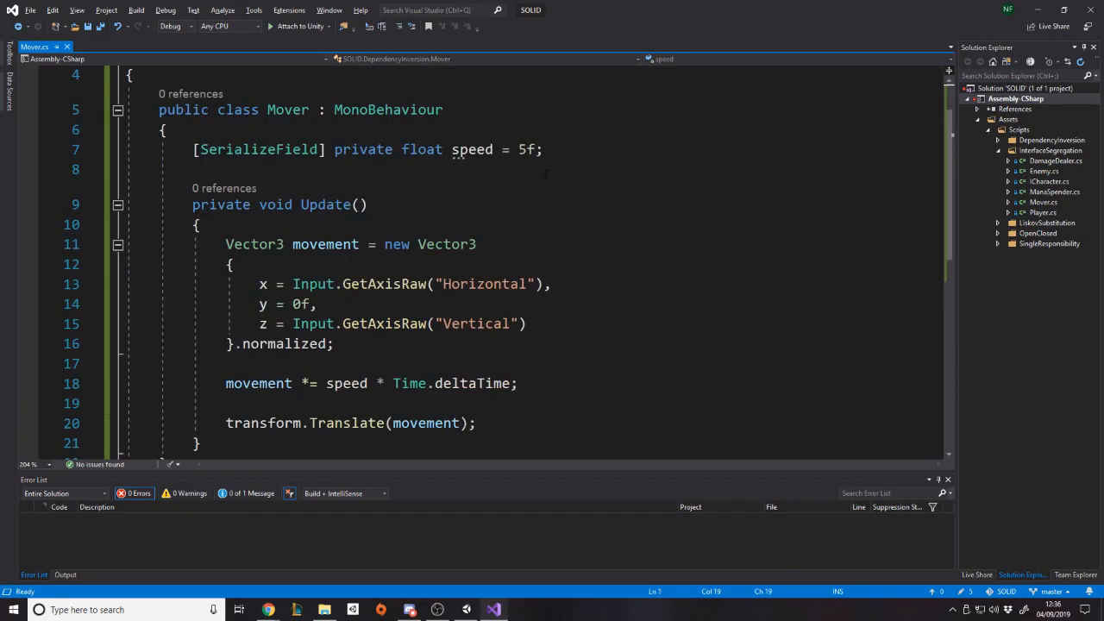
- Review the Update method and its direct Input class calls further down the script
scroll(down, 3)
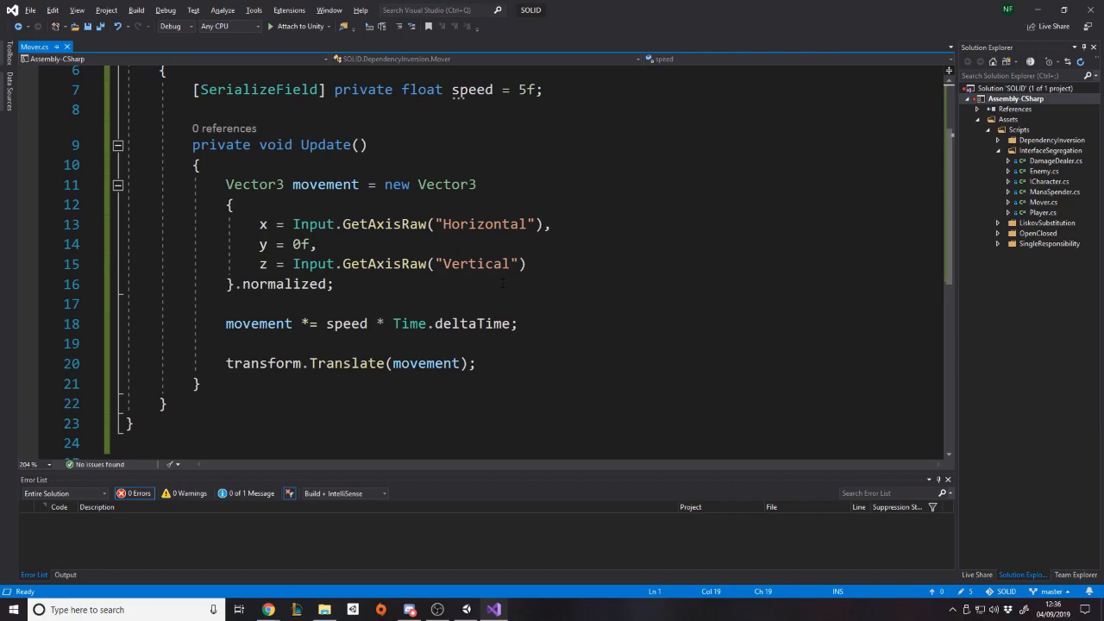
double_click(446, 183)
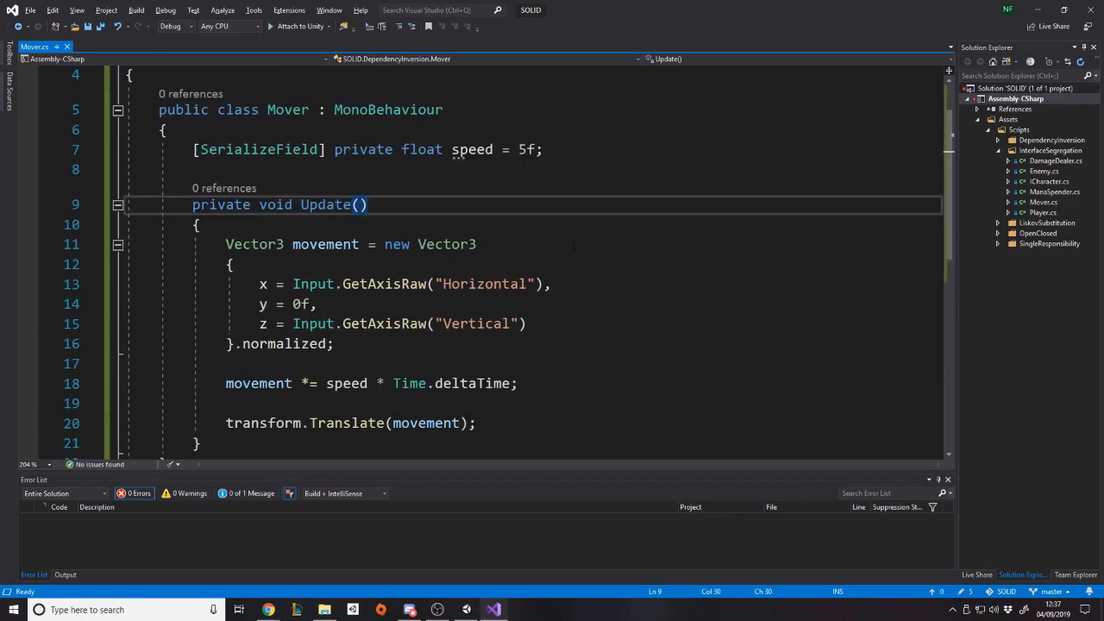
scroll(down, 3)
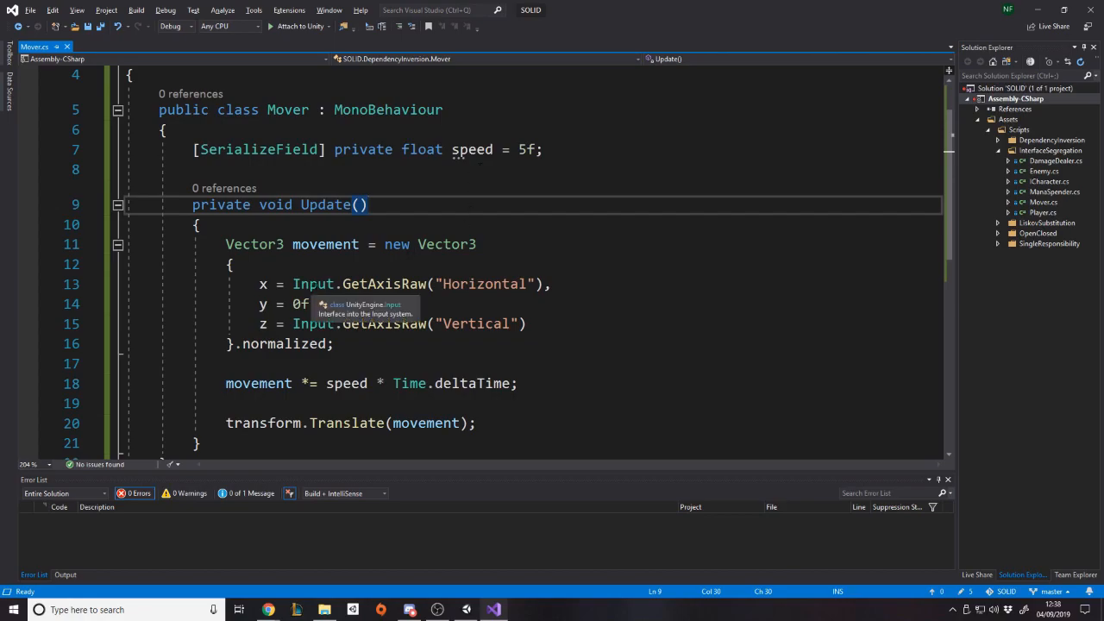
double_click(312, 283)
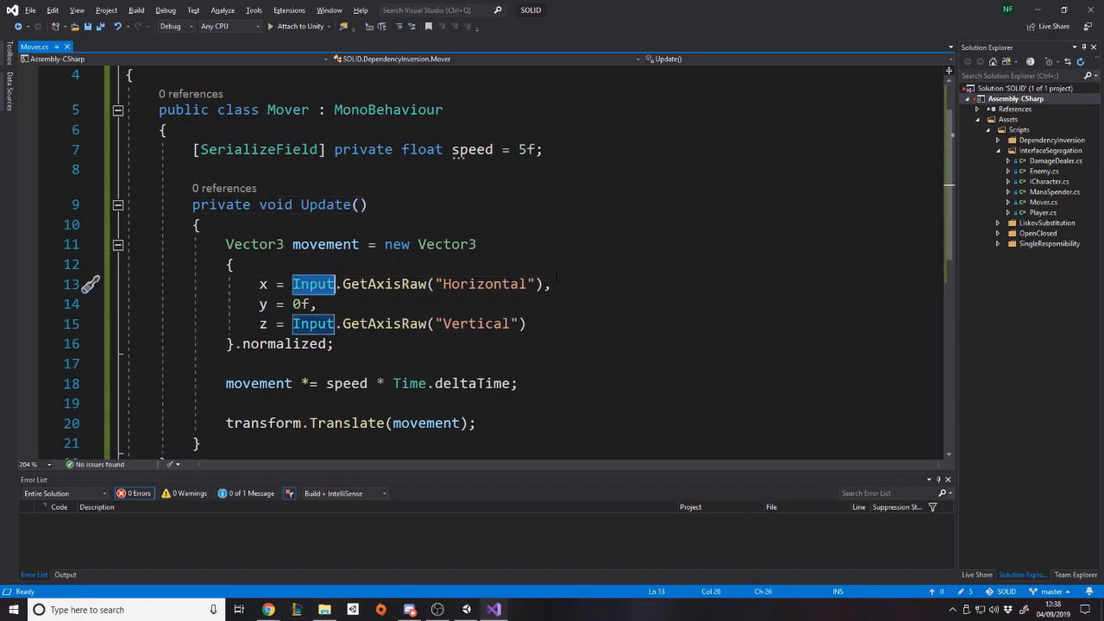
scroll(down, 3)
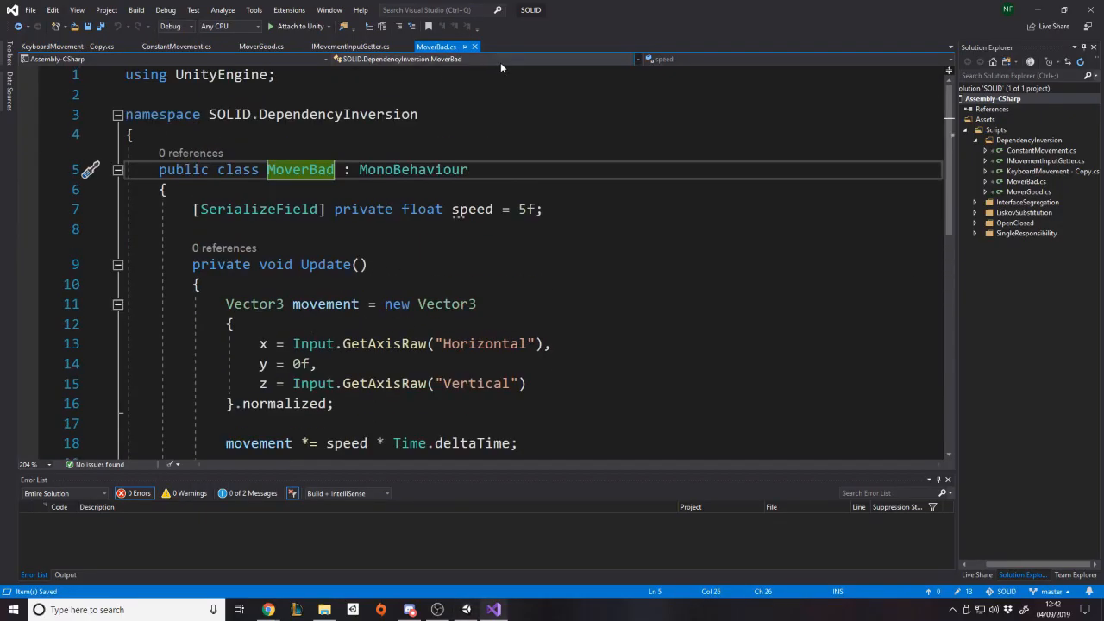
mouse_move(476, 44)
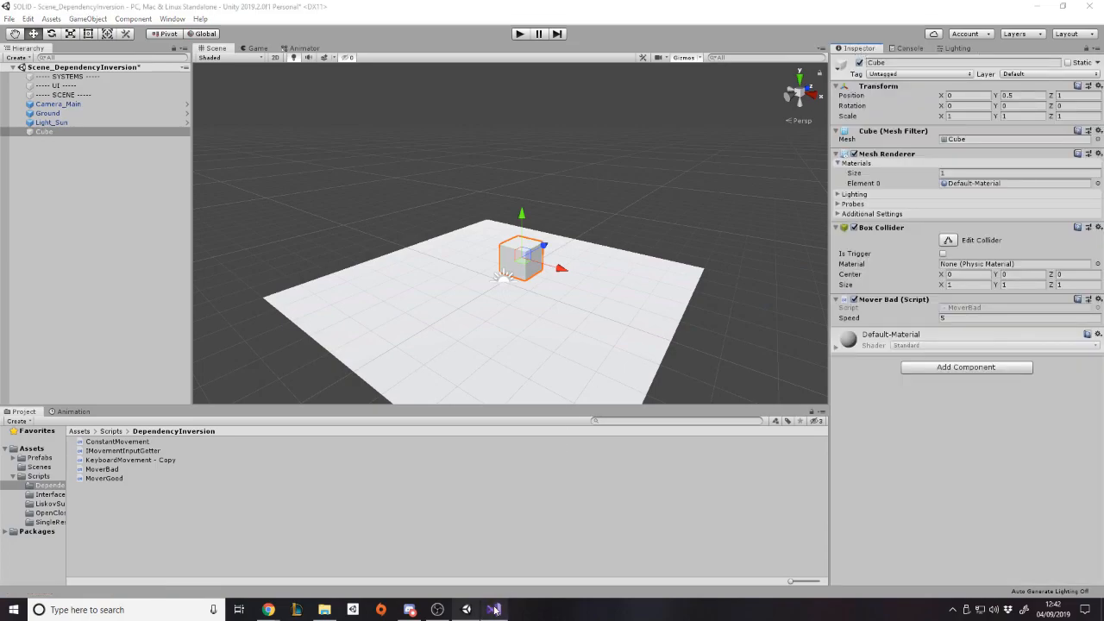
- Rename 'KeyboardMovement - Copy.cs' to KeyboardMovement.cs in Solution Explorer
click(495, 609)
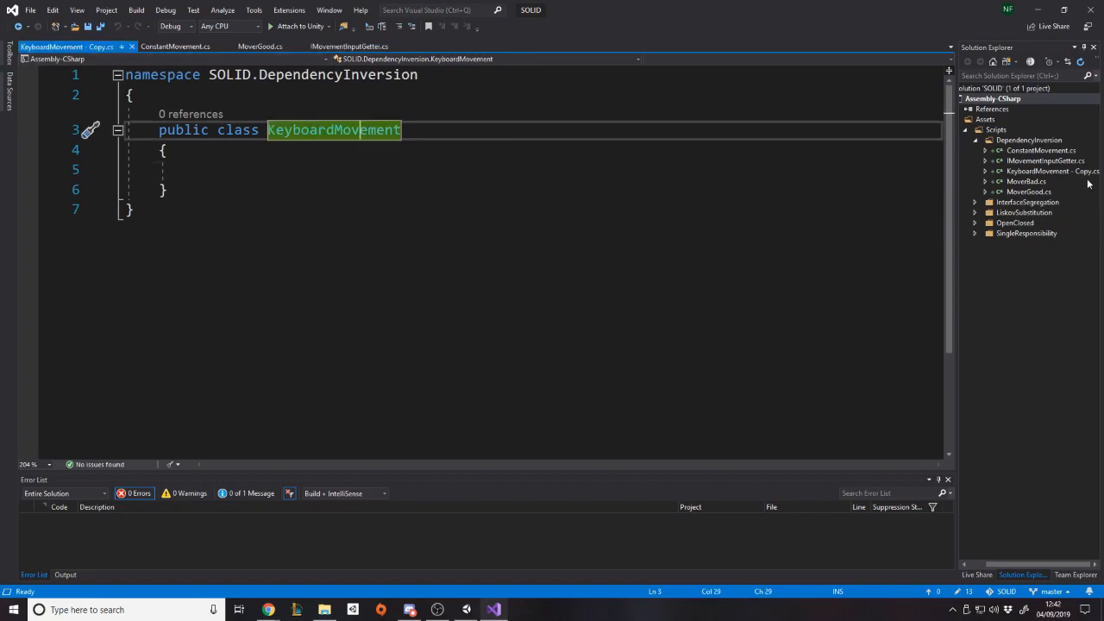
click(1042, 172)
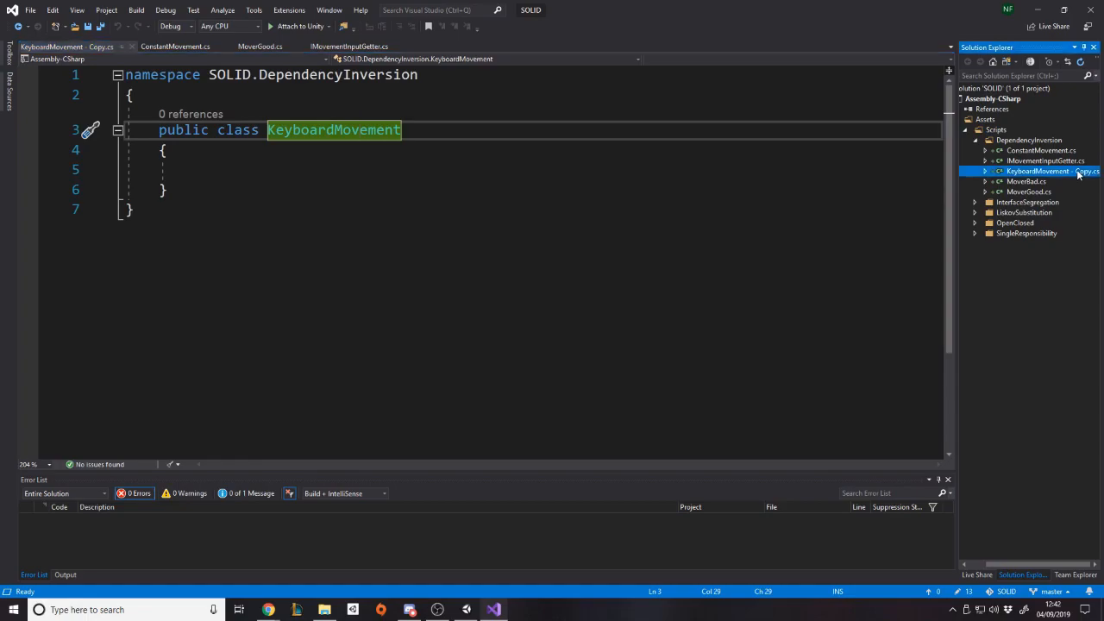
double_click(1024, 170)
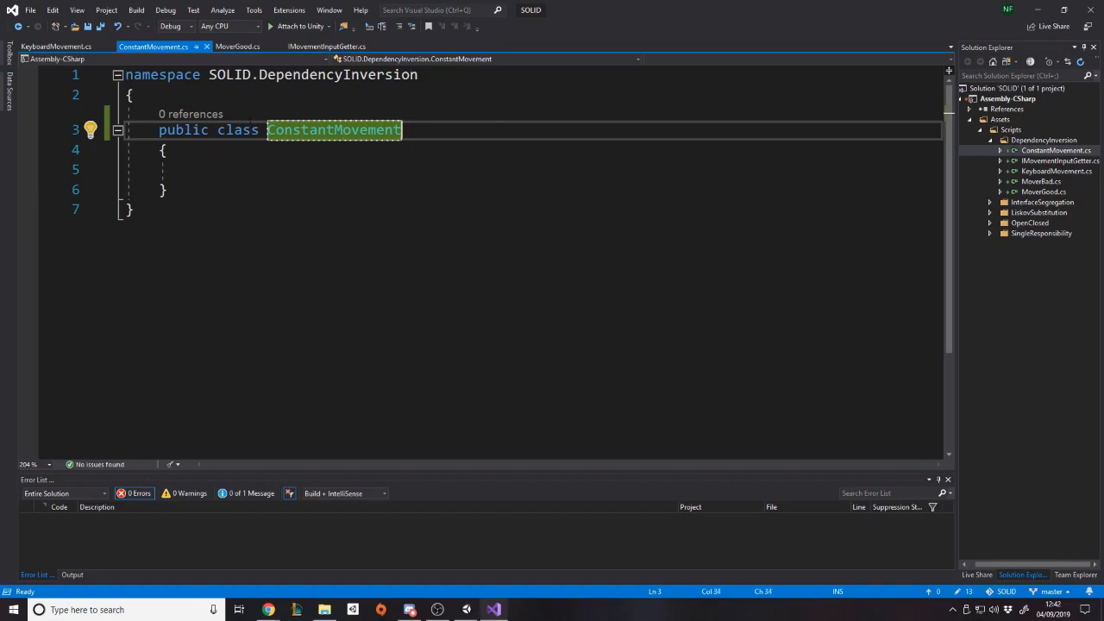
- Change IMovementInputGetter from a class to an interface
click(338, 44)
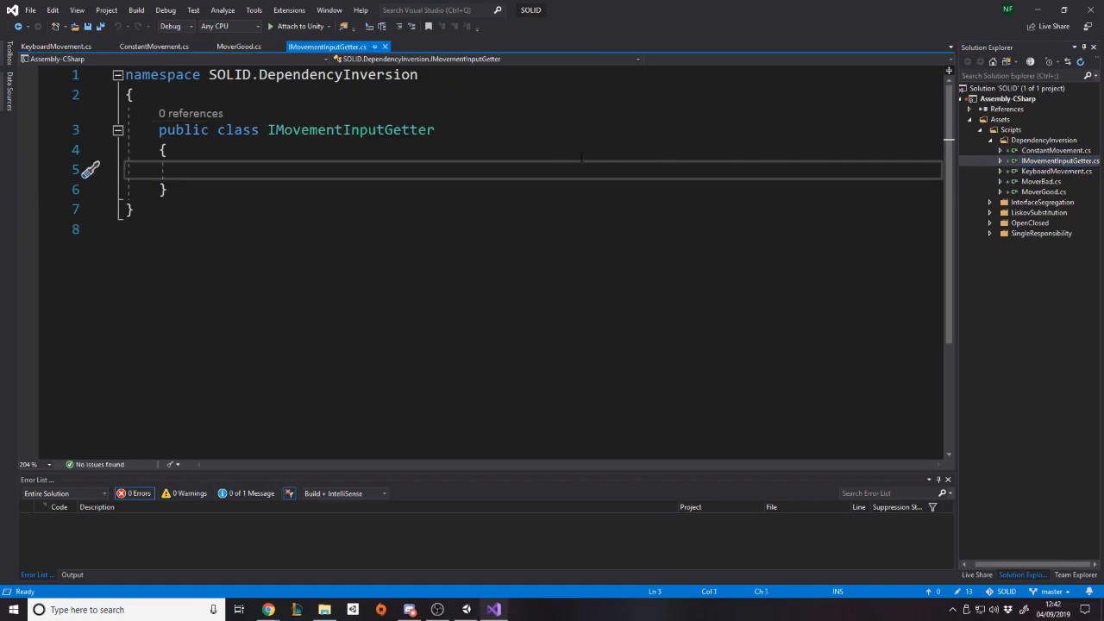
text(i)
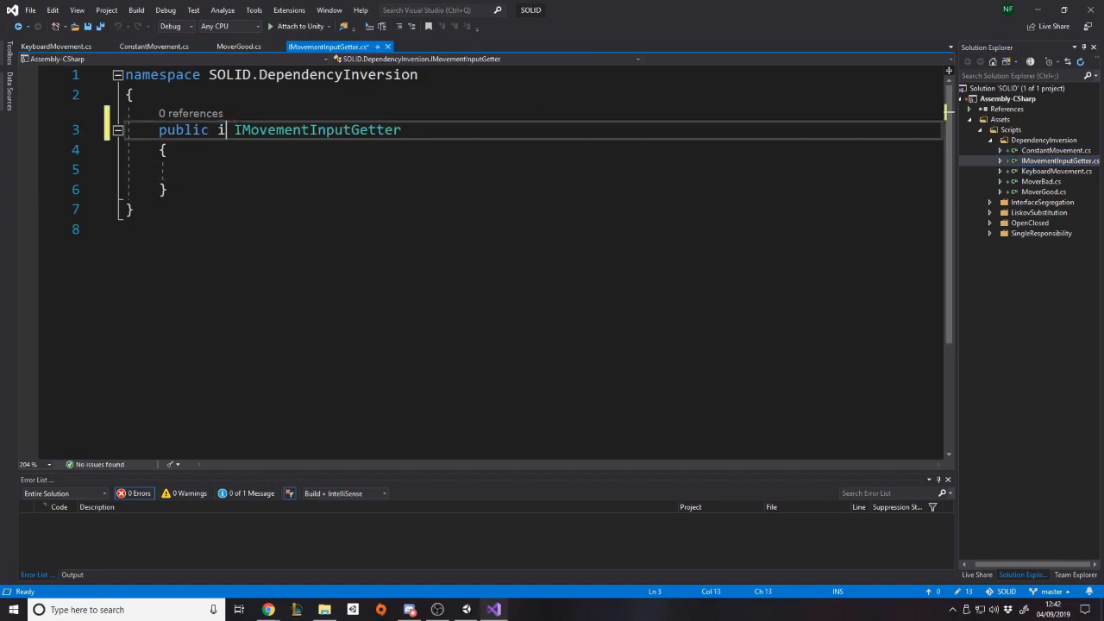
text(nterface)
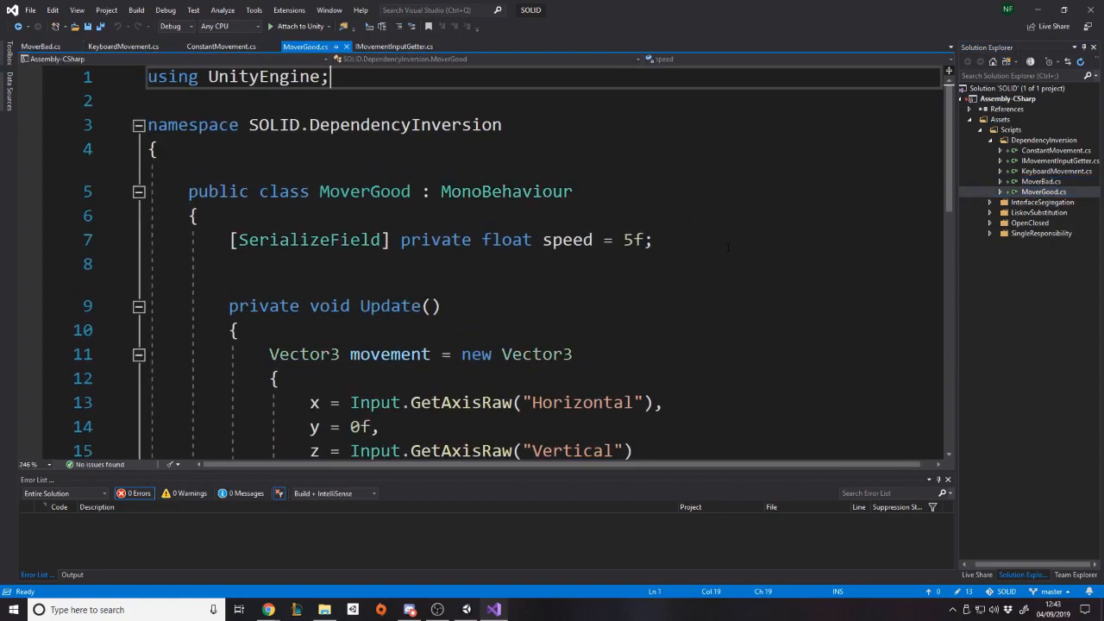
scroll(down, 3)
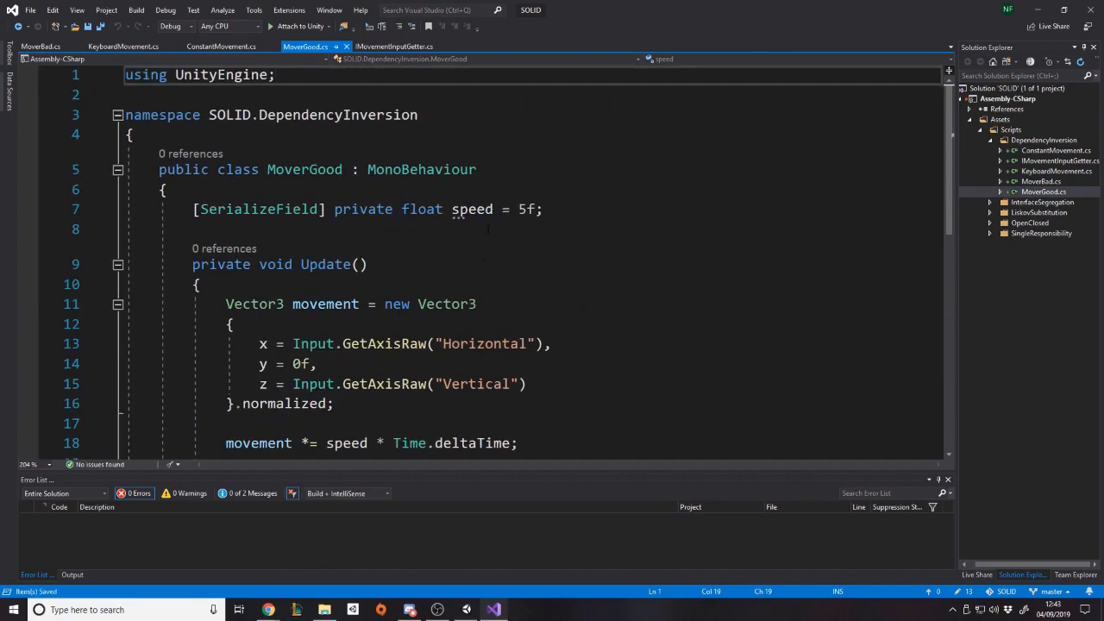
scroll(down, 3)
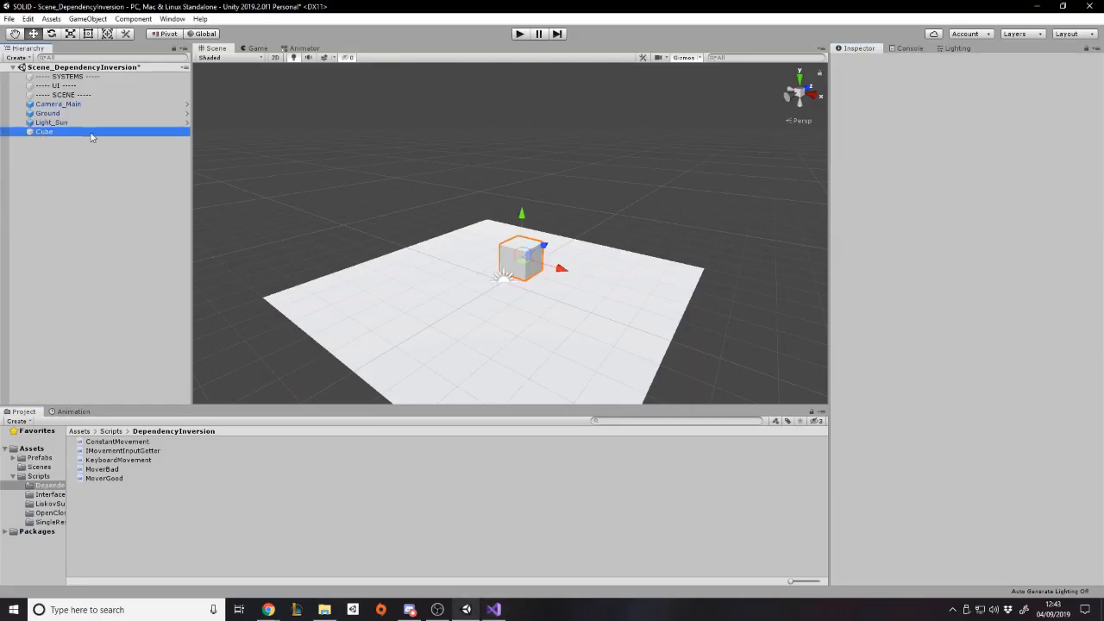
- Attach the Mover Good script to the Cube and return to MoverGood.cs in Visual Studio
click(45, 131)
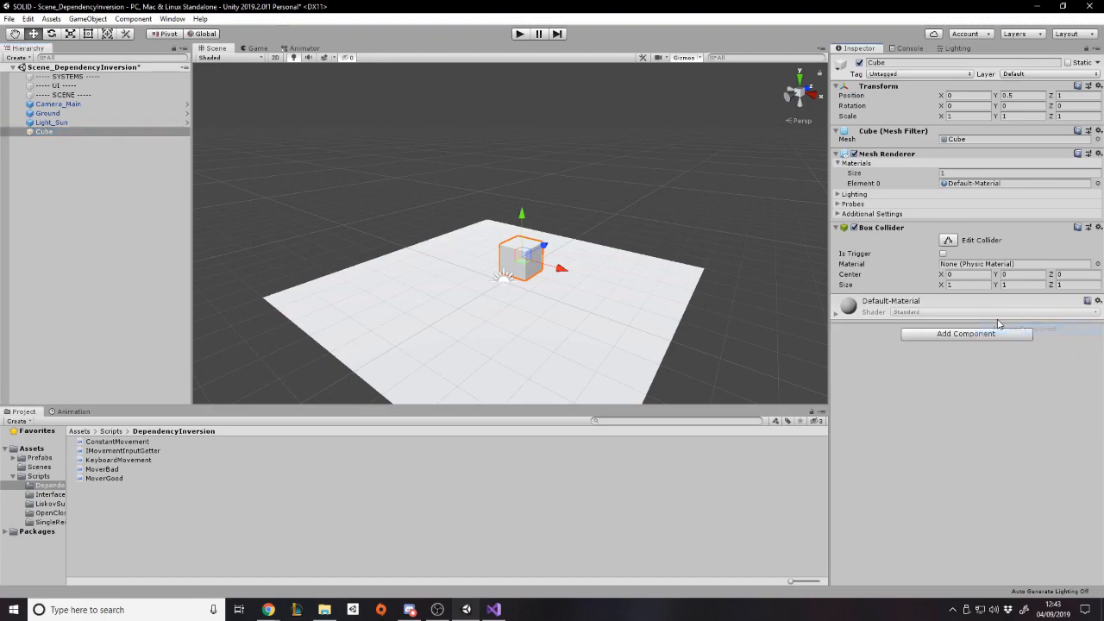
click(965, 335)
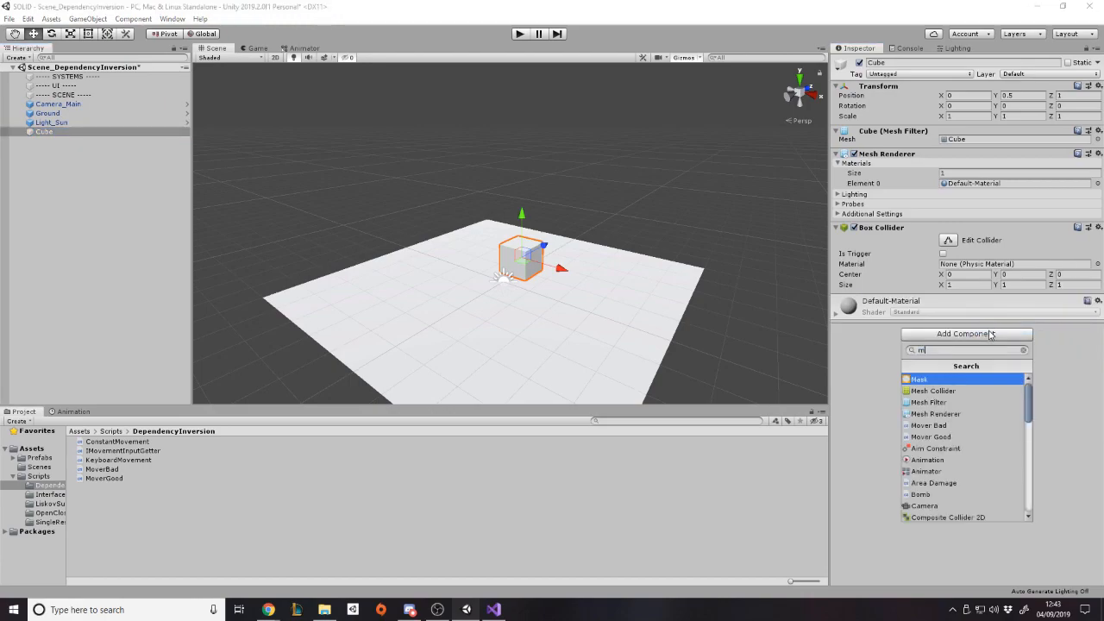
click(931, 437)
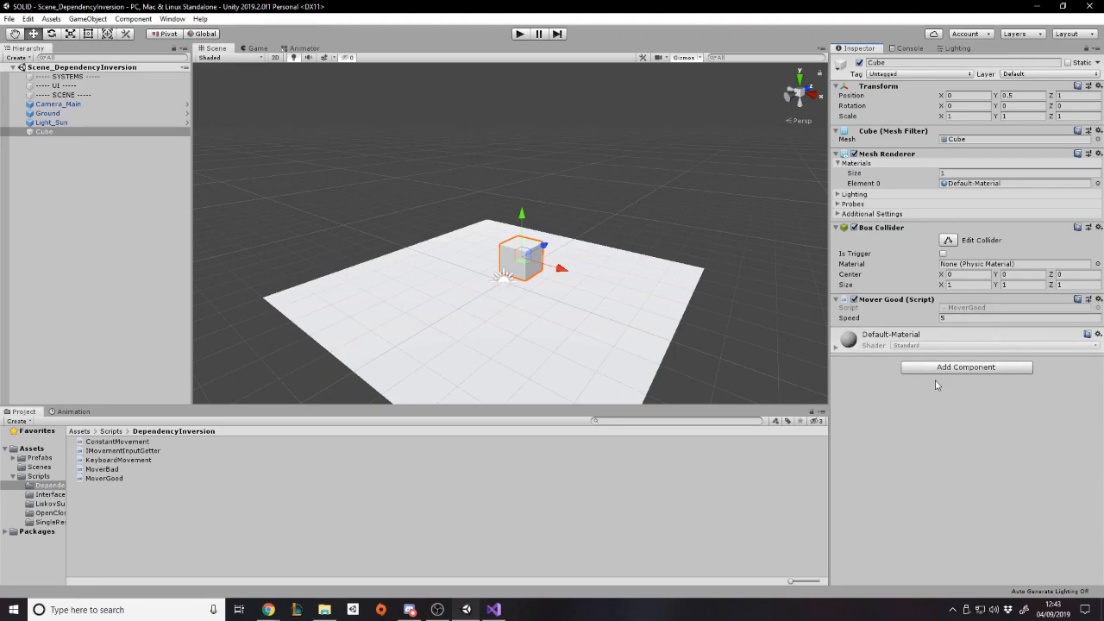
mouse_move(937, 419)
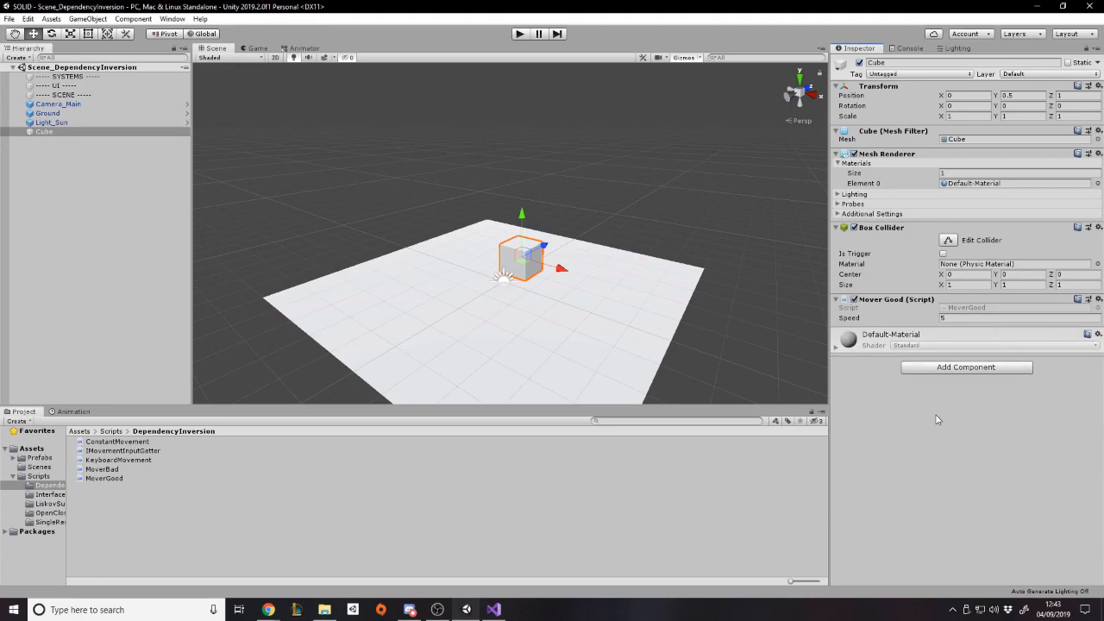
click(496, 609)
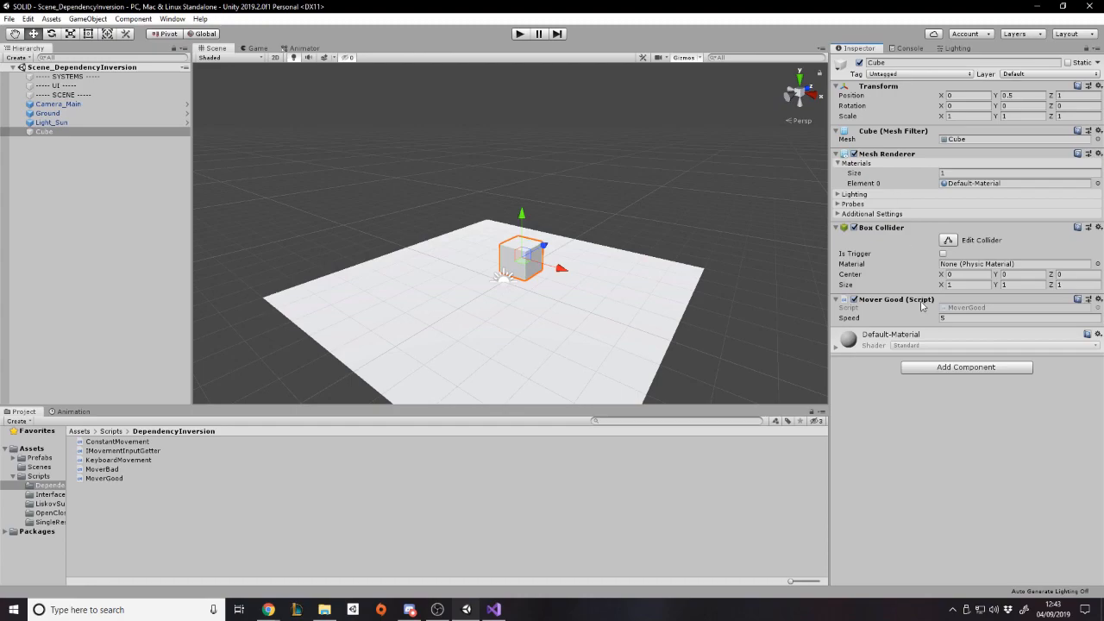
mouse_move(917, 366)
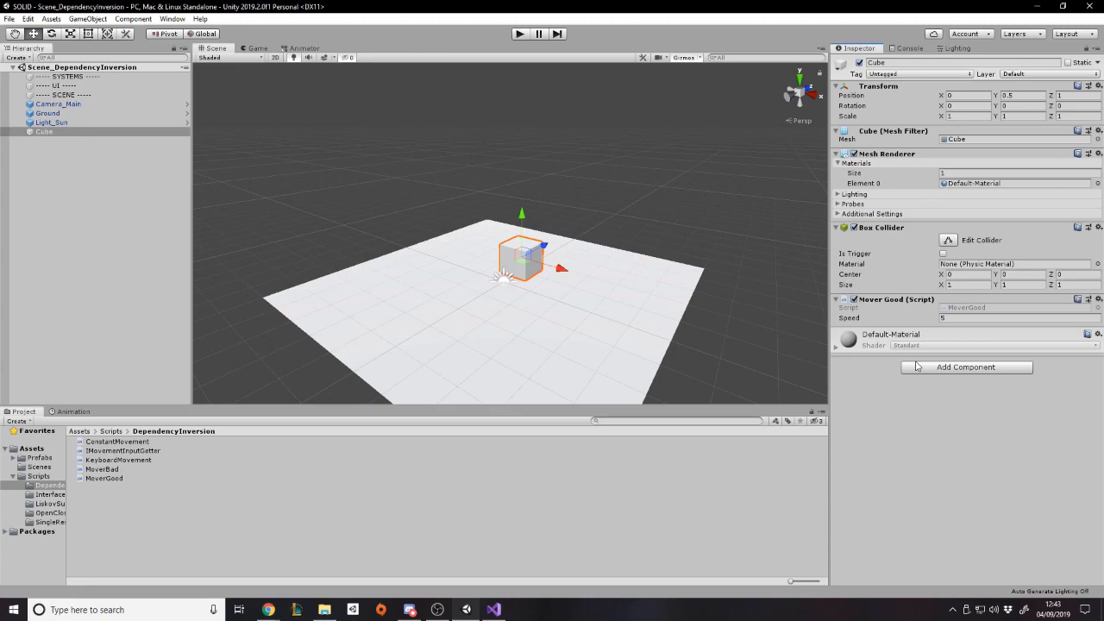
mouse_move(869, 394)
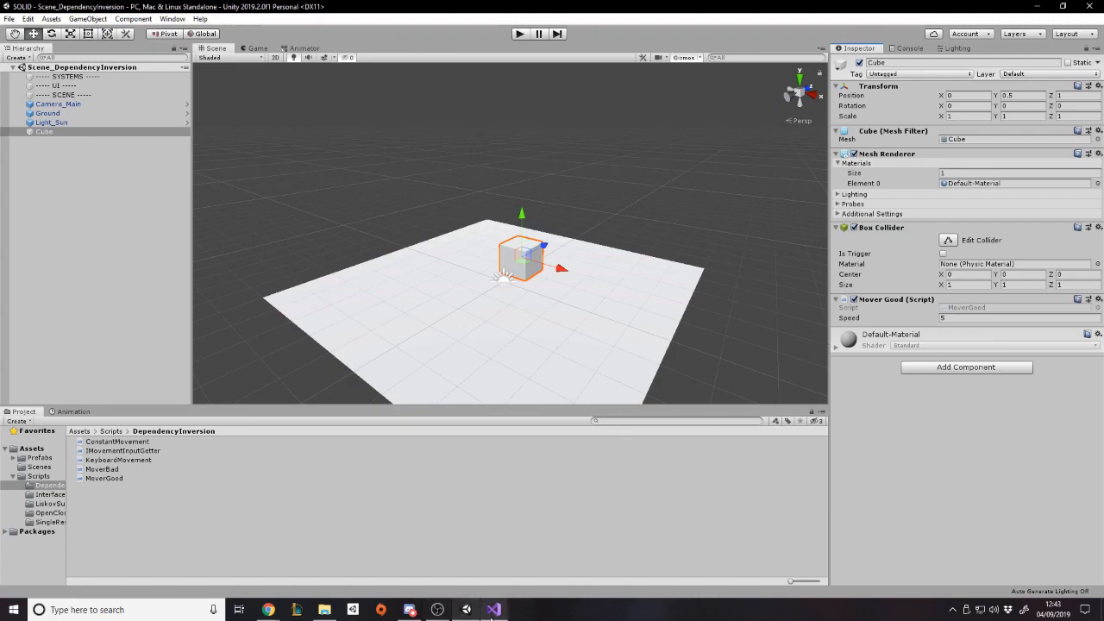
click(493, 607)
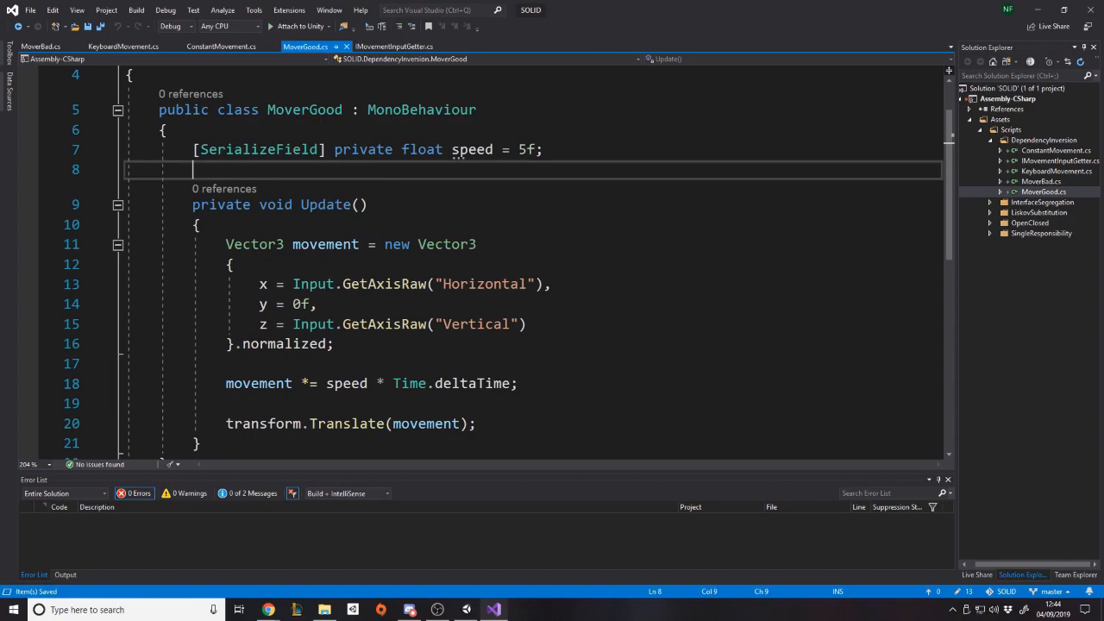
- Declare a private IMovementInputGetter movementInputGetter field initialised to null in MoverGood
text(private)
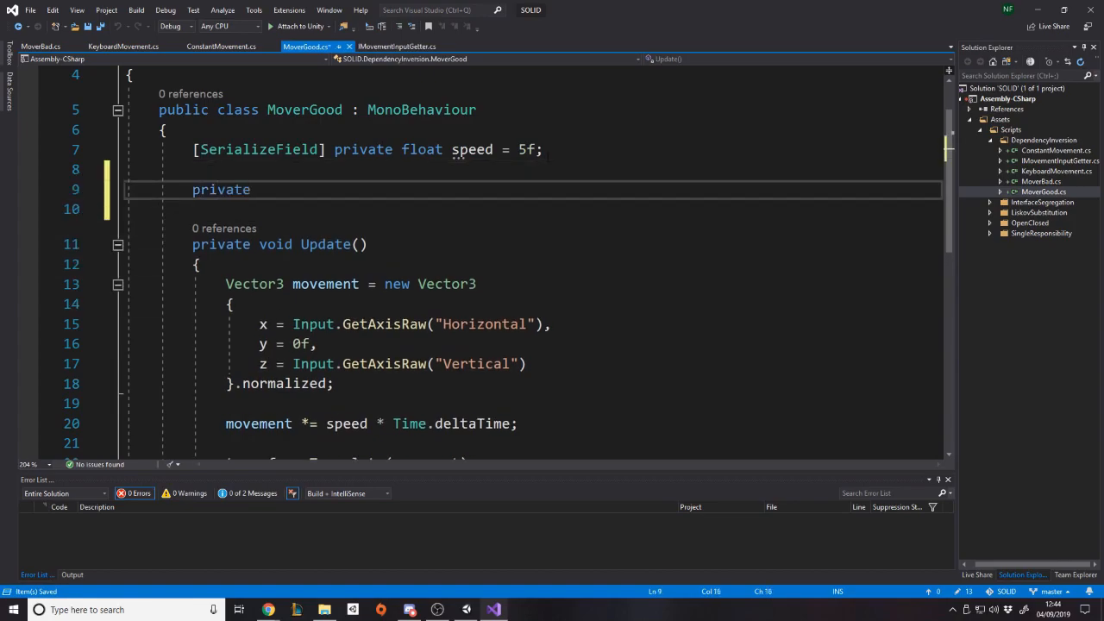
text(IMovementInputGetter)
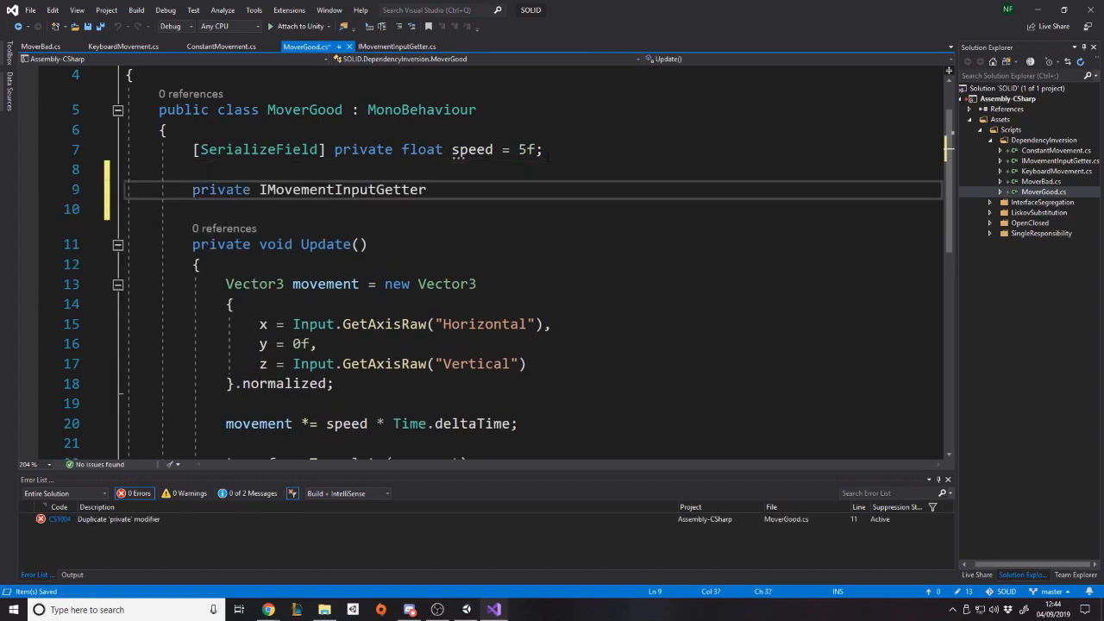
text(" ")
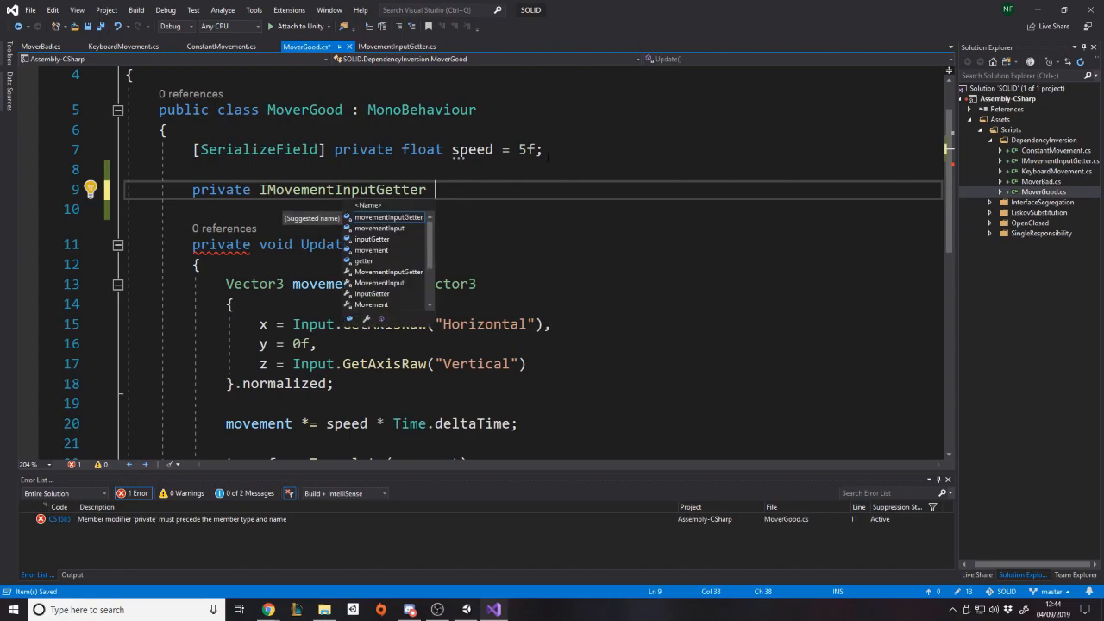
text(movementInputGetter)
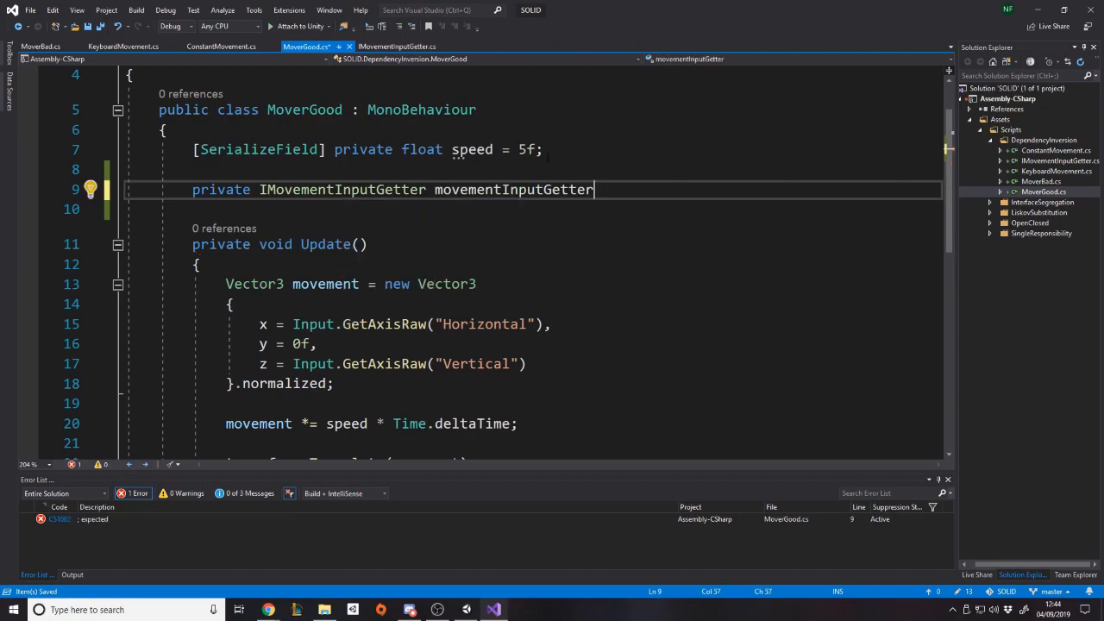
text(= null;)
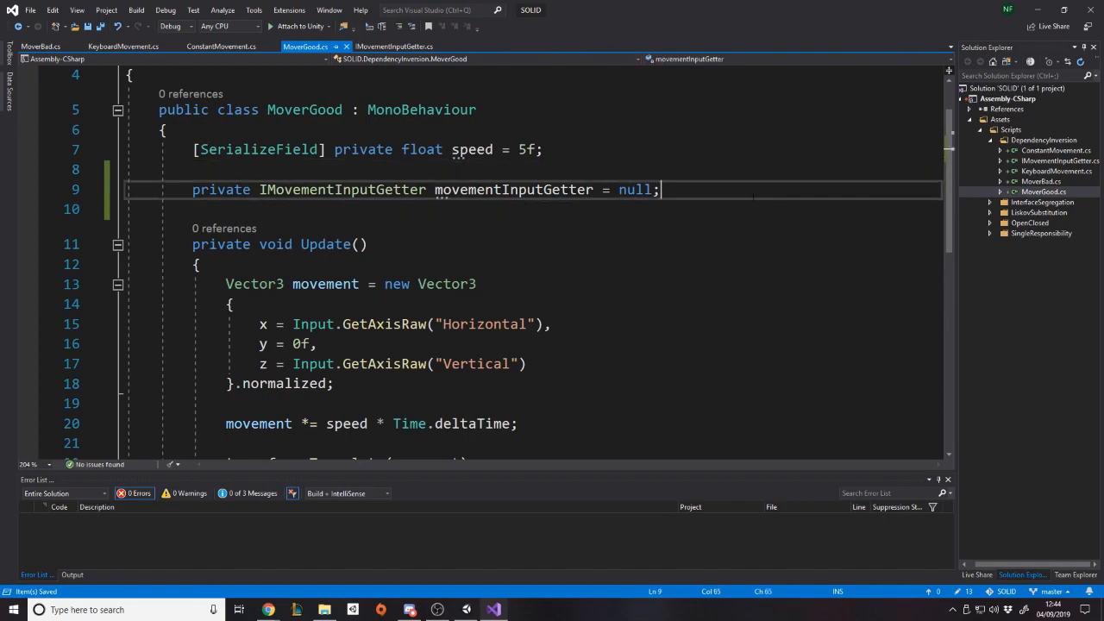
key(Enter)
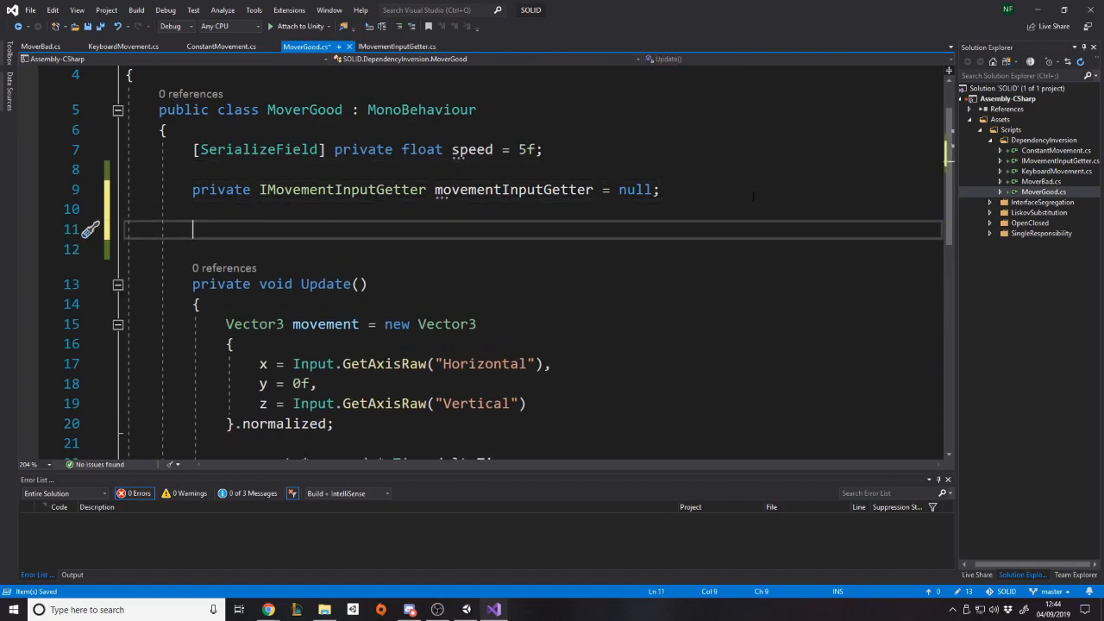
- Add an Awake method fetching the getter with GetComponent<IMovementInputGetter>()
text(awa)
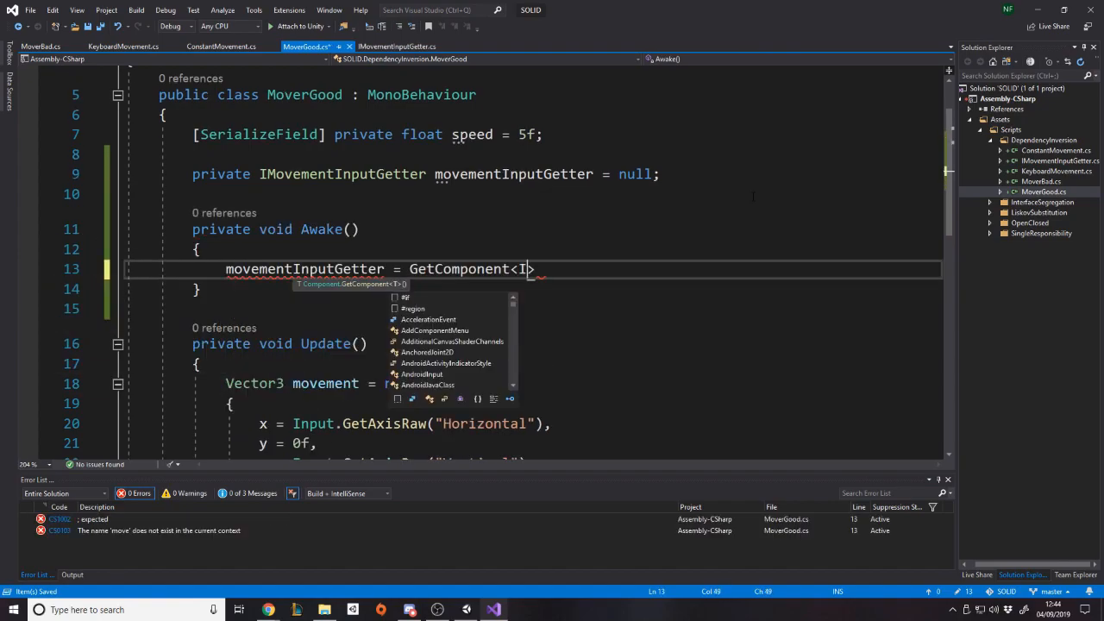
text(MovementInputGetter>();)
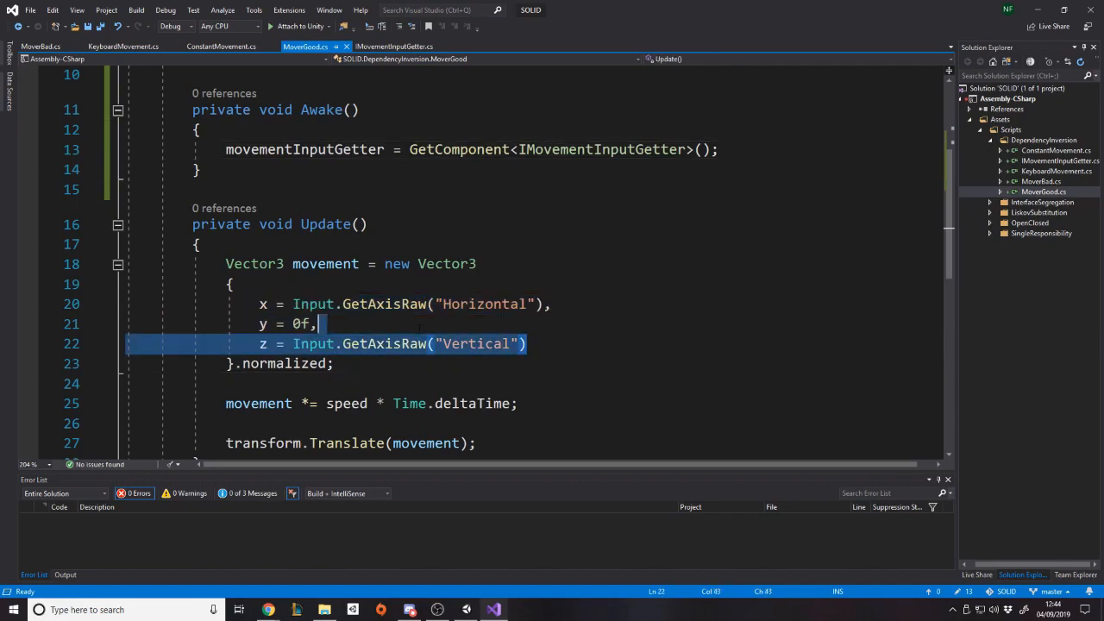
click(528, 343)
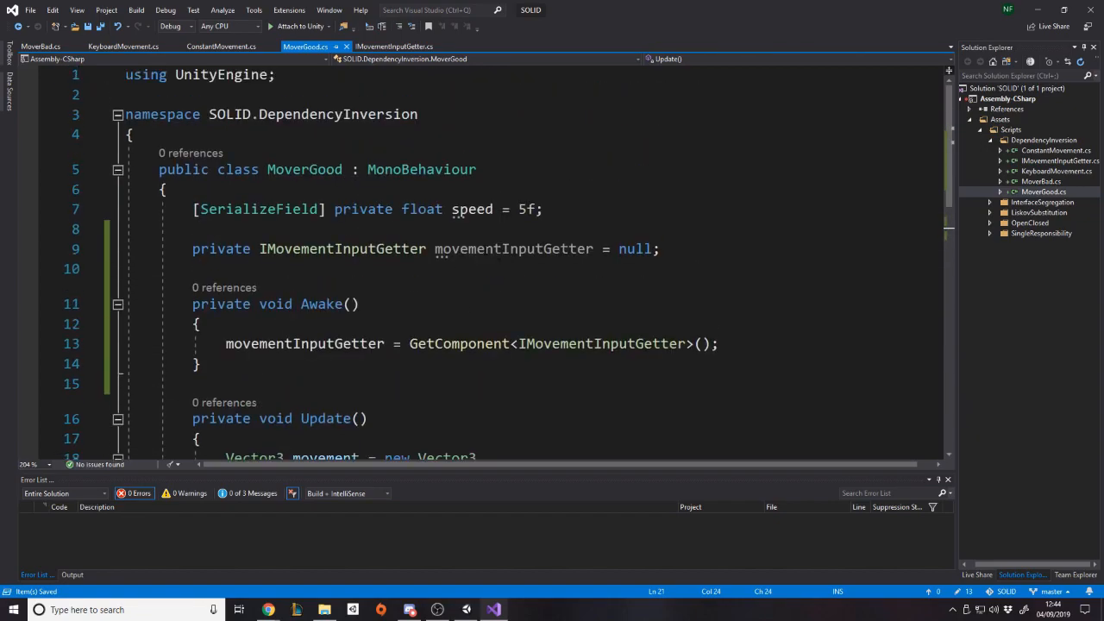
click(359, 303)
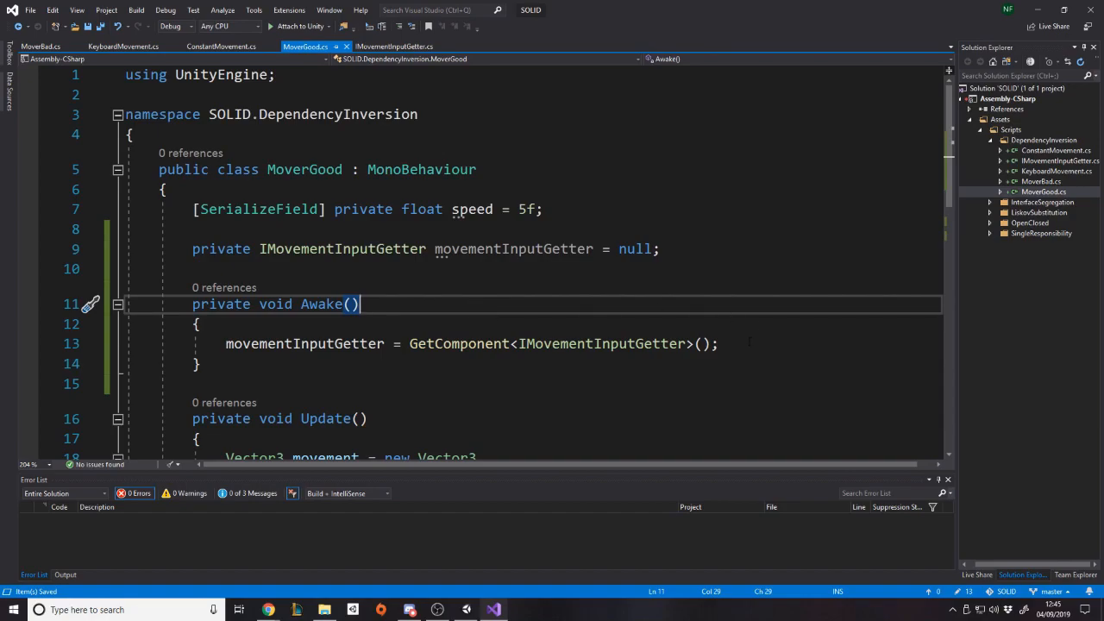
- Discard an unfinished movementInputGetter null check, leaving Update's movement axes at 0f
text(if(movementInputGetter))
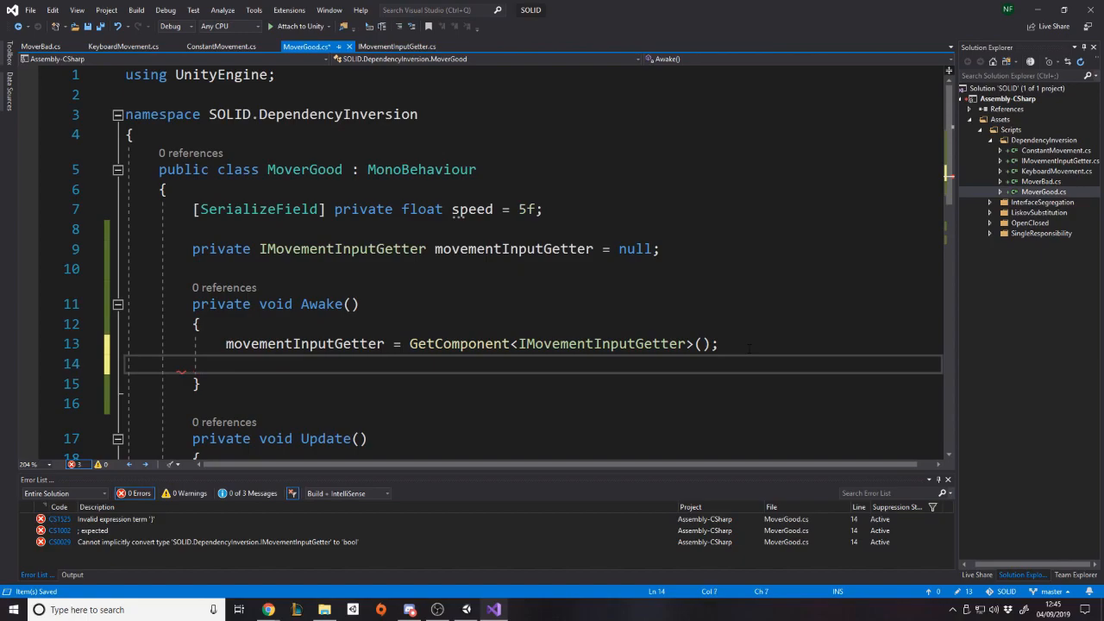
key(Backspace)
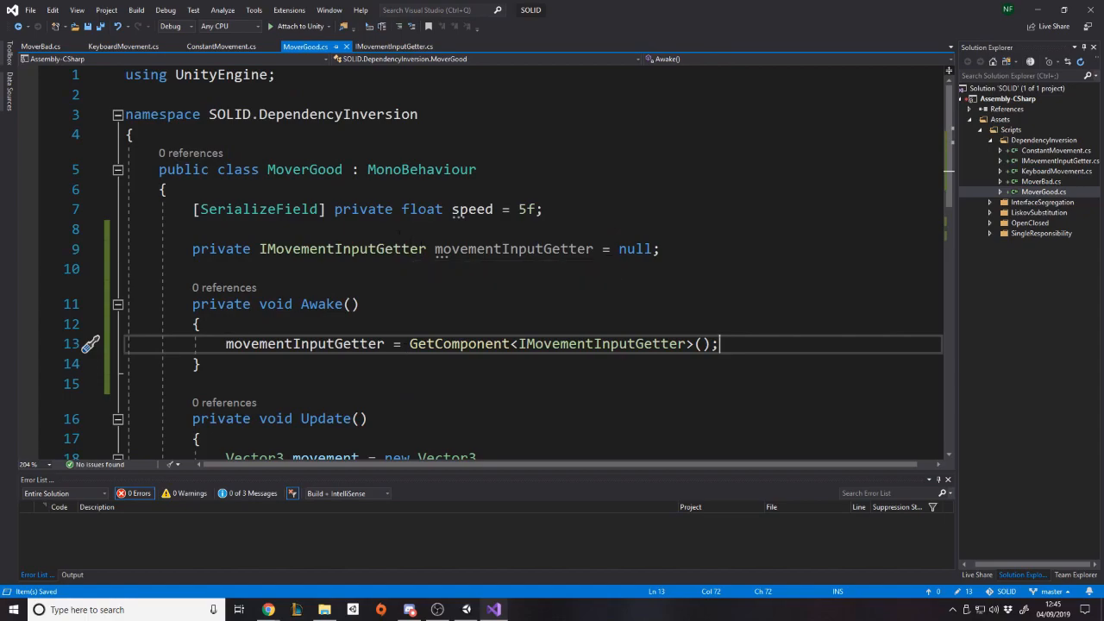
double_click(514, 248)
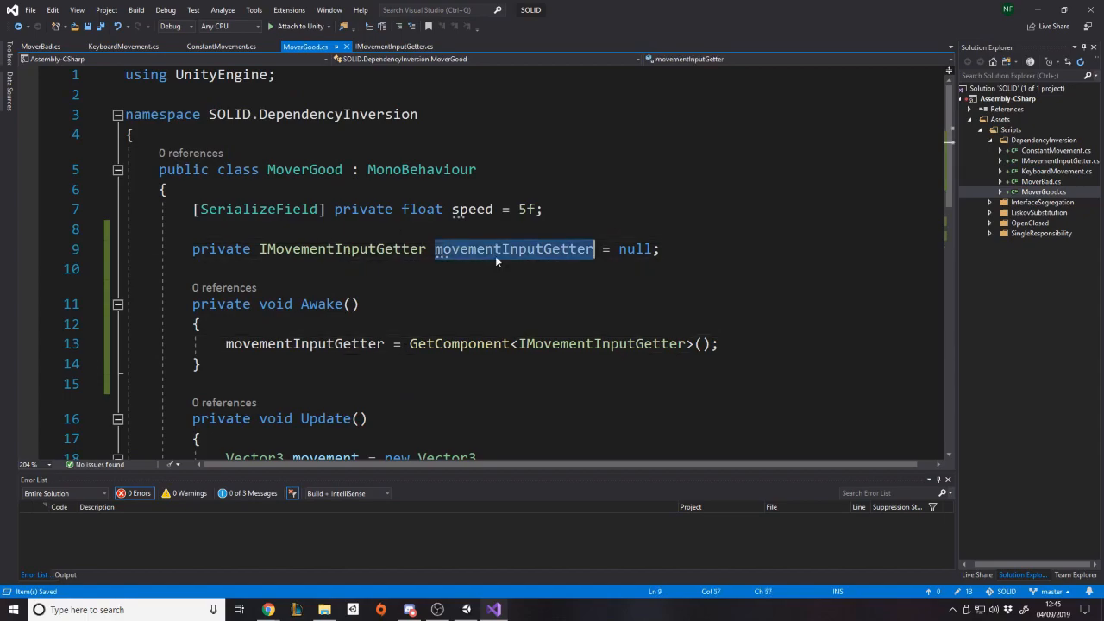
click(721, 344)
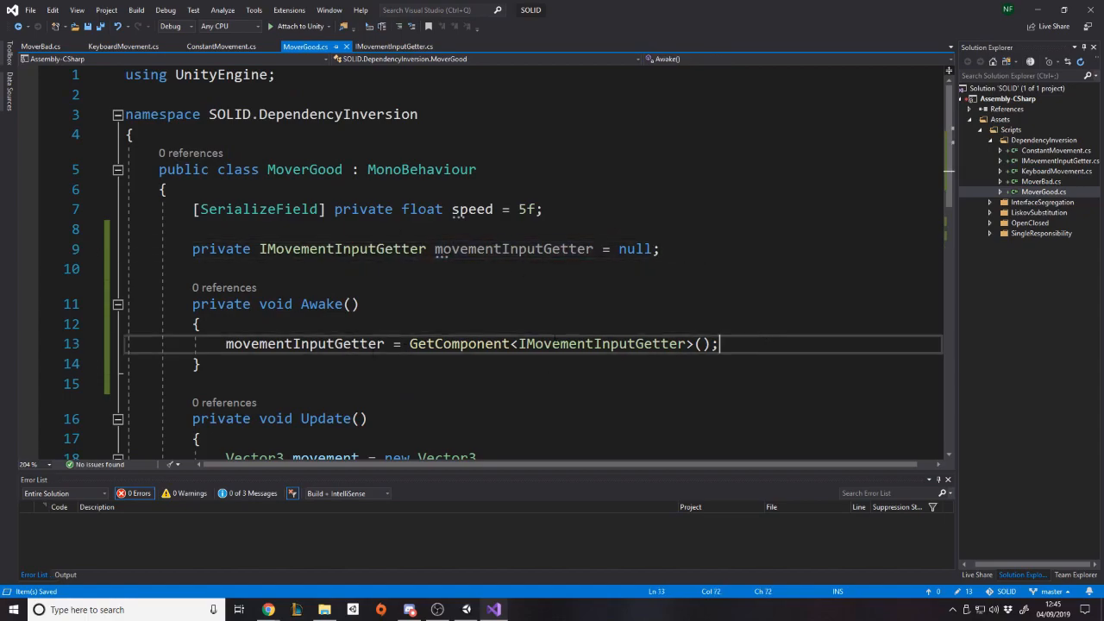
scroll(down, 3)
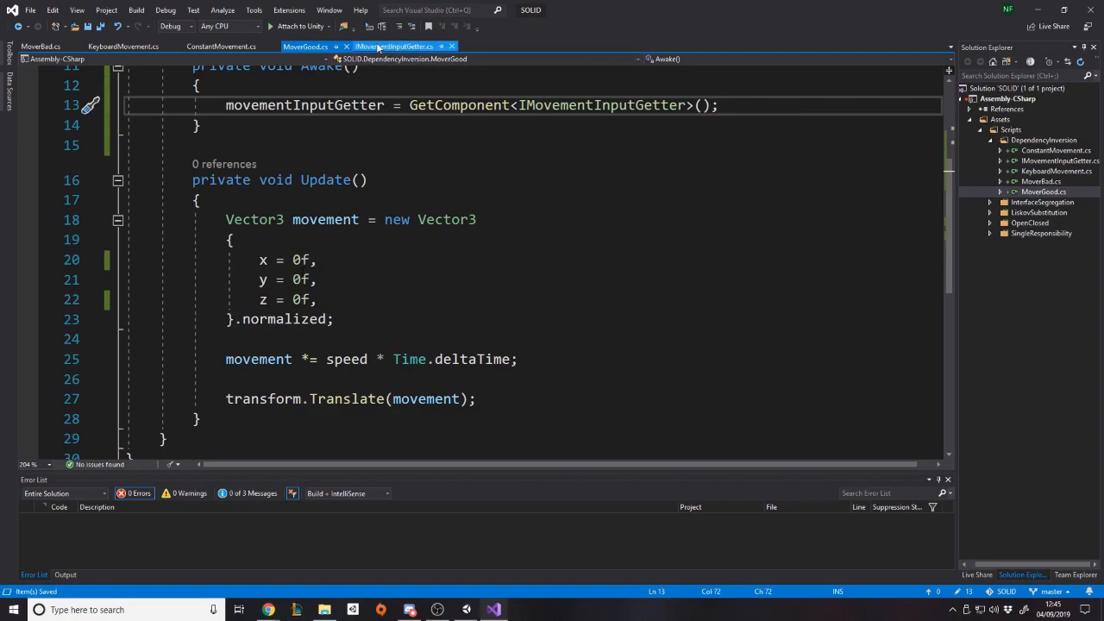
- Declare float Horizontal { get; } and float Vertical { get; } in the IMovementInputGetter interface
click(407, 44)
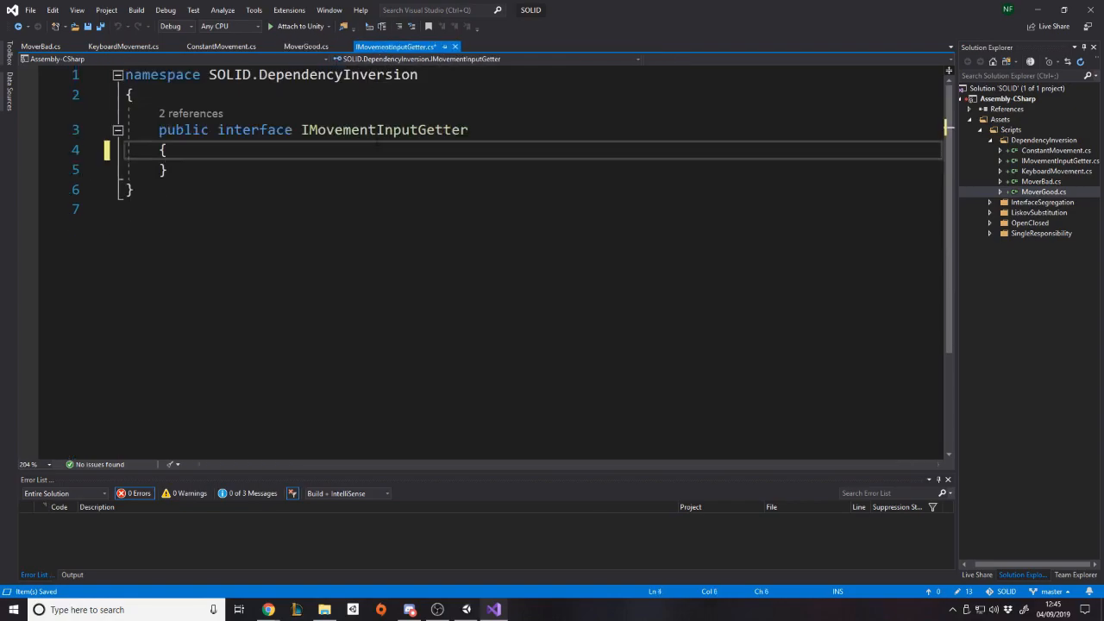
text(float Hor)
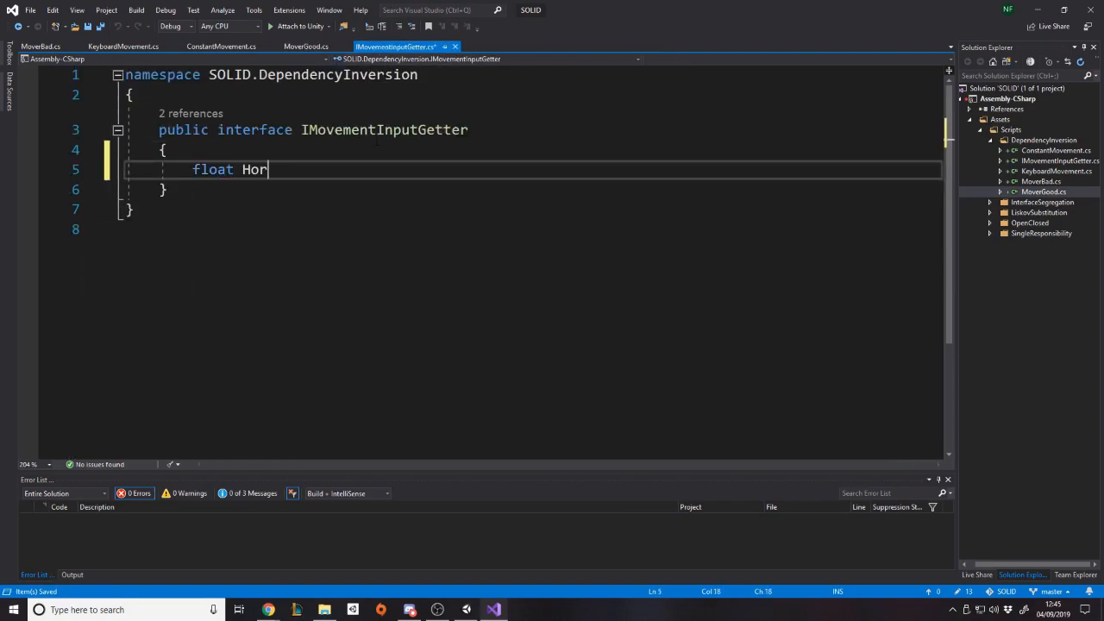
text(izontal { get;})
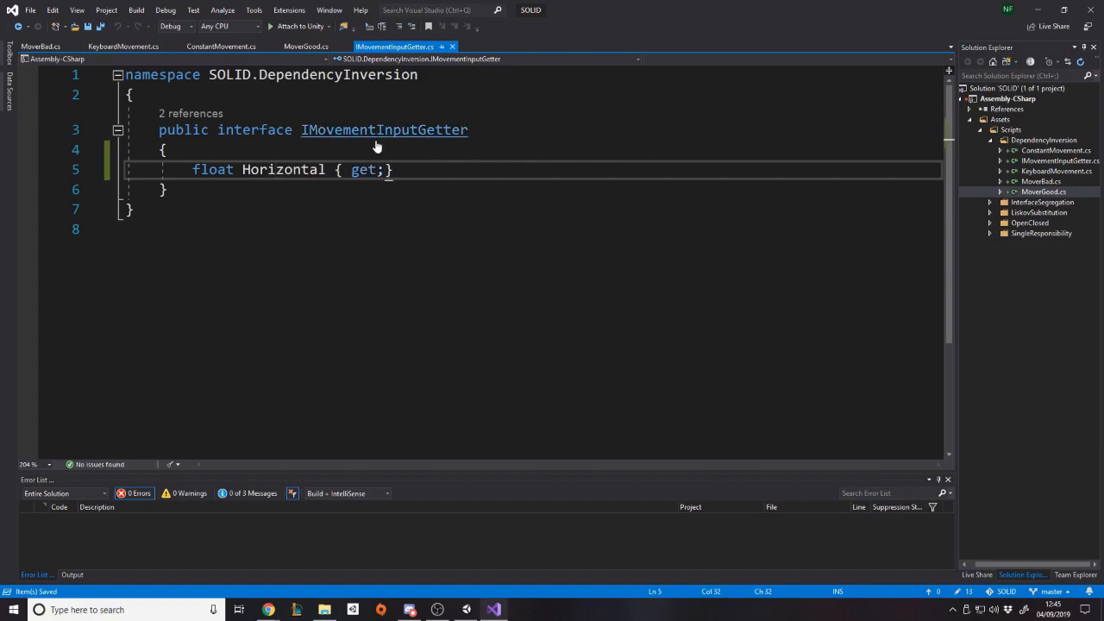
text(float Vertic)
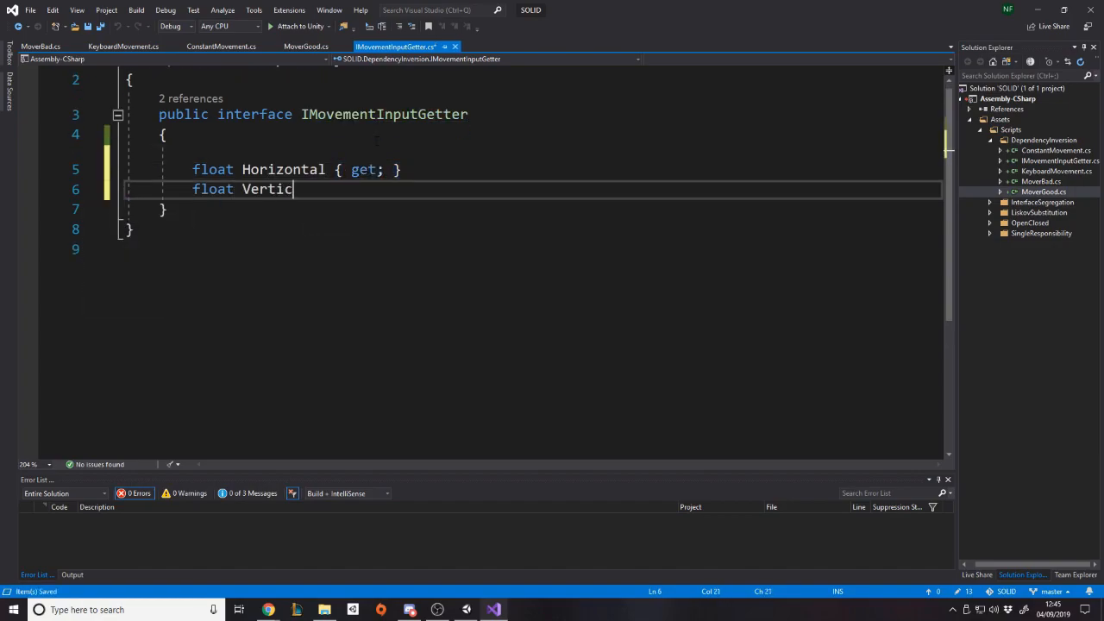
text(al { get; })
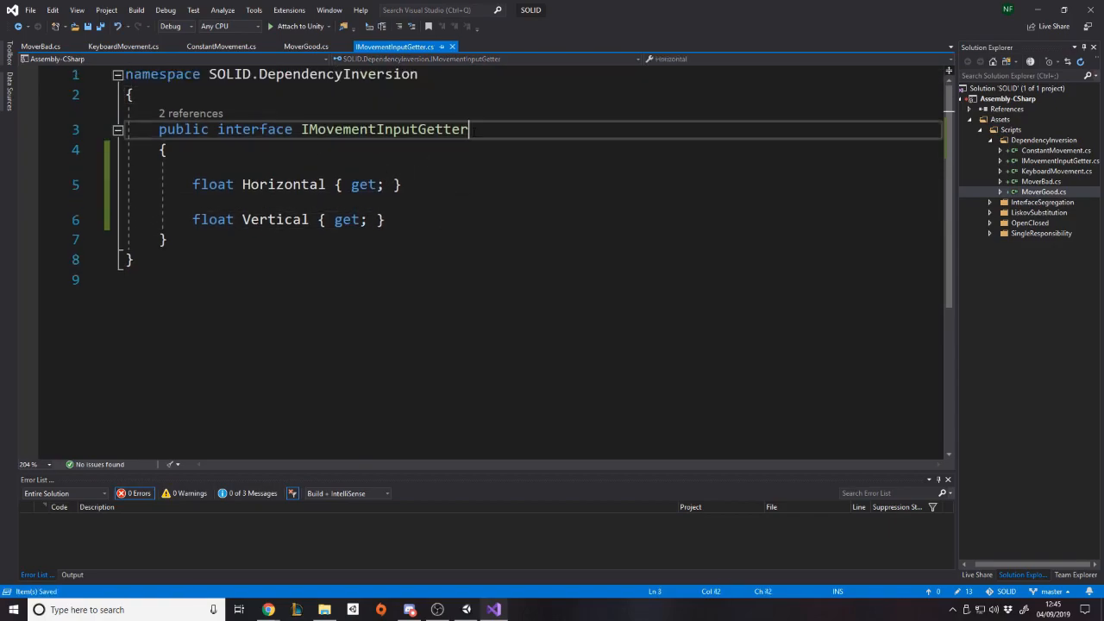
double_click(383, 128)
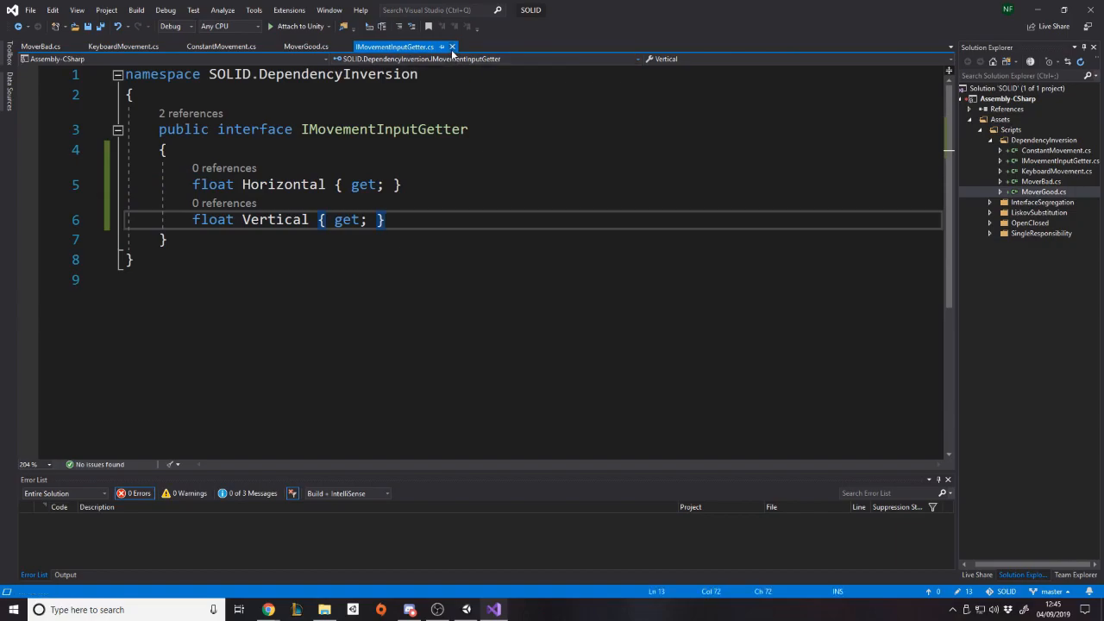
- Set Update's x to movementInputGetter.Horizontal and z to movementInputGetter.Vertical in MoverGood
click(307, 45)
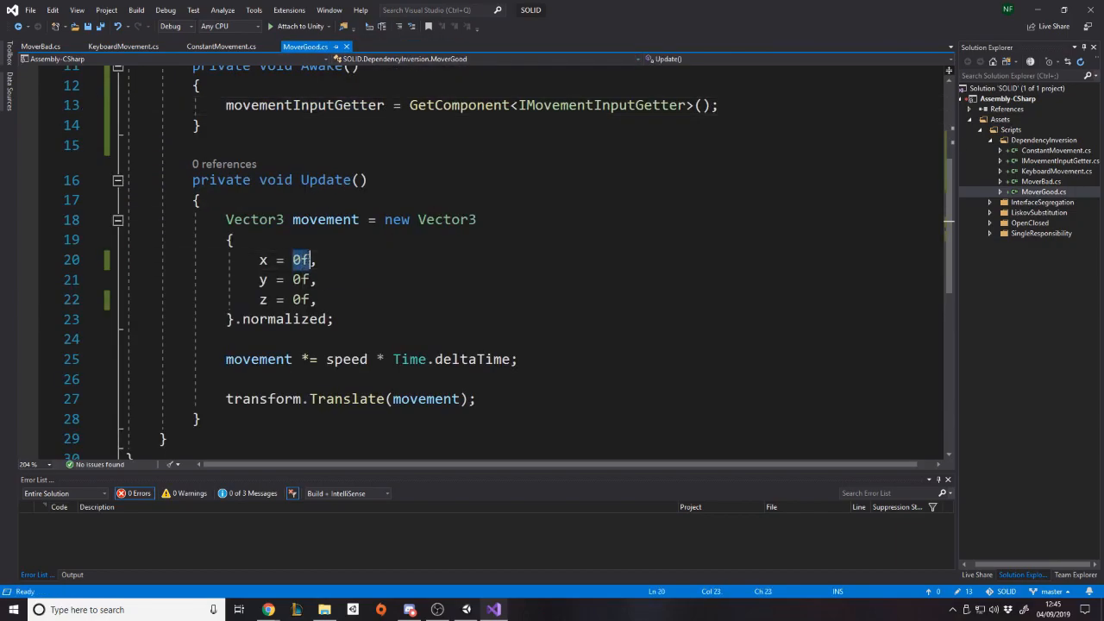
text(m)
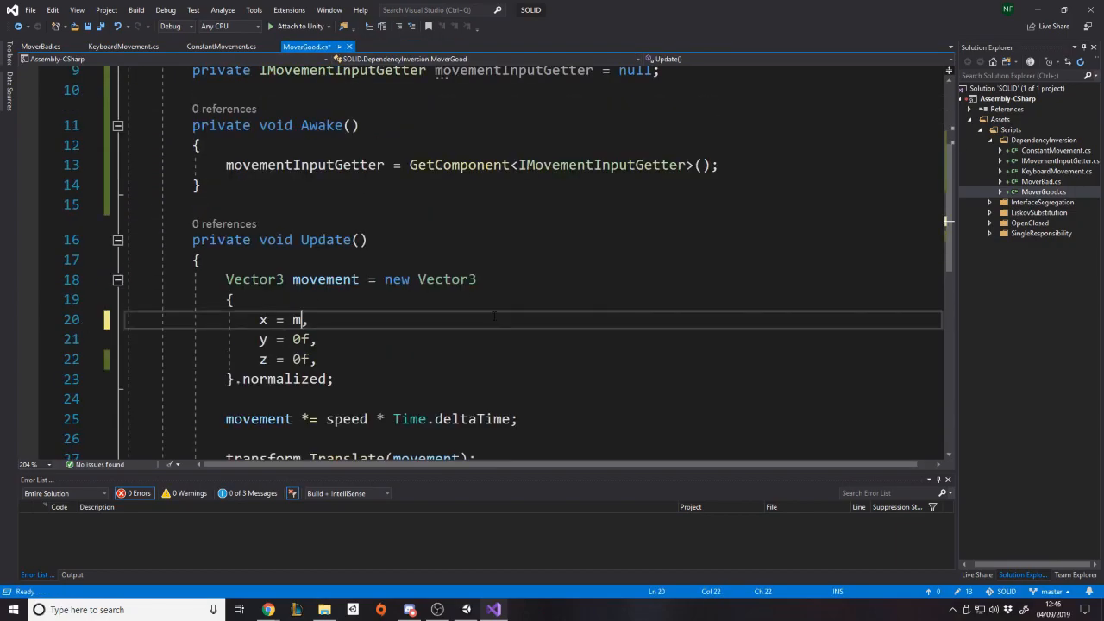
text(ovementInputGetter.Horizontal)
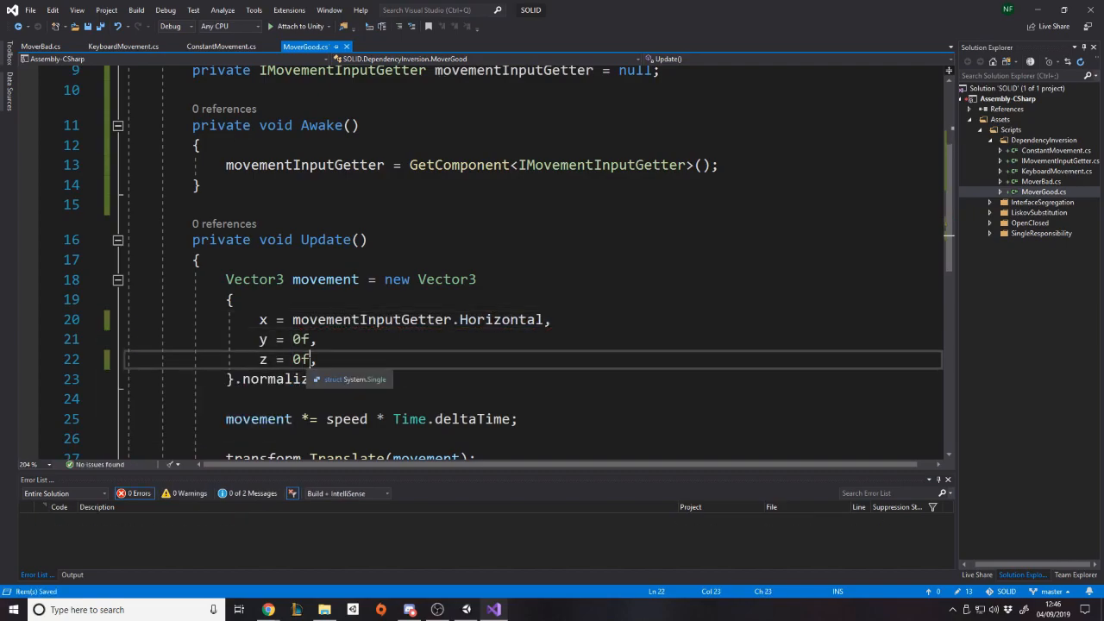
text(movementInputGetter.)
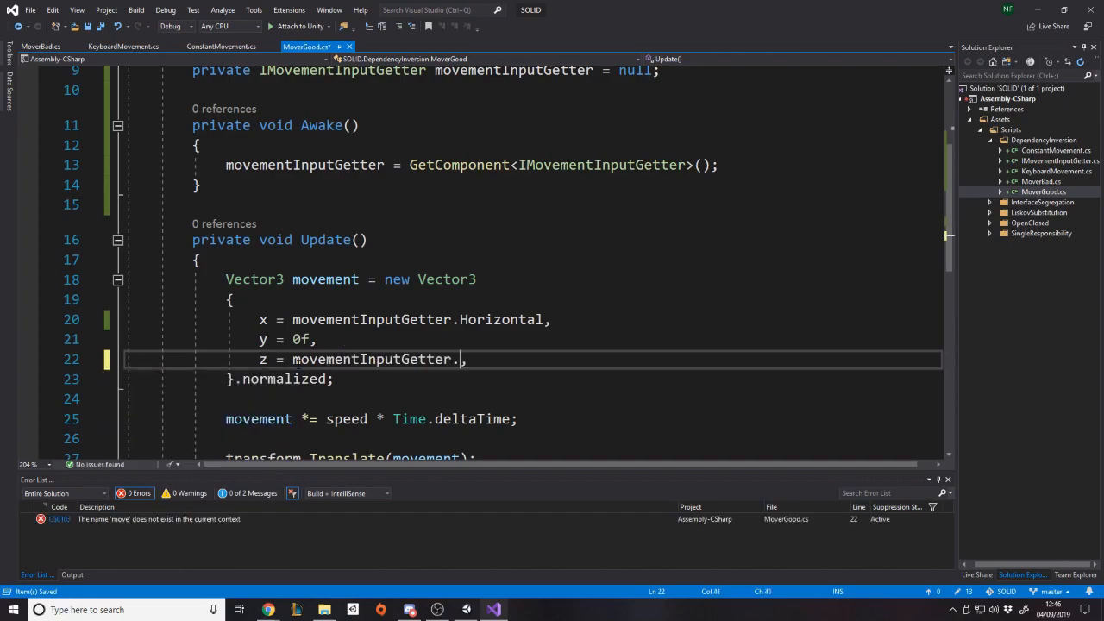
text(Vertical)
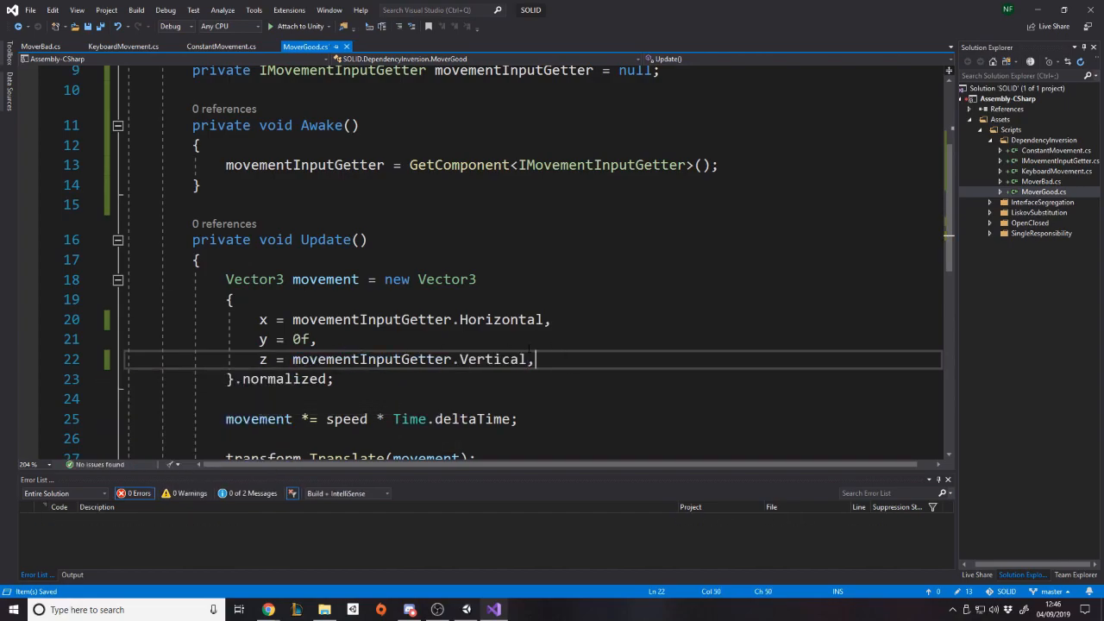
scroll(down, 3)
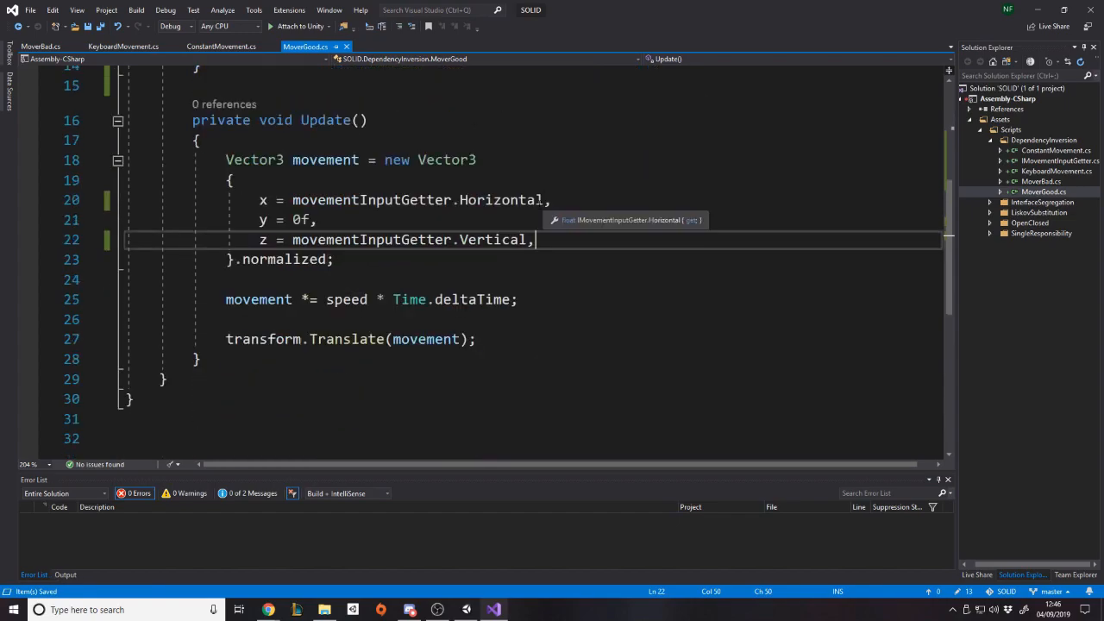
double_click(500, 200)
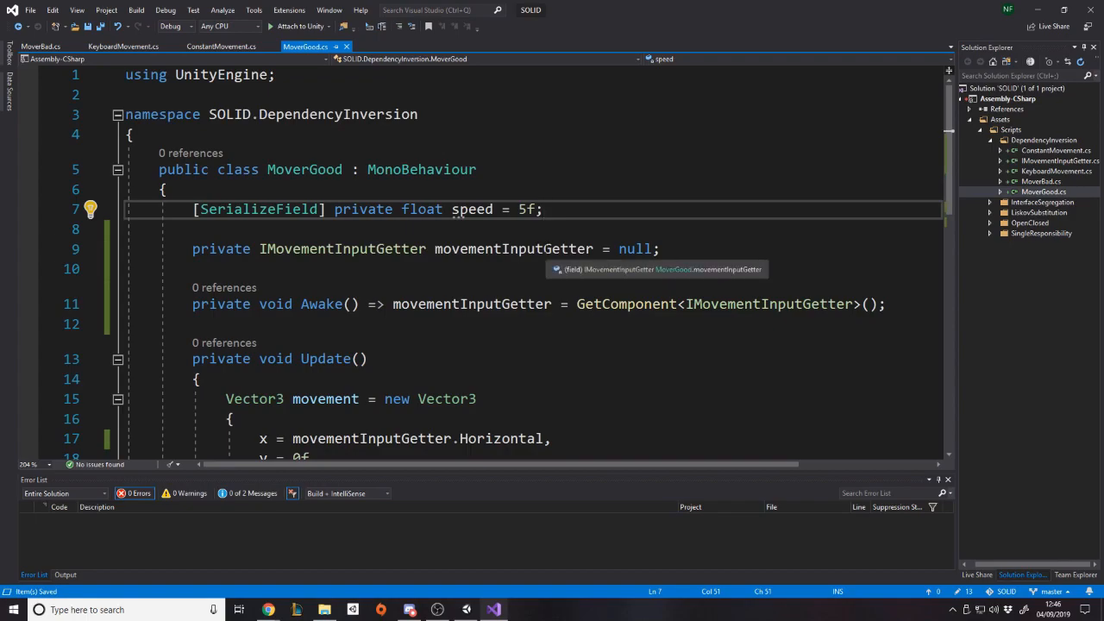
click(228, 49)
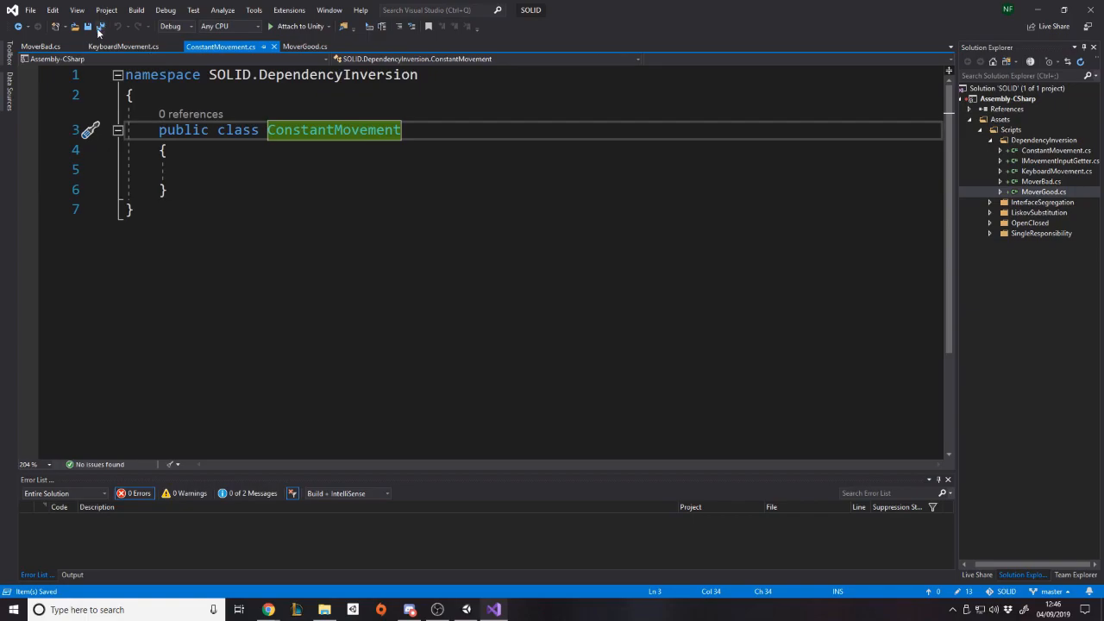
- Make KeyboardMovement inherit MonoBehaviour and IMovementInputGetter, adding using UnityEngine and generating the interface members
click(120, 45)
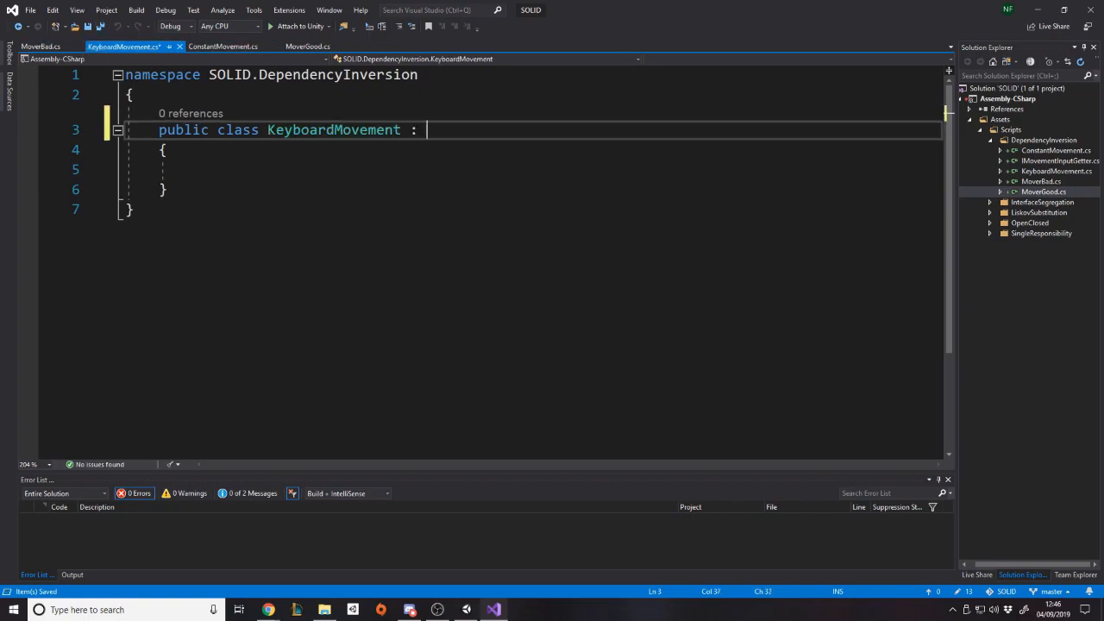
text(IMovementInputGetter)
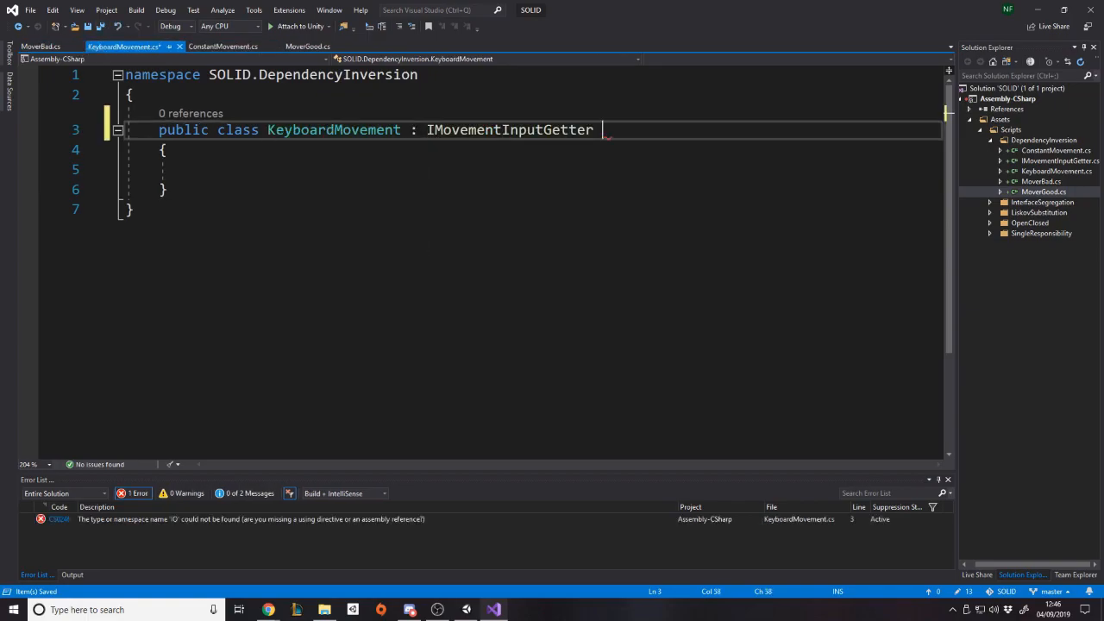
text(M)
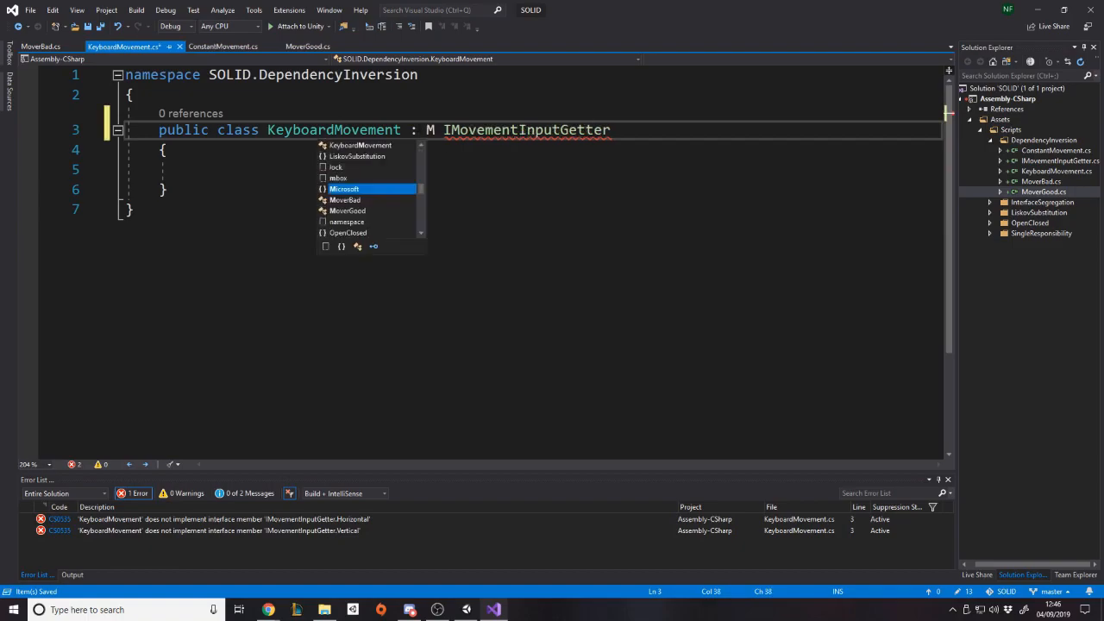
text(onoBehaviour)
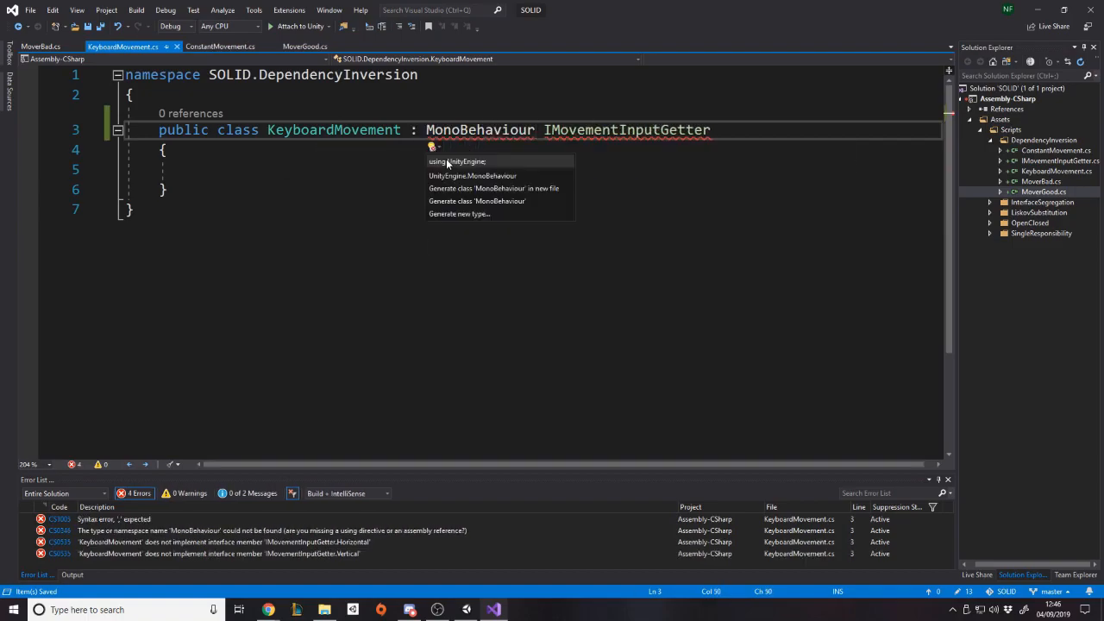
click(455, 162)
text(,)
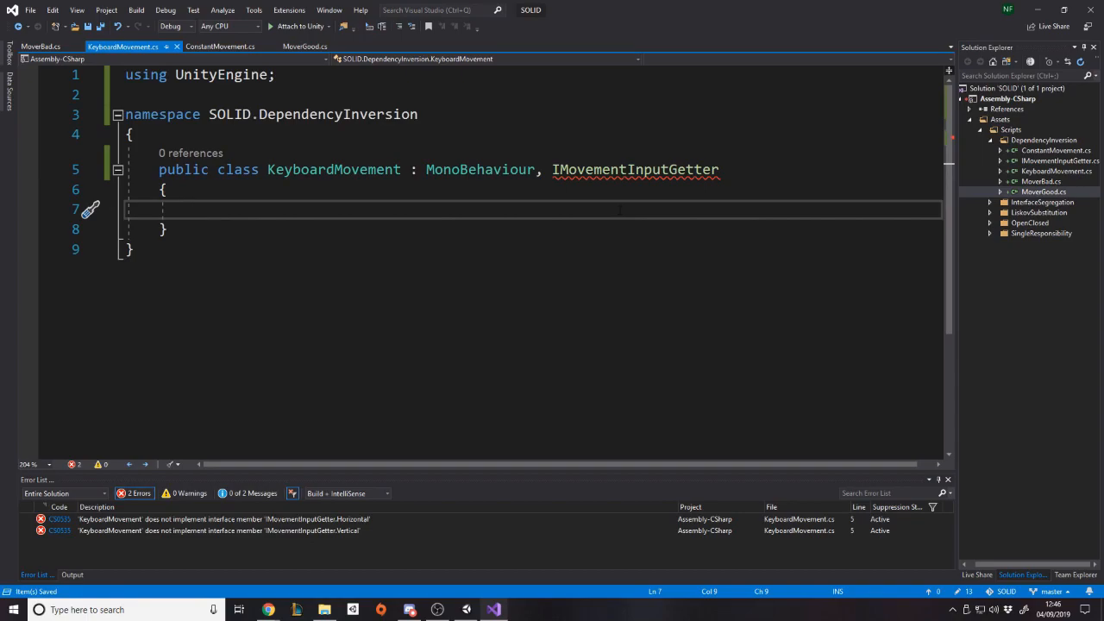
click(663, 186)
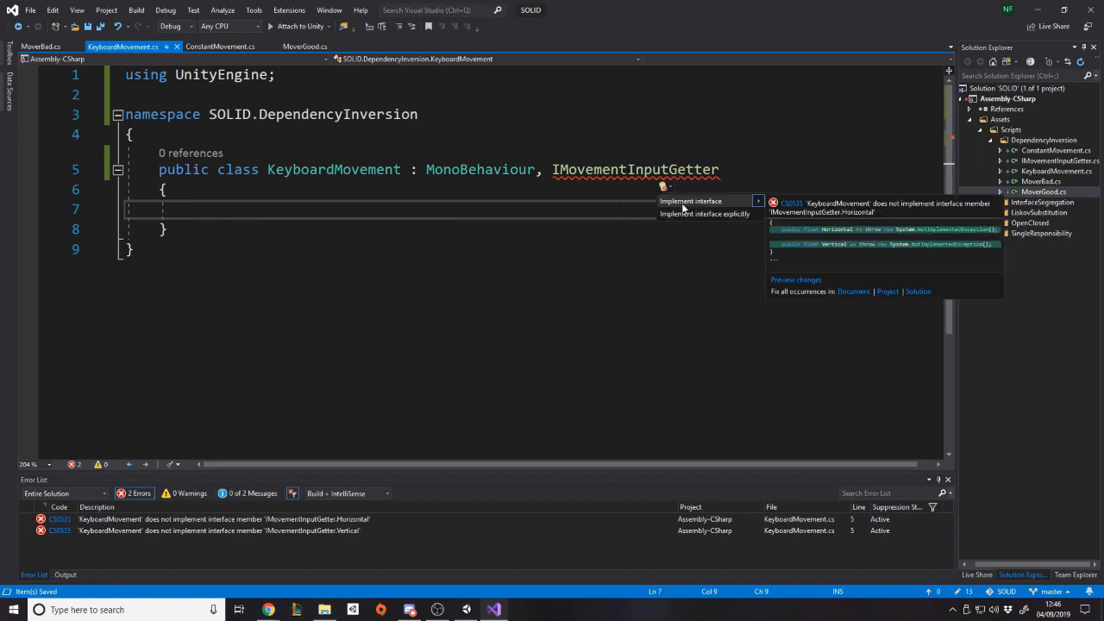
click(689, 200)
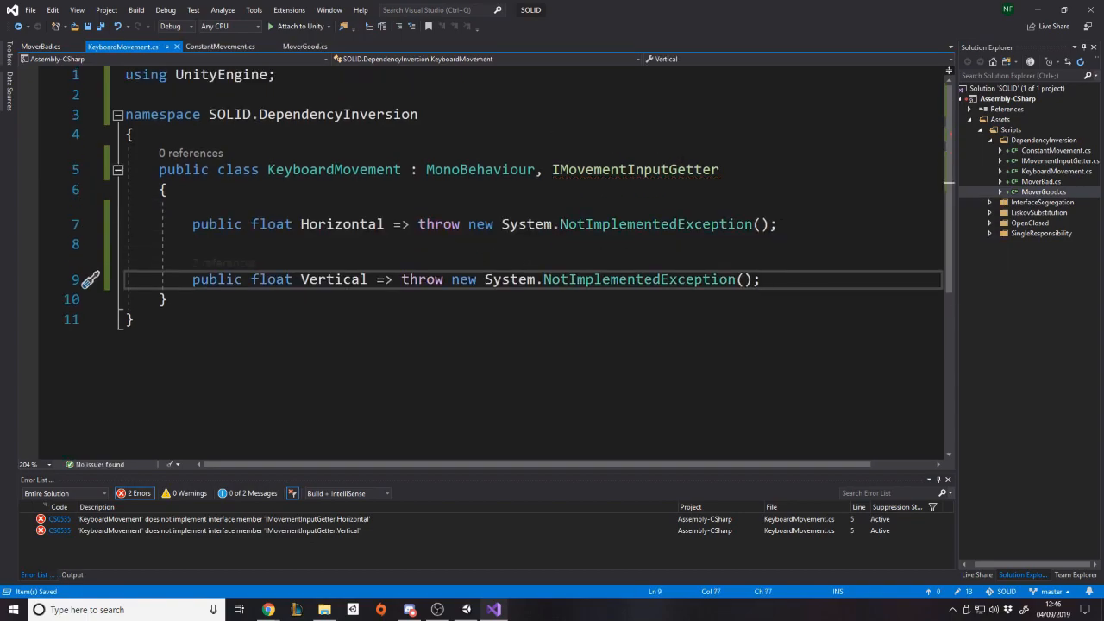
- Turn Horizontal and Vertical into auto-properties and assign Input.GetAxisRaw("Horizontal") and ("Vertical") in Update
text(u)
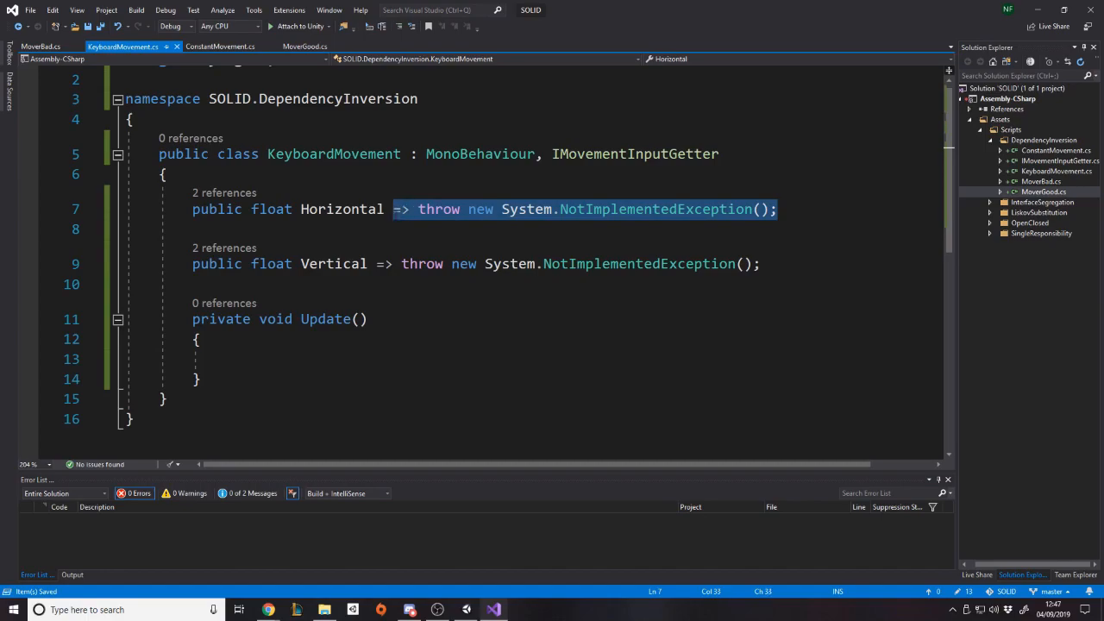
text({ get; })
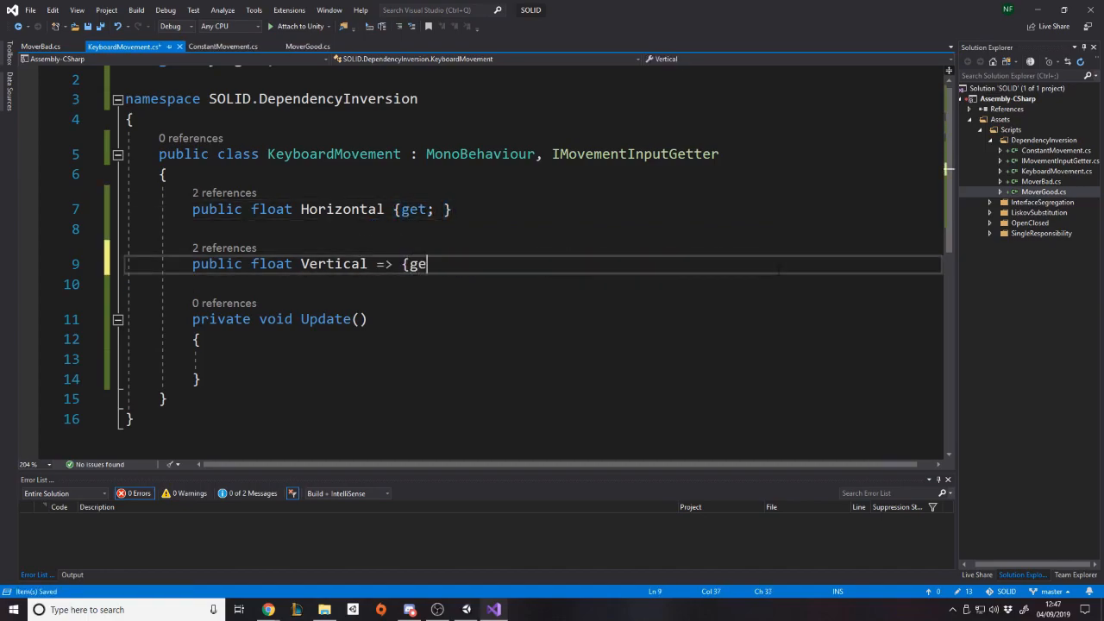
text(t;)
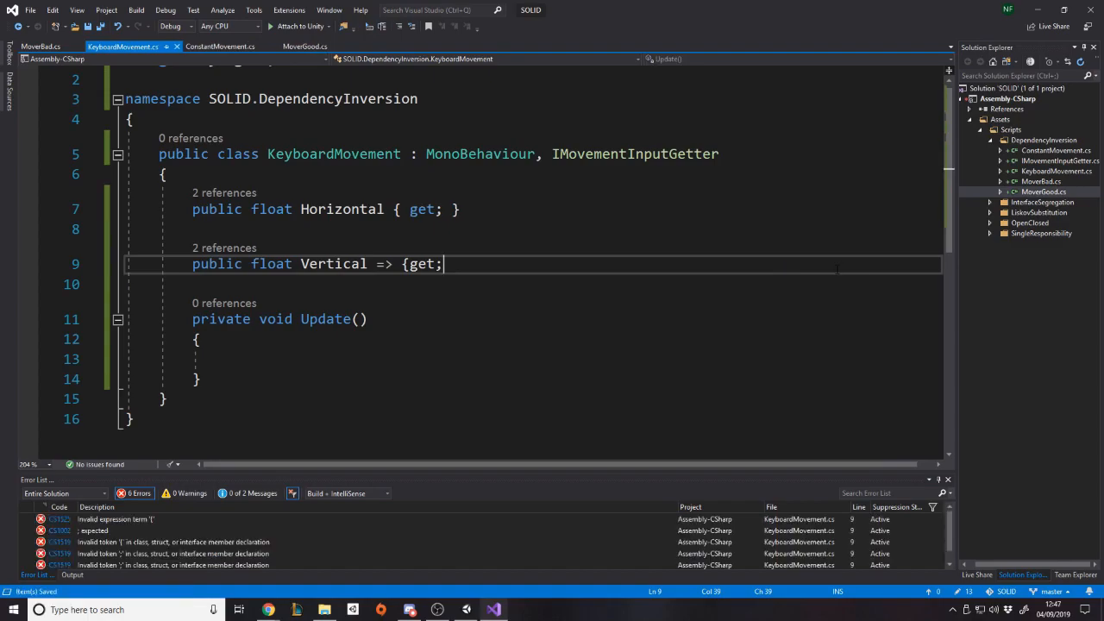
text(})
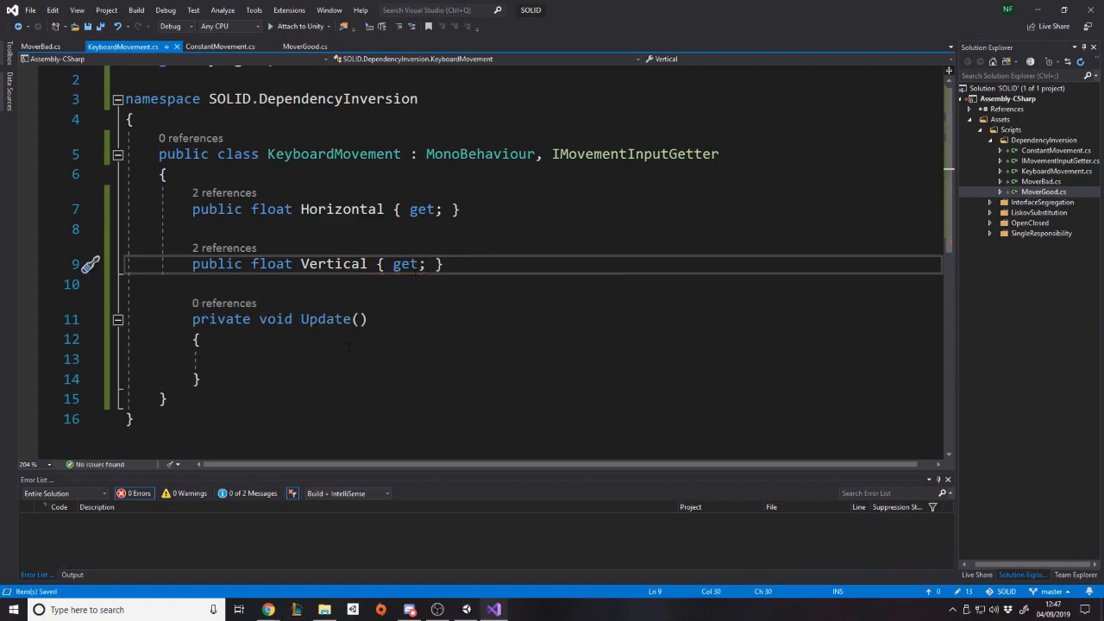
text(Horizontal)
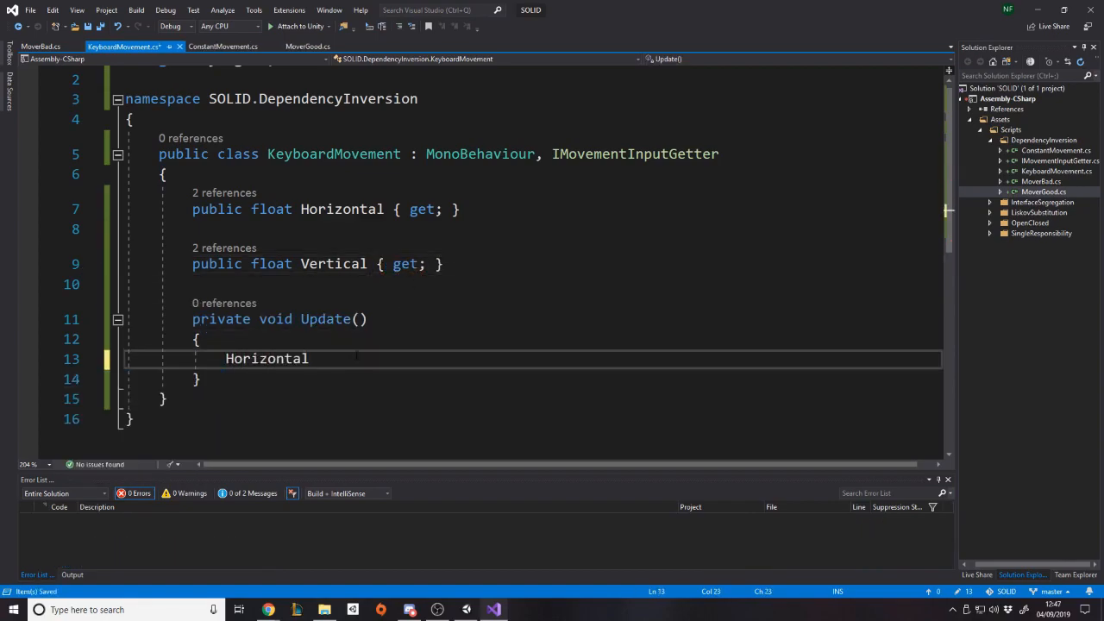
text(= Input.GetAxisRaw)
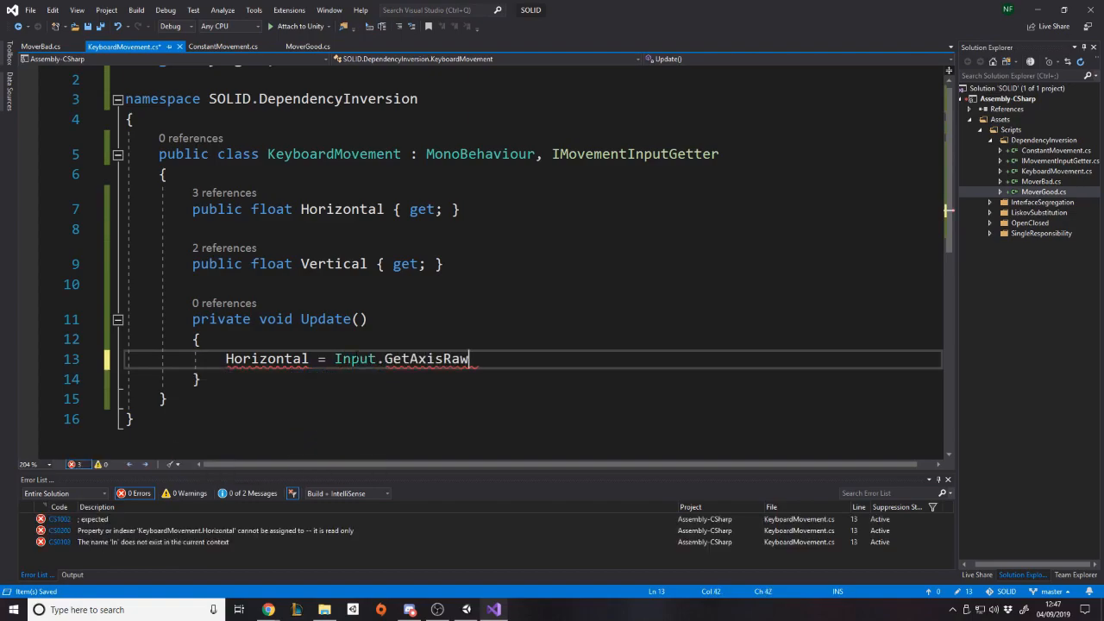
text(("Horizontal");)
text(Vertical =)
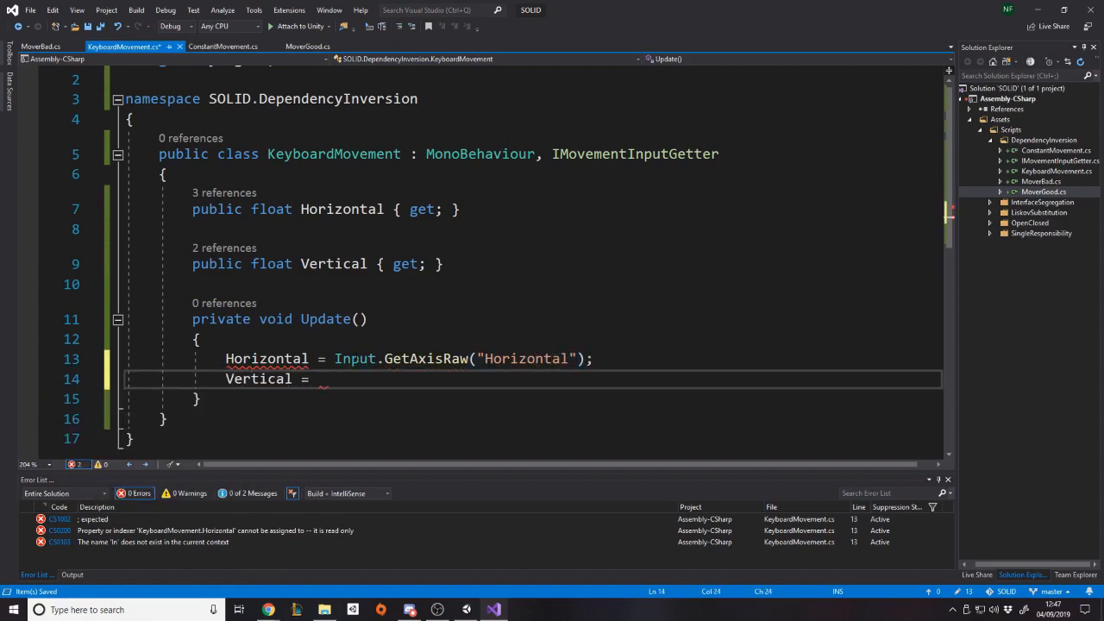
text(input.GetAxisRaw(")
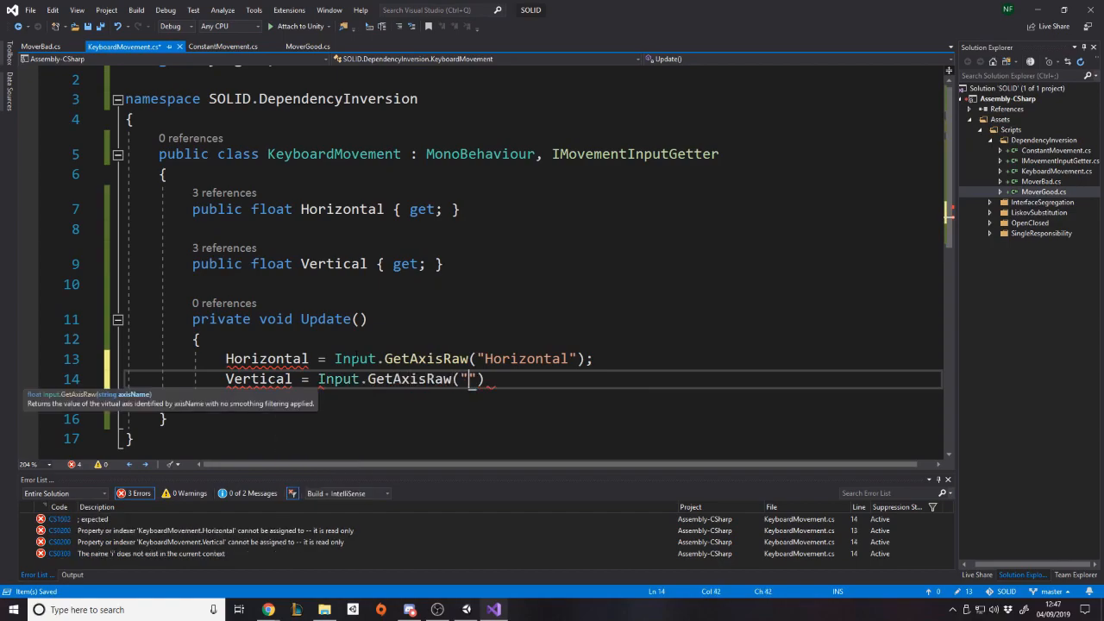
text(Vertical");)
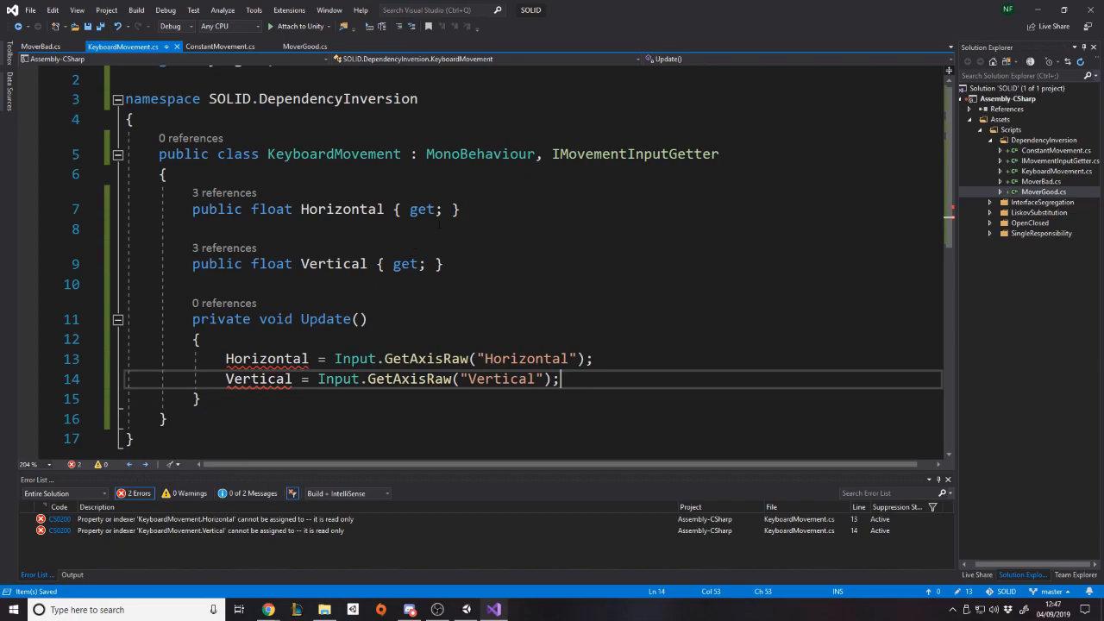
- Give the Horizontal and Vertical properties private setters
text(private)
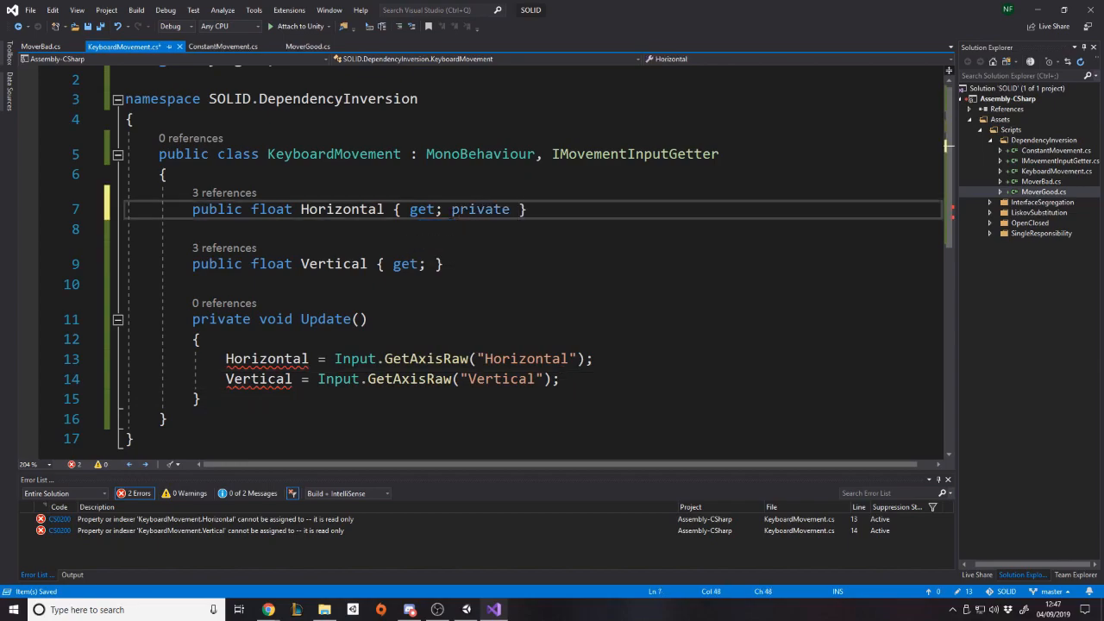
text(set;)
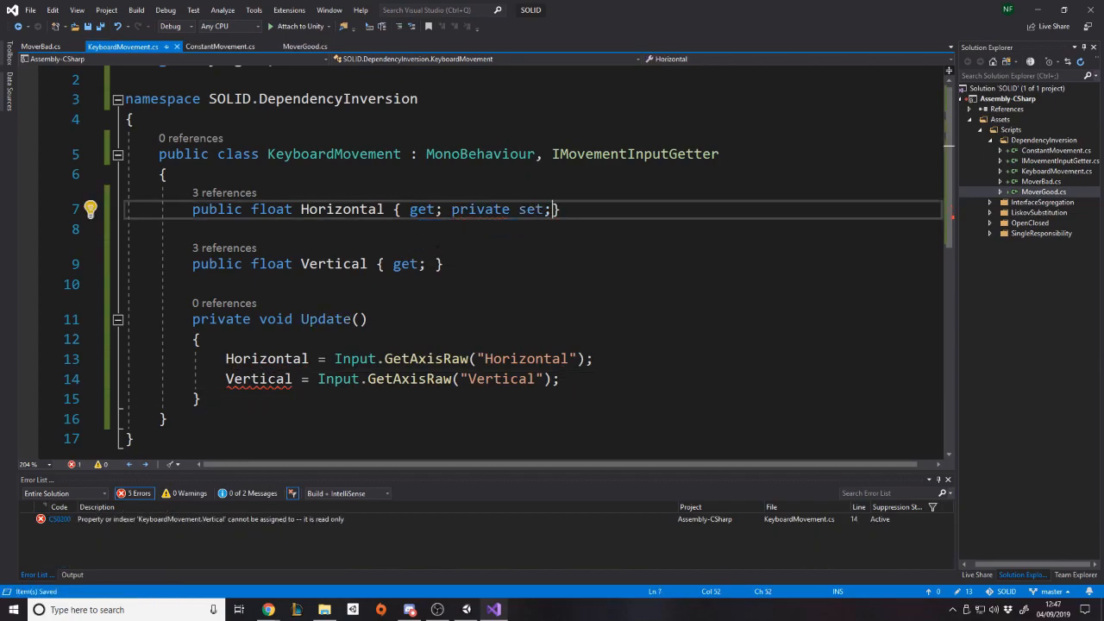
text(private)
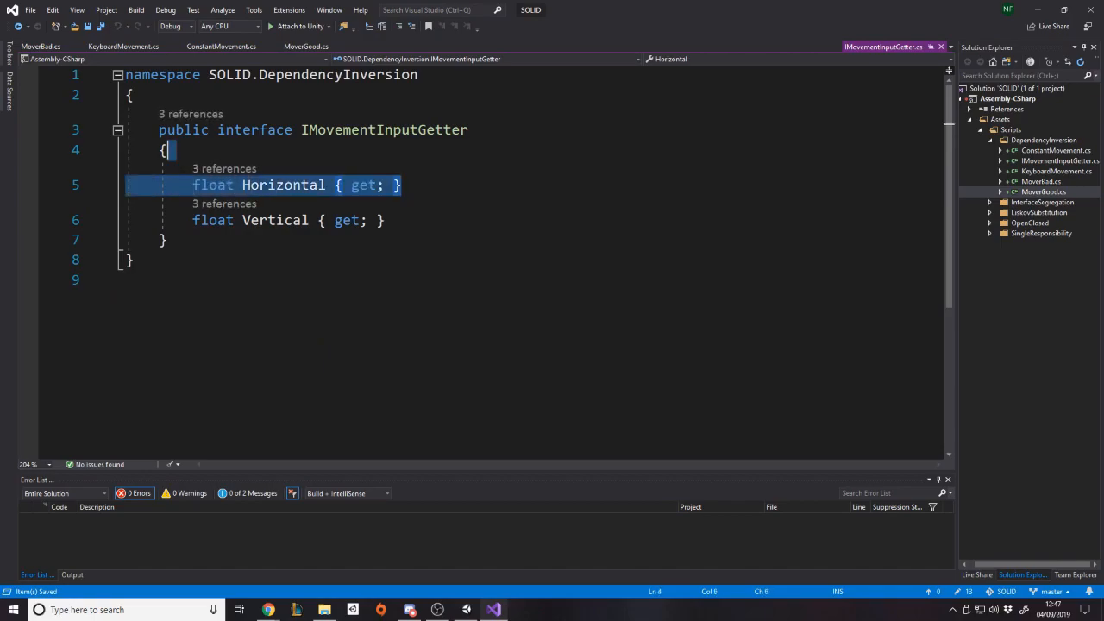
- Rename the extracted axis-reading method to GetInput and apply, so Update calls GetInput
click(121, 45)
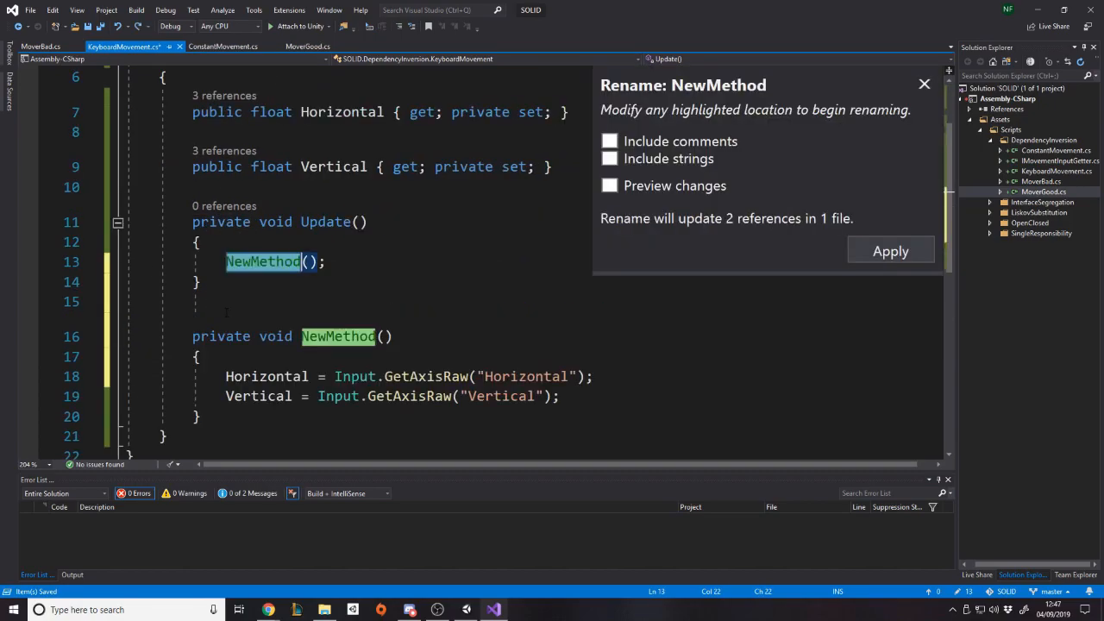
text(Get)
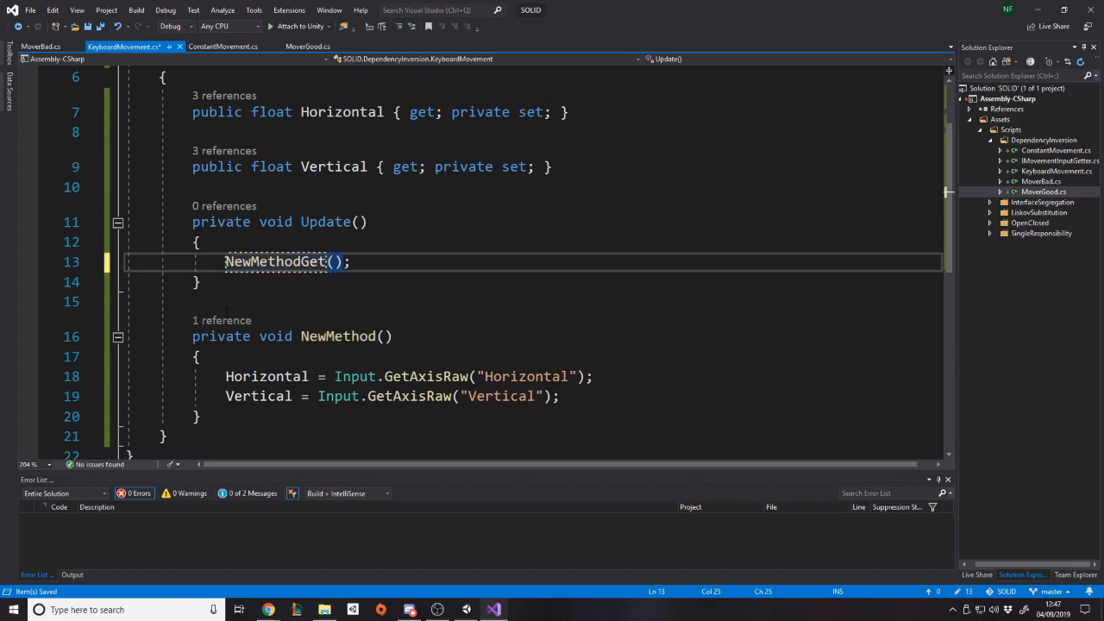
text(GetInput();)
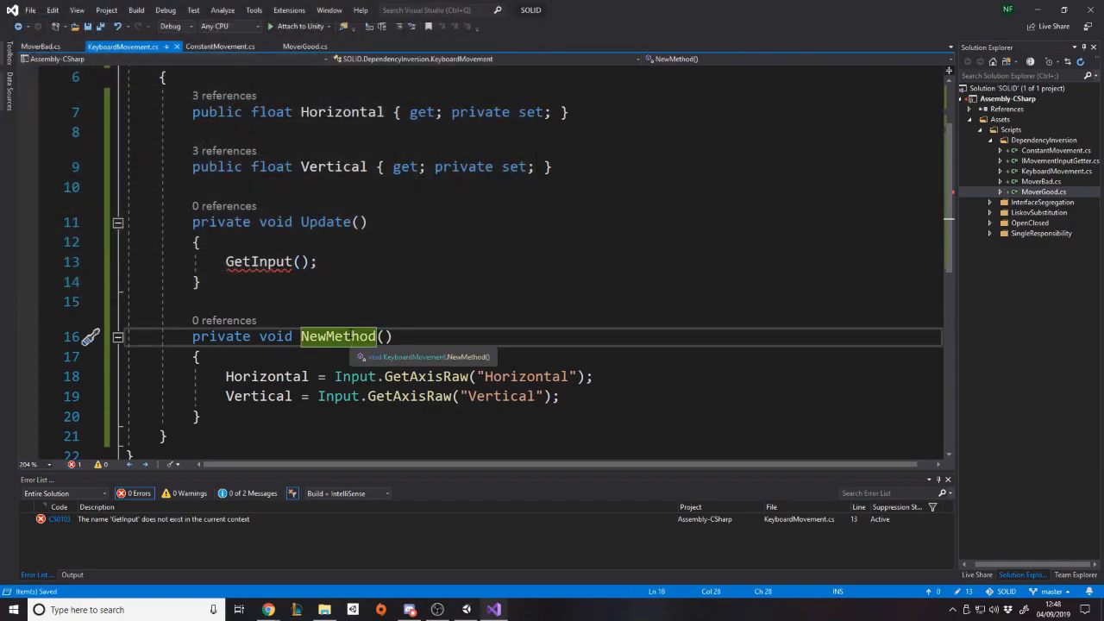
text(GetInput)
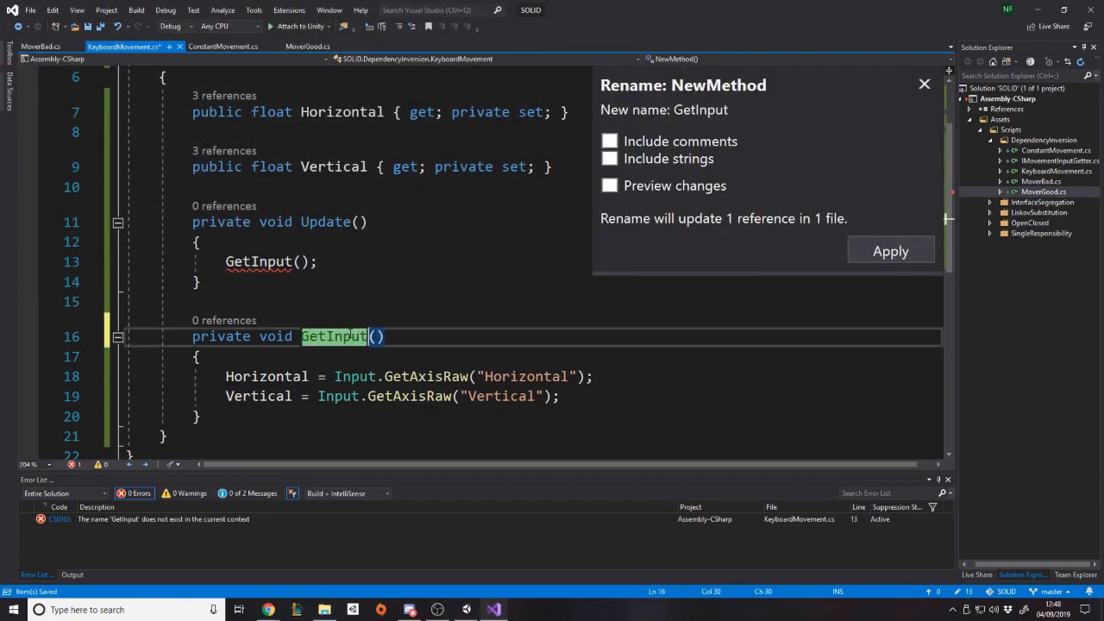
click(890, 250)
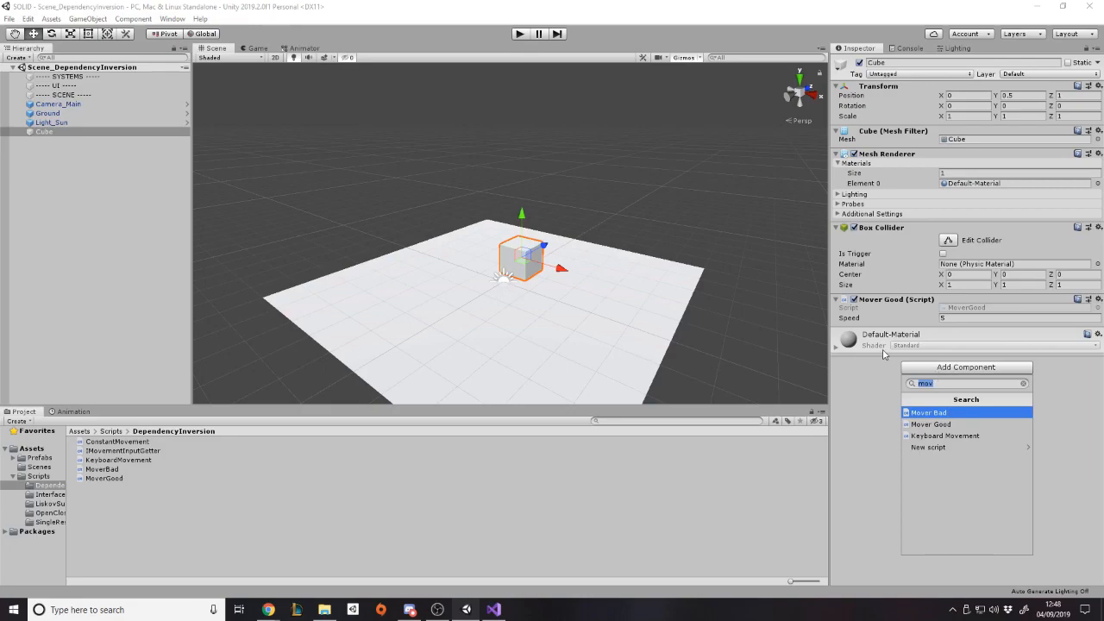
- Add the Keyboard Movement component to the Cube and switch back to Visual Studio
click(945, 435)
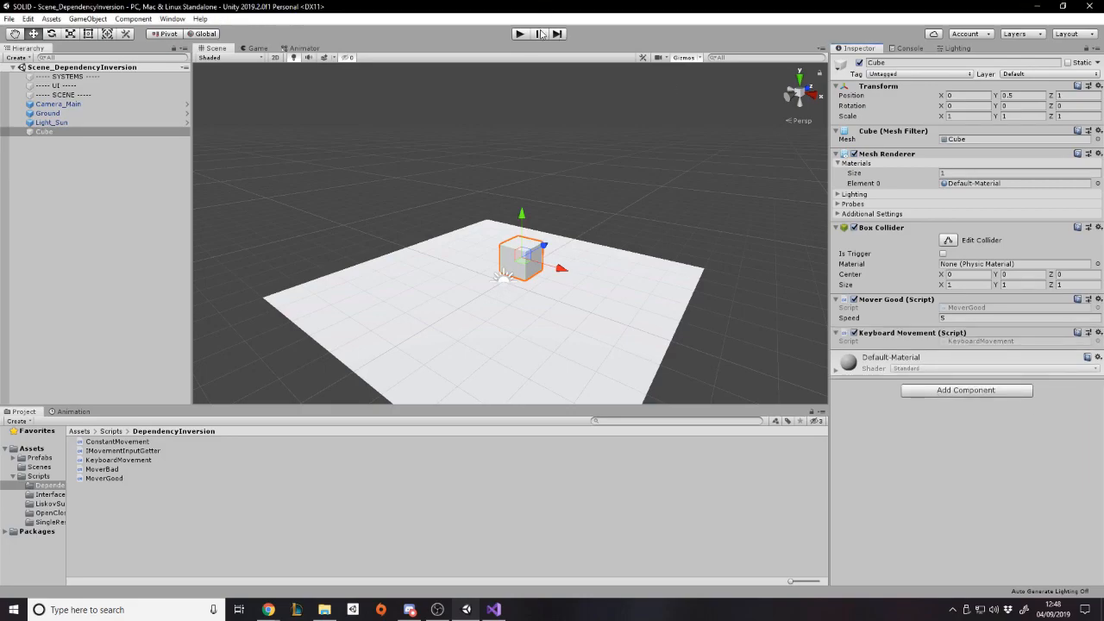
click(518, 35)
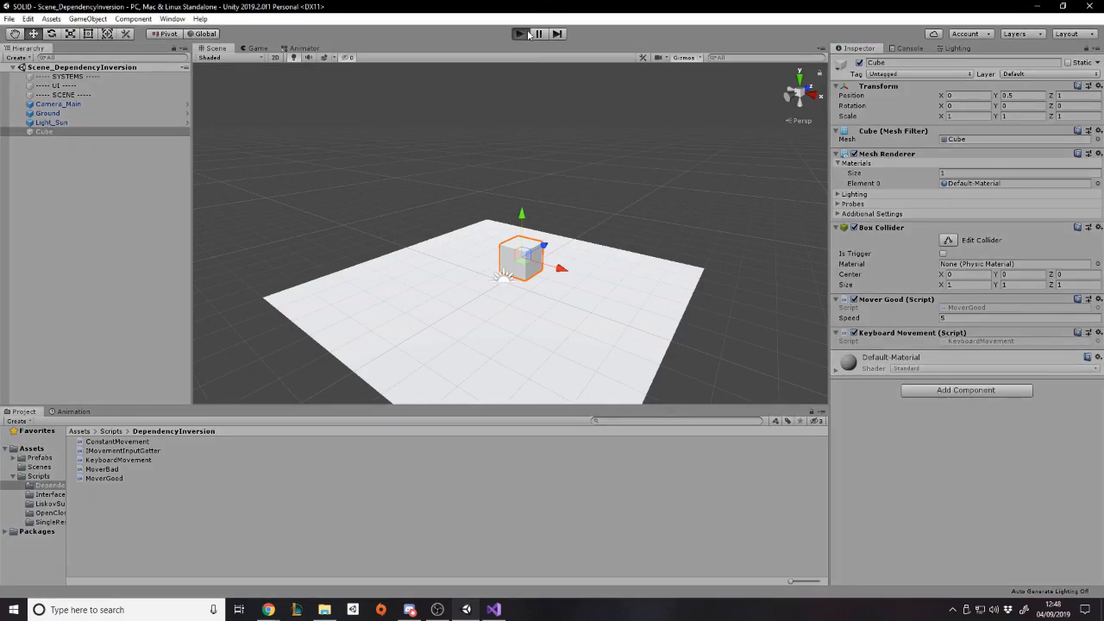
click(518, 34)
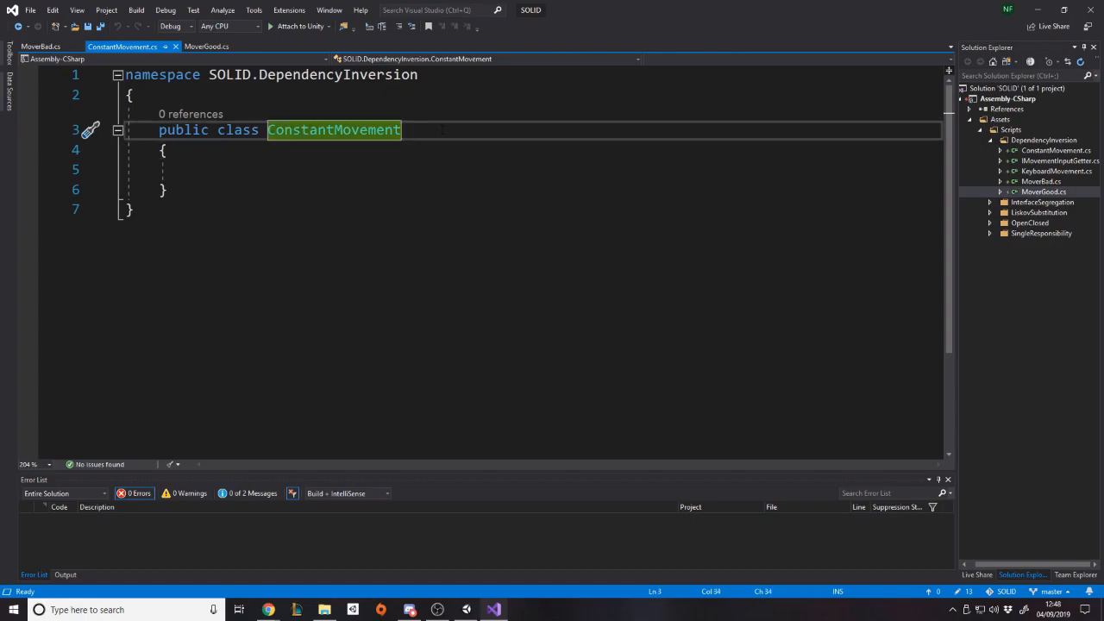
- Make ConstantMovement inherit MonoBehaviour and IMovementInputGetter with using UnityEngine
text(, MonoBeh)
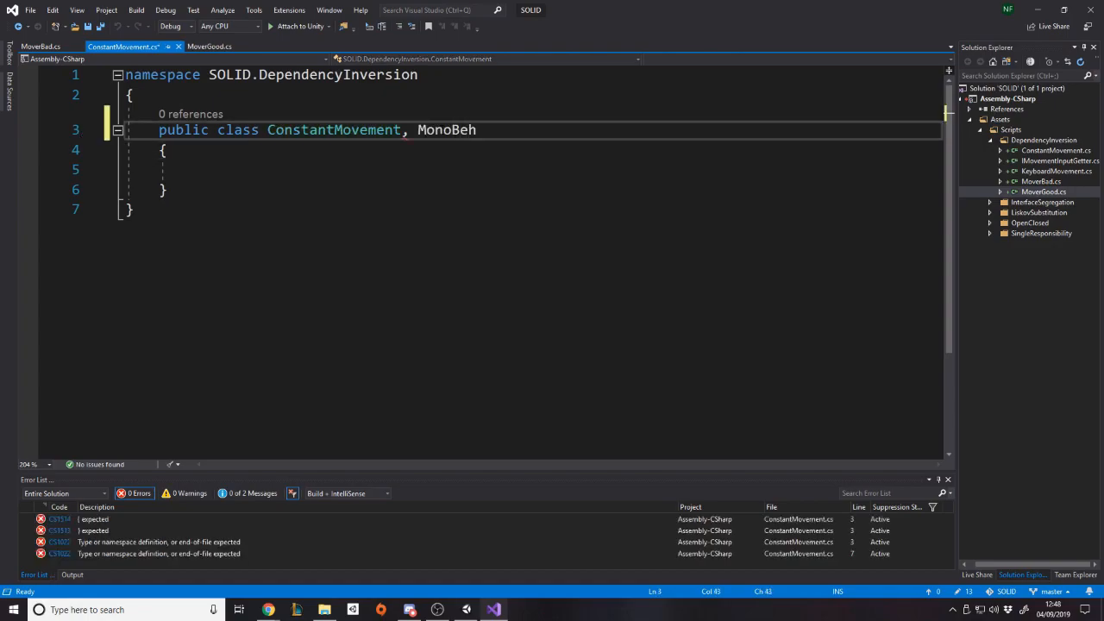
text(aviour,)
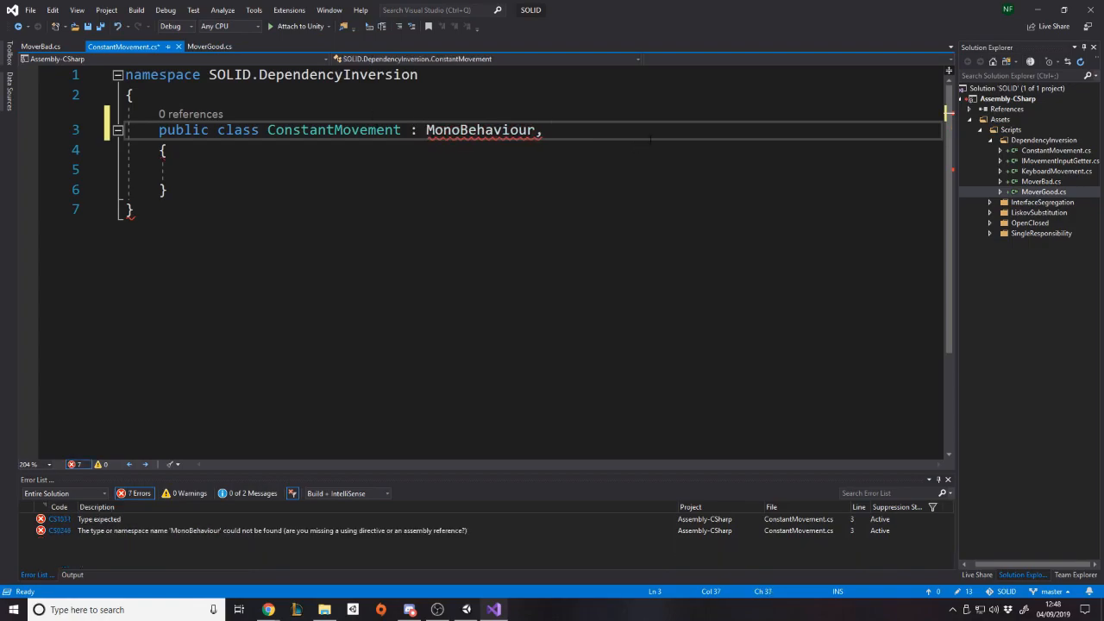
text(using UnityEngine;)
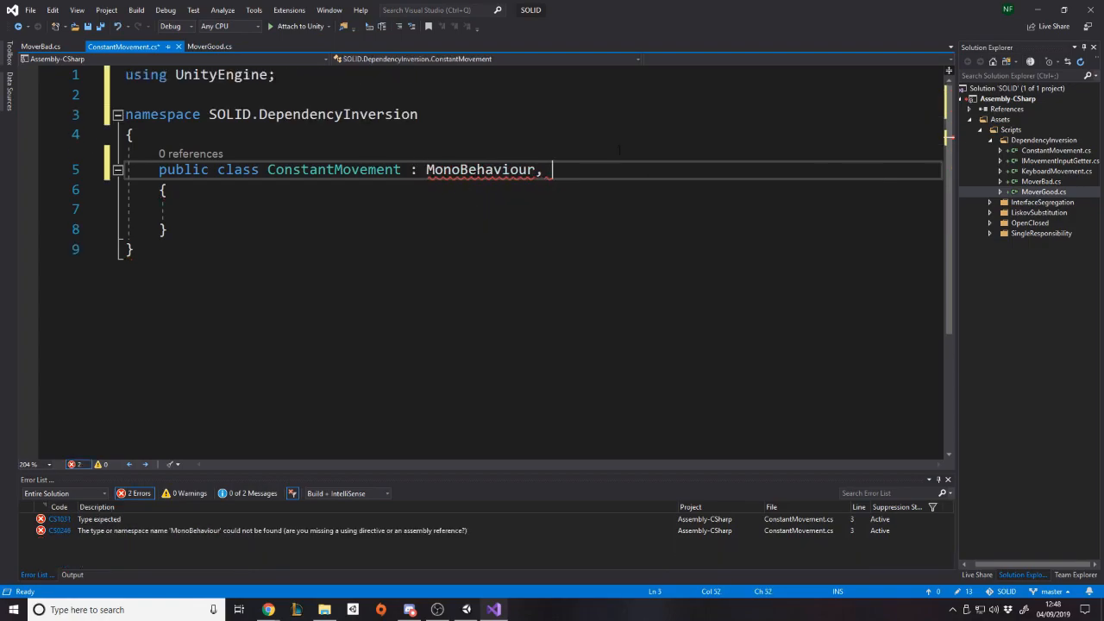
text(imo)
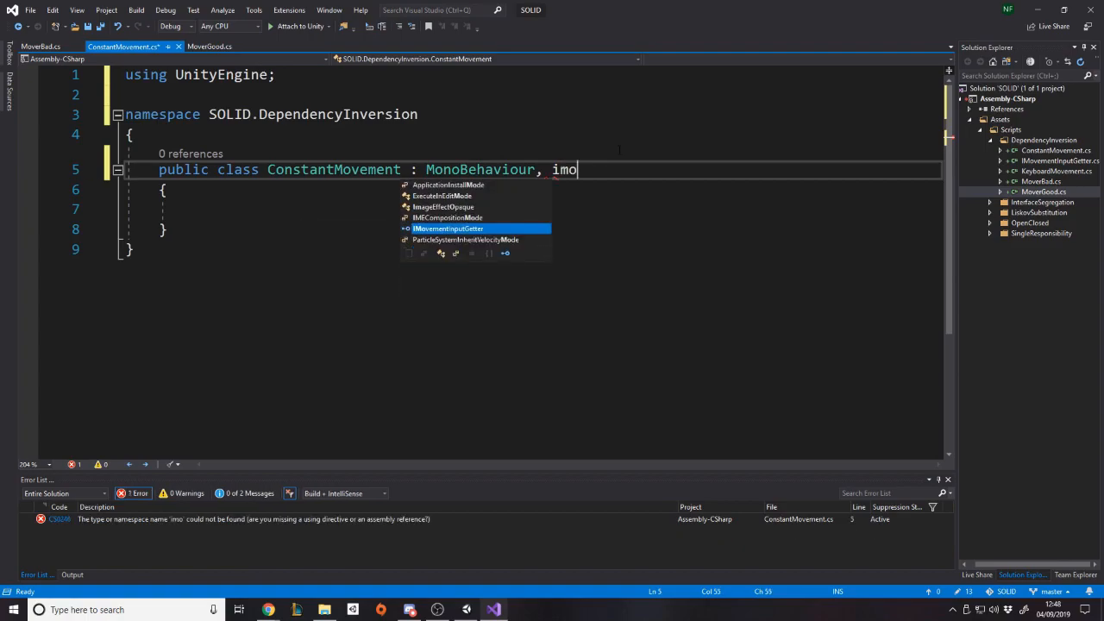
key(Tab)
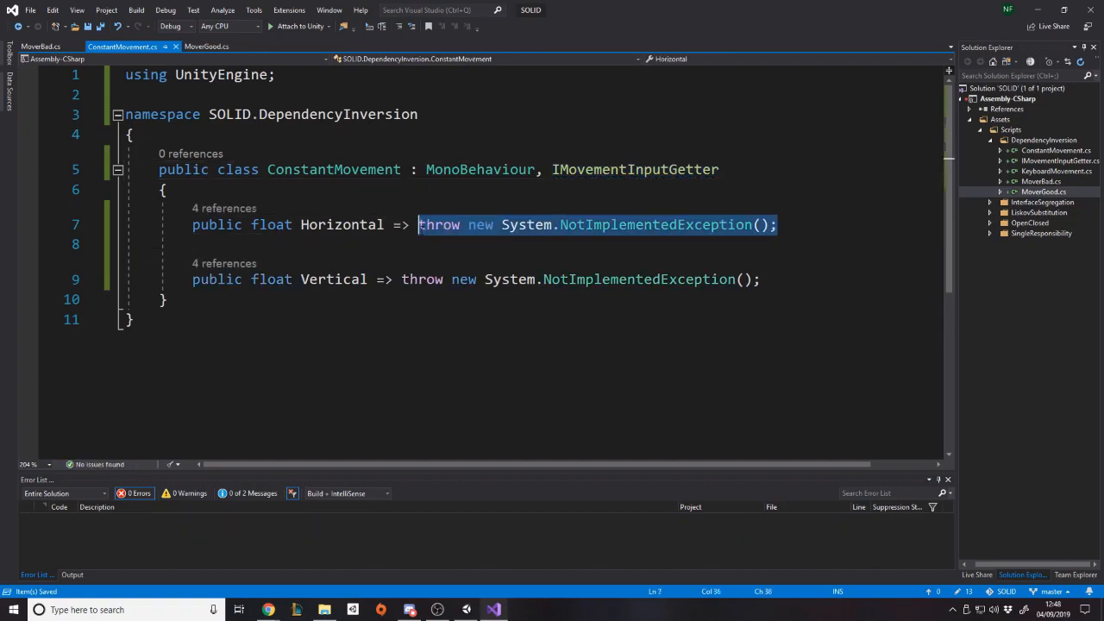
- Return 1f from Horizontal and 5f from Vertical instead of the throw bodies
text(1)
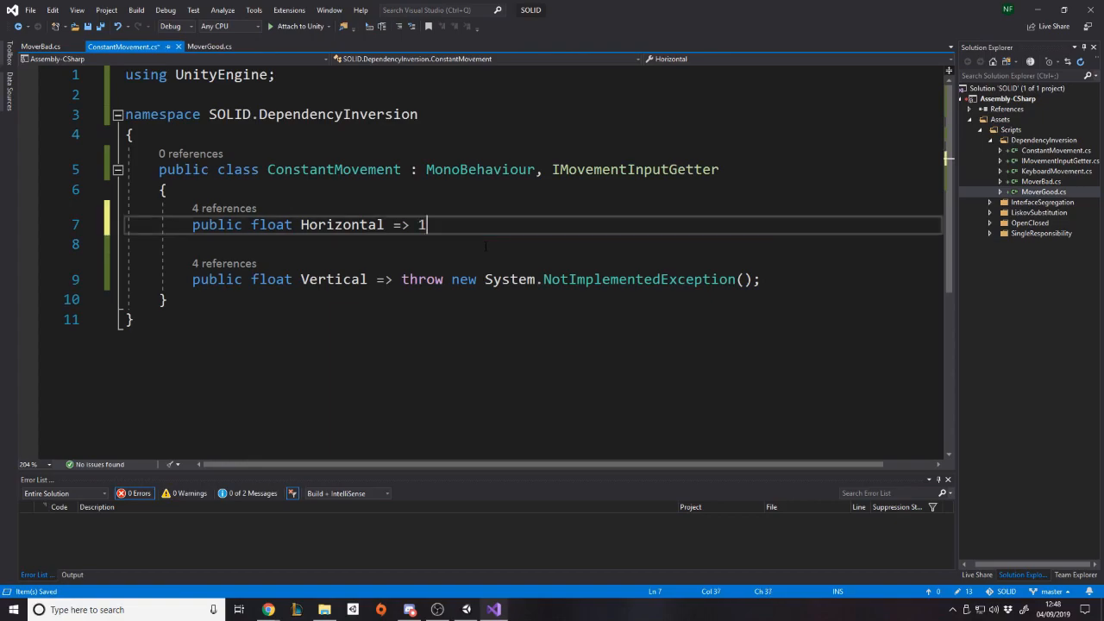
text(;)
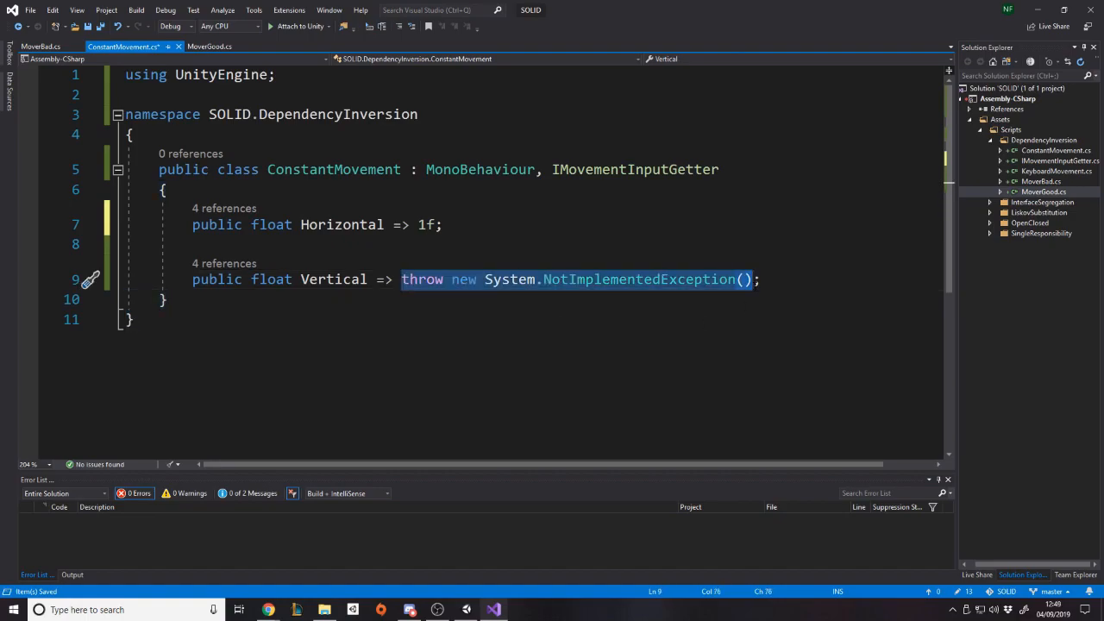
text(5f)
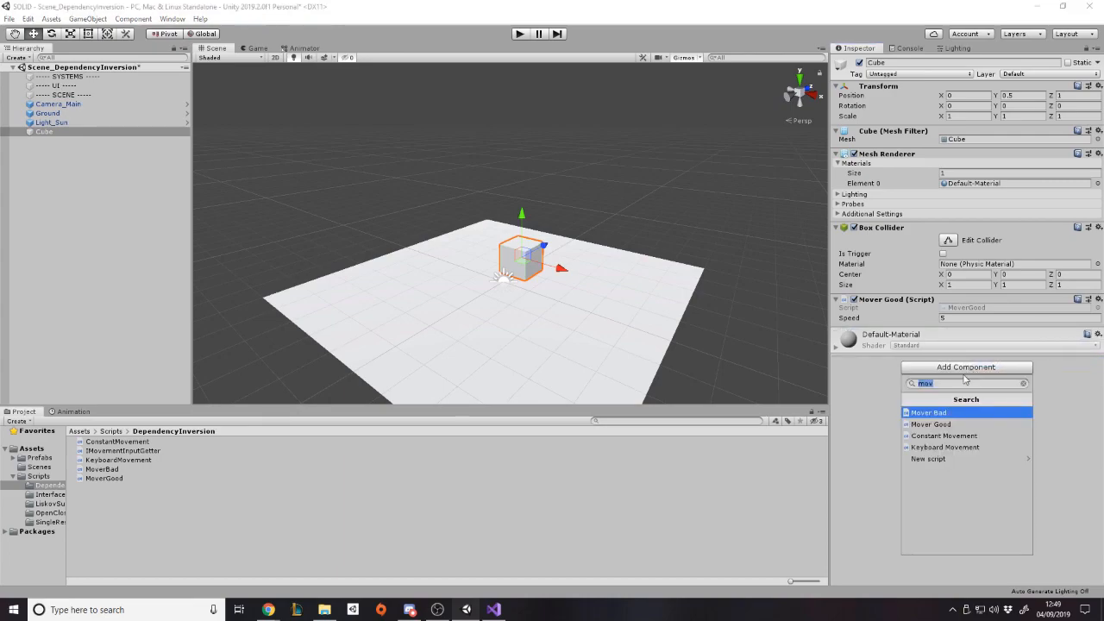
- Attach Constant Movement to the Cube, run play mode to watch it move, then stop
click(943, 435)
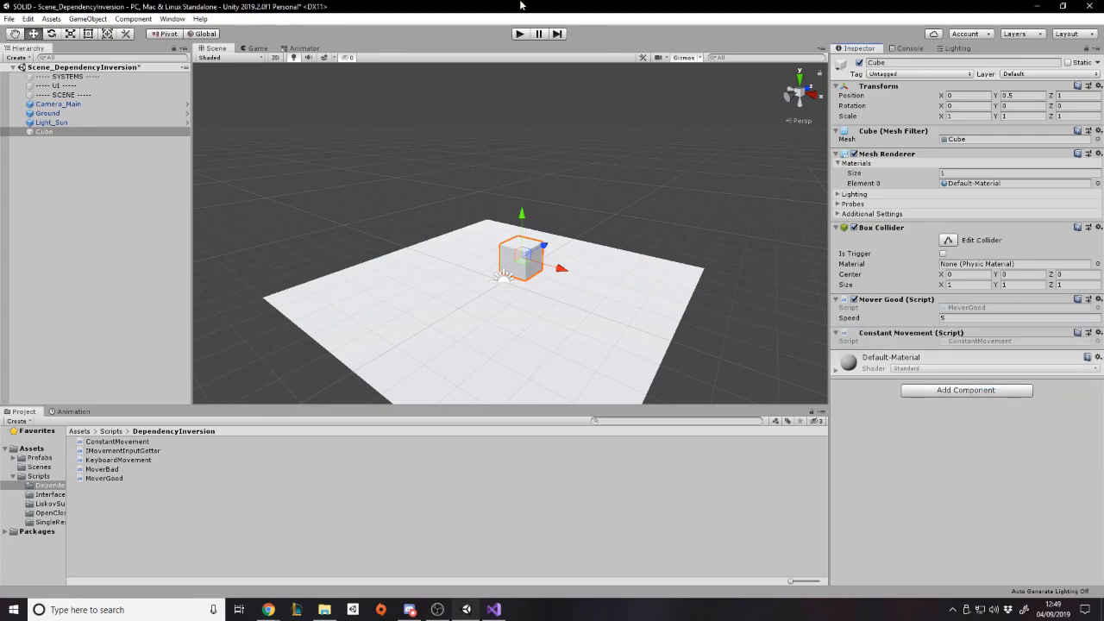
click(519, 34)
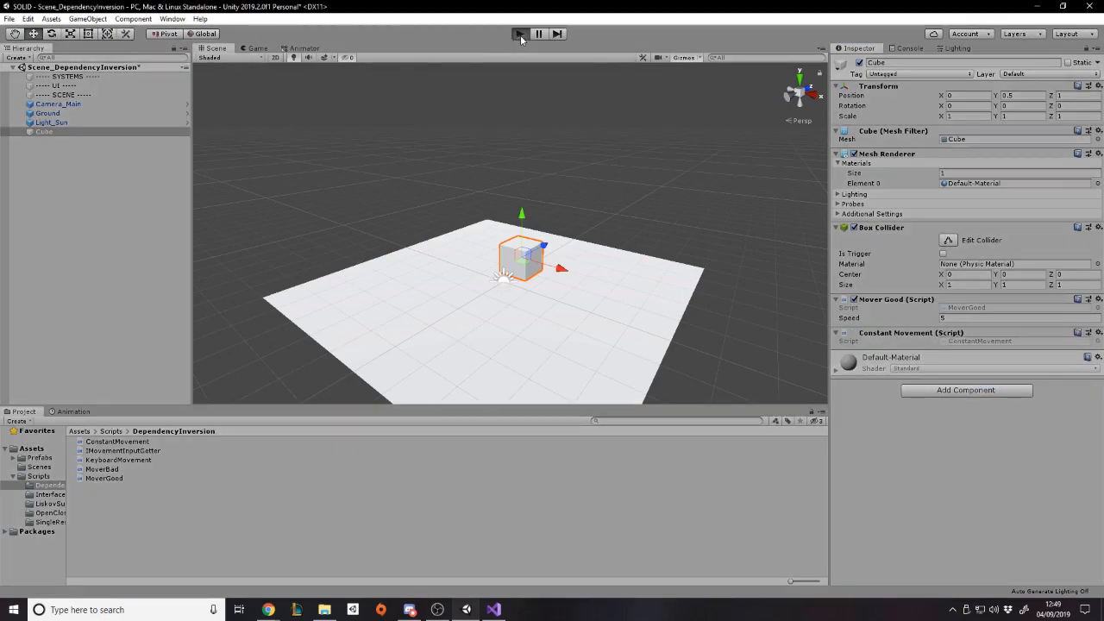
click(521, 33)
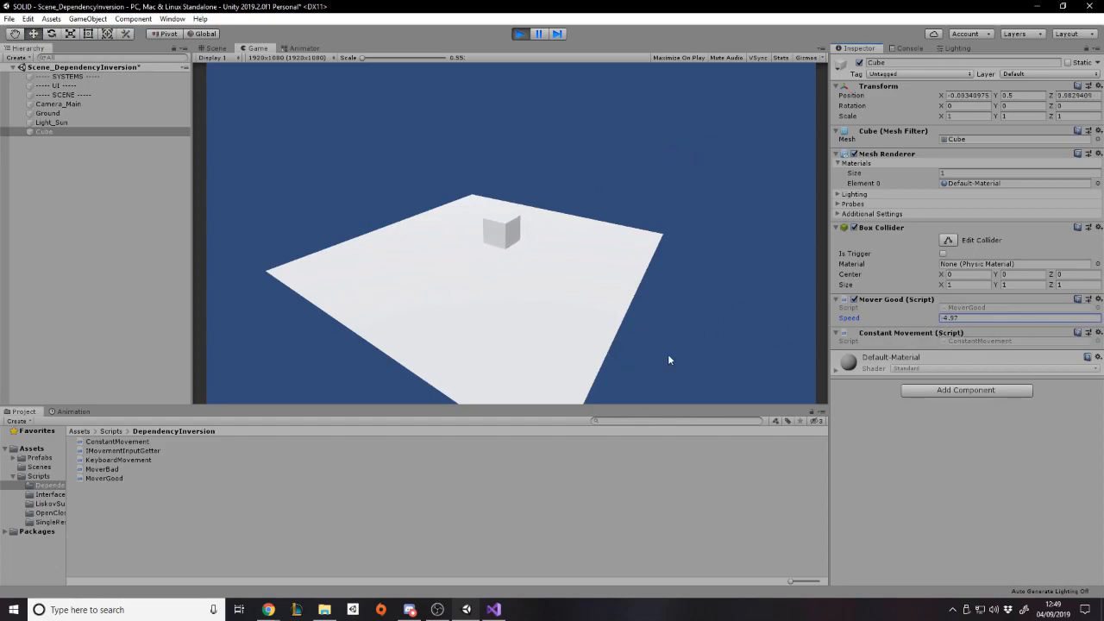
click(538, 33)
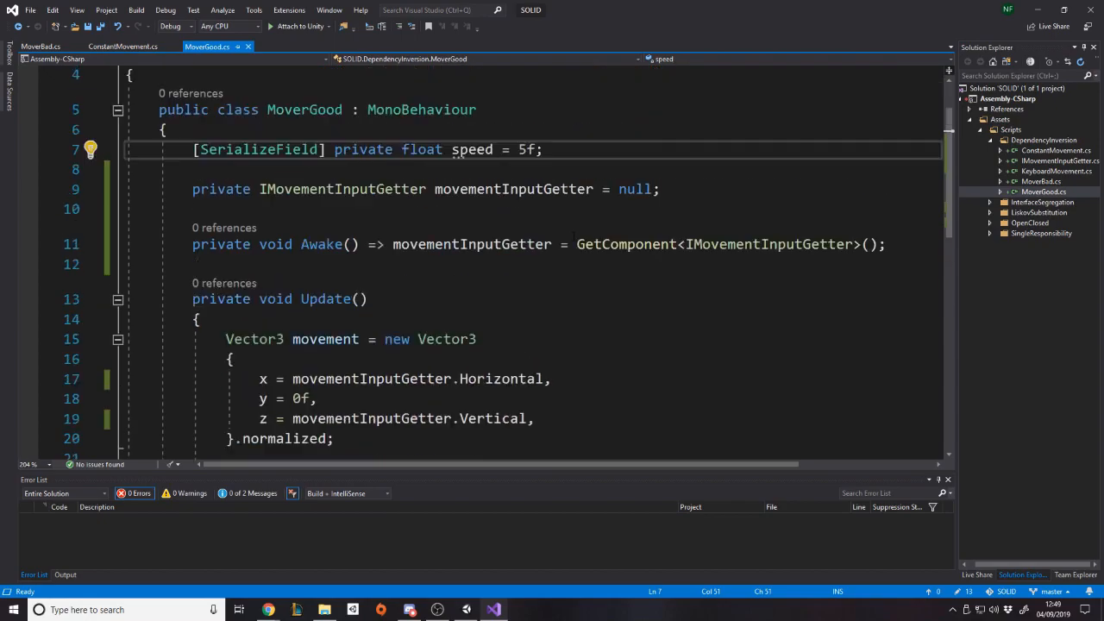
- Review MoverGood's Awake GetComponent call and ConstantMovement, then close the remaining script tabs
scroll(up, 3)
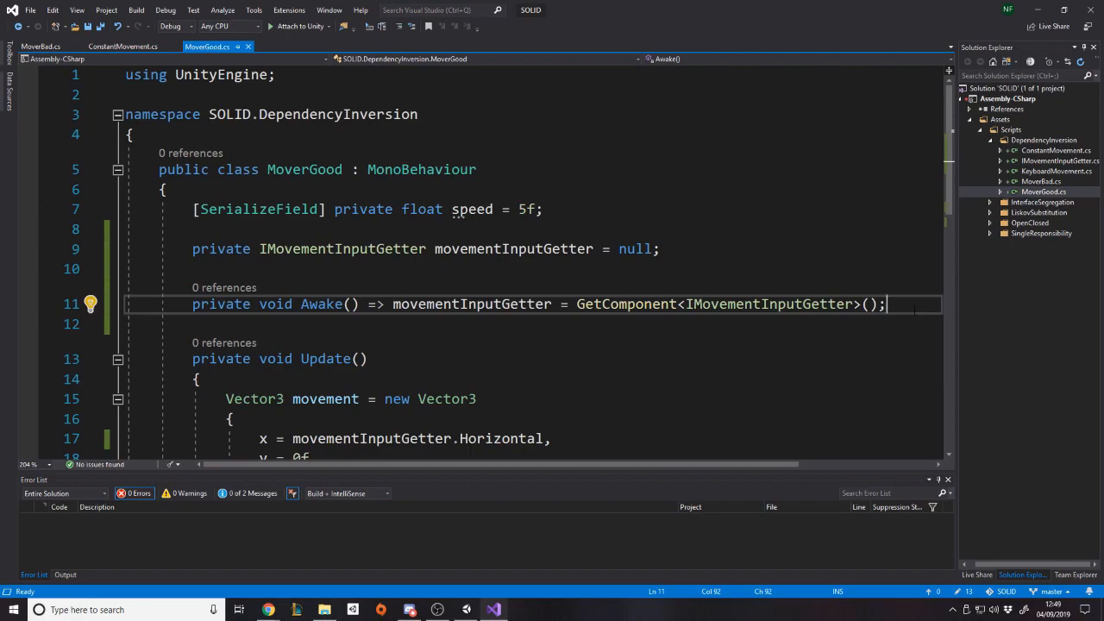
click(386, 607)
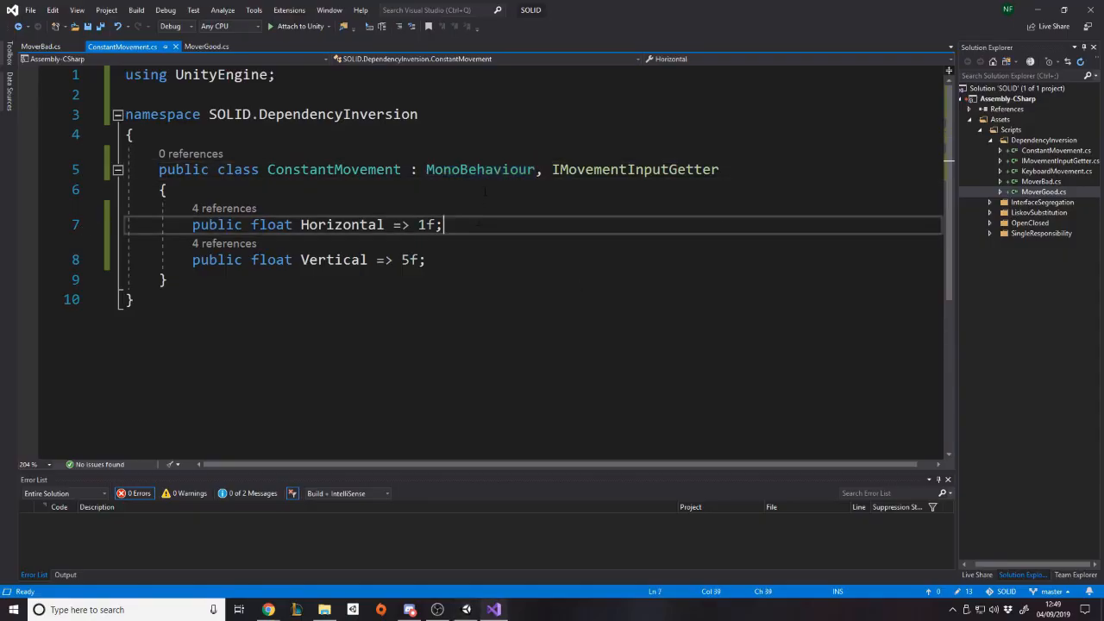
double_click(479, 169)
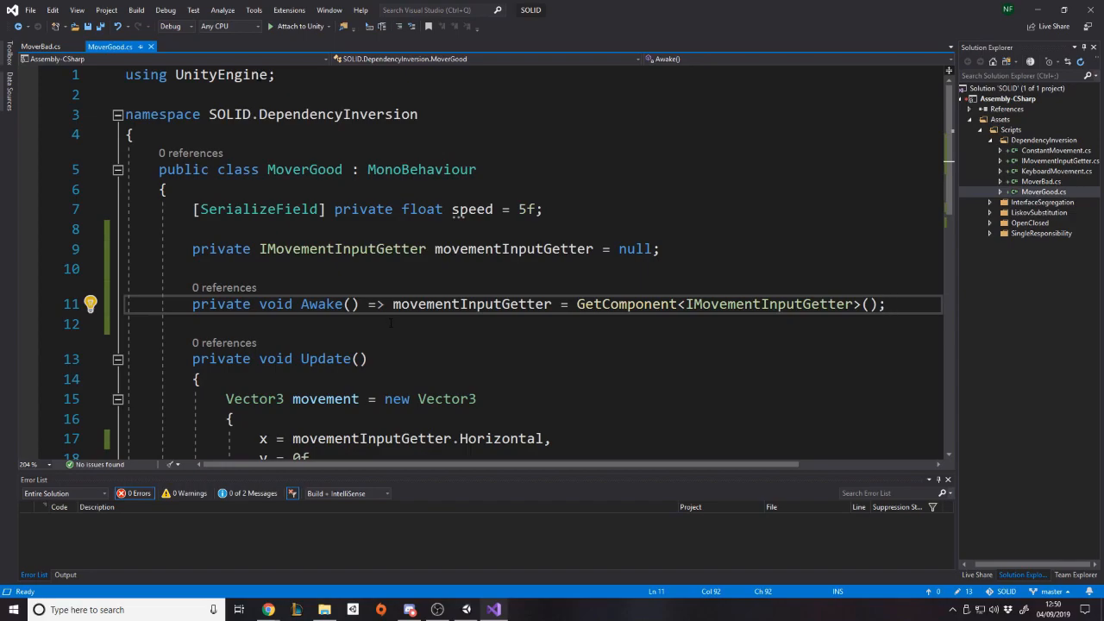
click(43, 45)
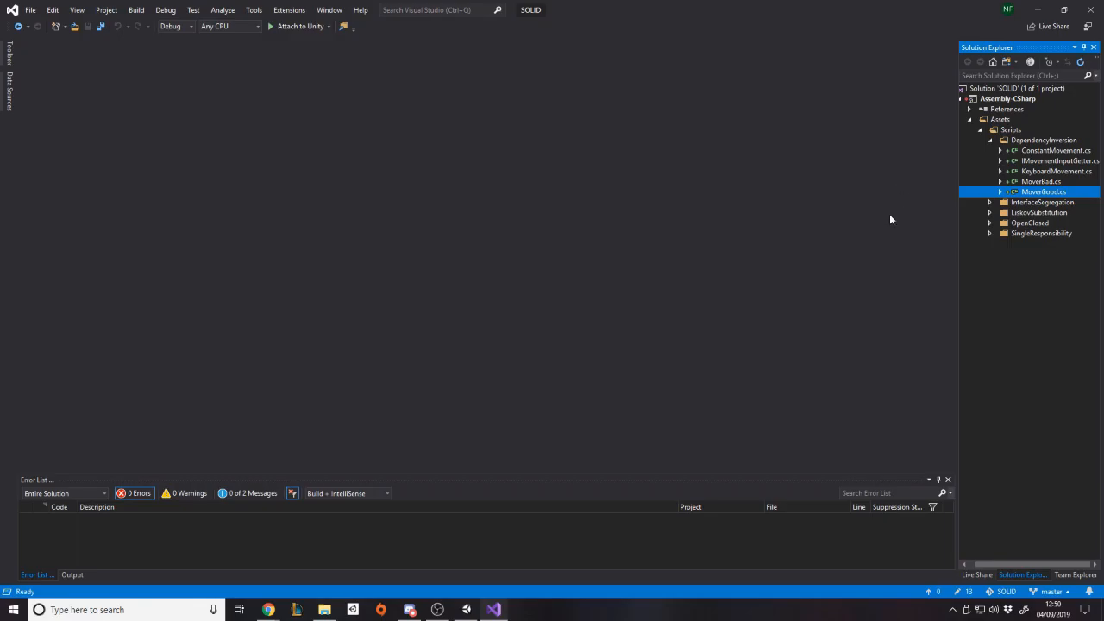
- Bring the Unity editor back to the front showing the Cube's Inspector
click(414, 607)
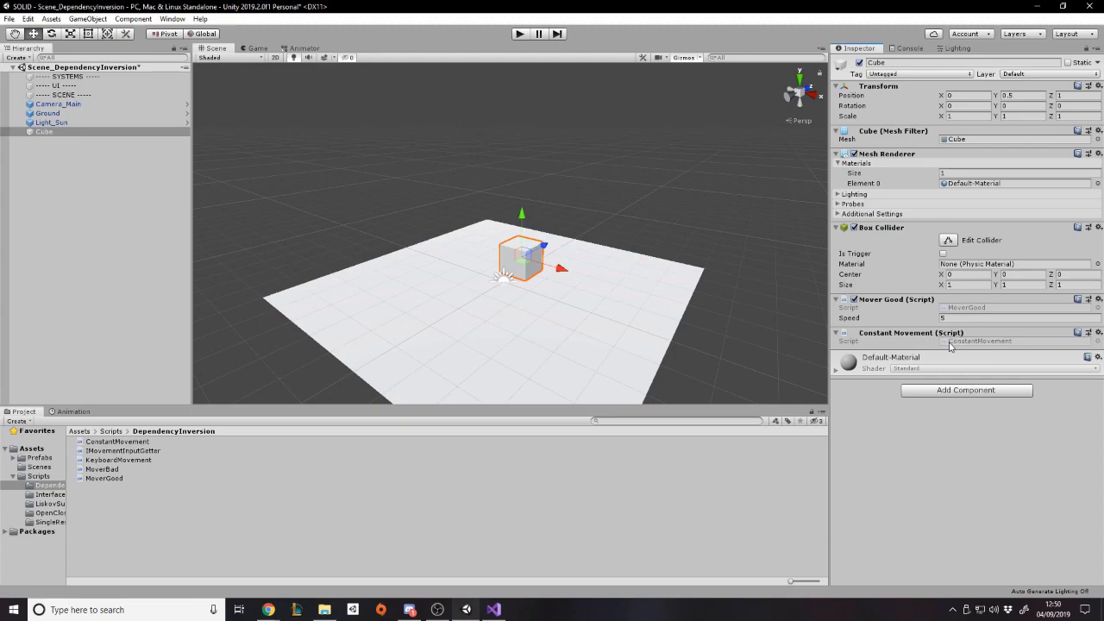
mouse_move(988, 307)
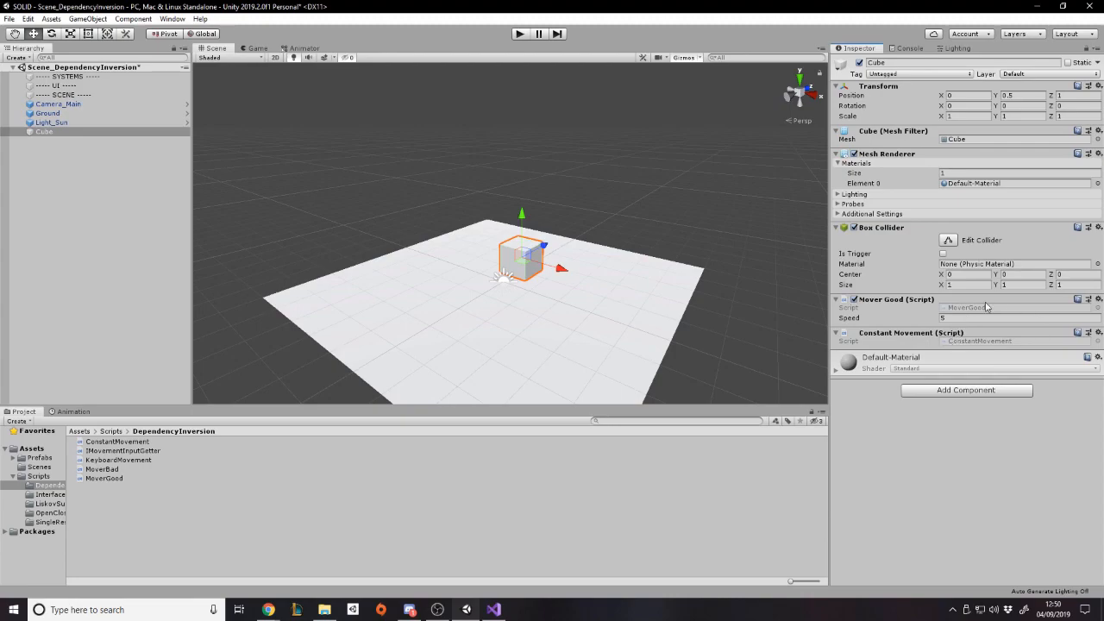